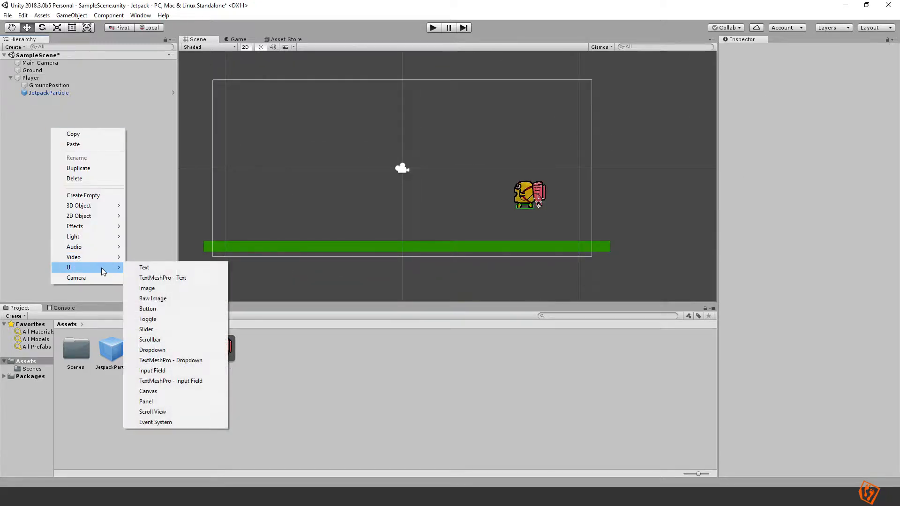
pyautogui.moveTo(160, 339)
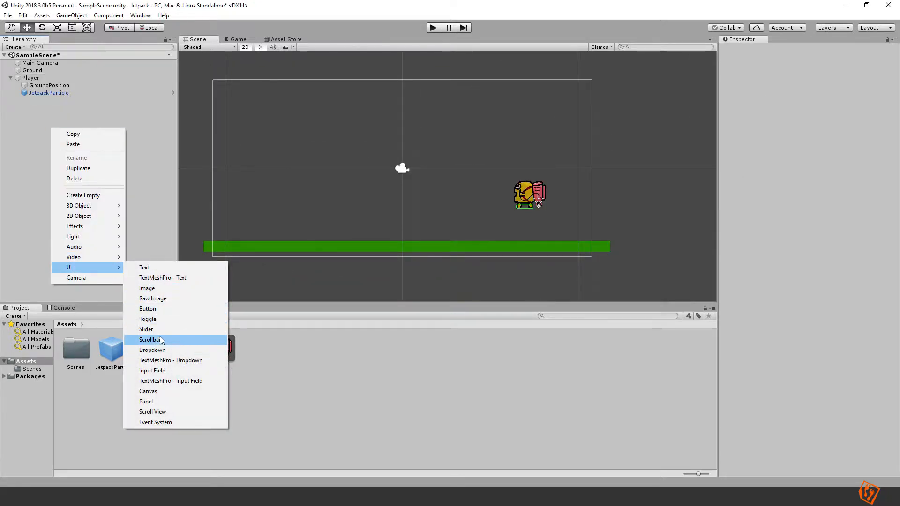
# - Create a UI Slider anchored to the canvas's top-left and enlarge it to about 186 by 42
pyautogui.click(147, 329)
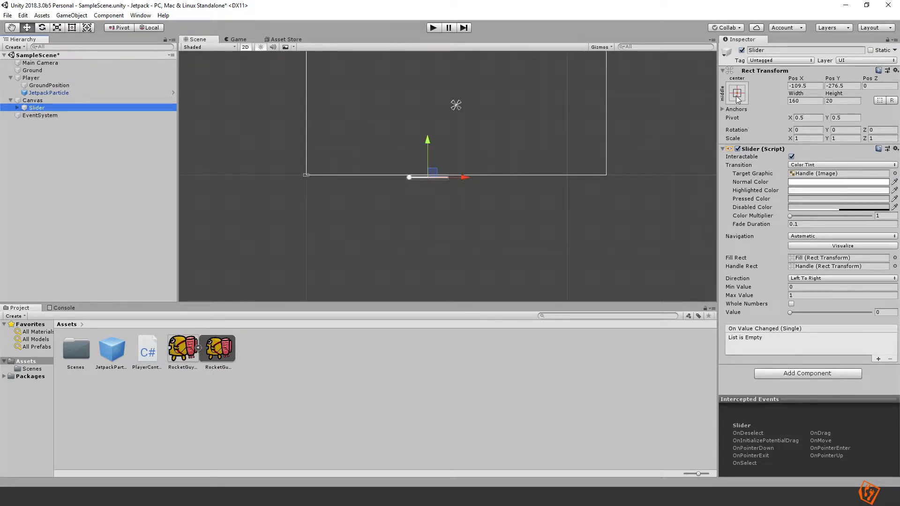
pyautogui.click(736, 93)
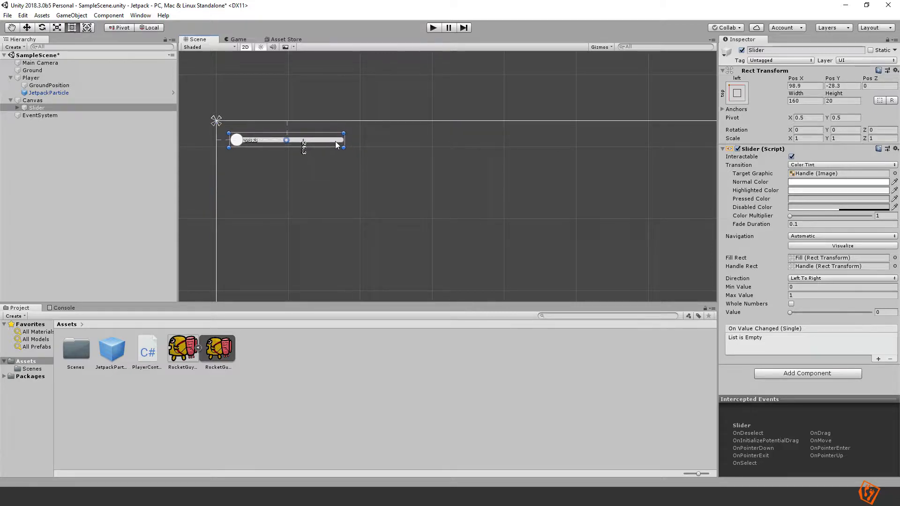
pyautogui.moveTo(343, 145); pyautogui.dragTo(362, 165)
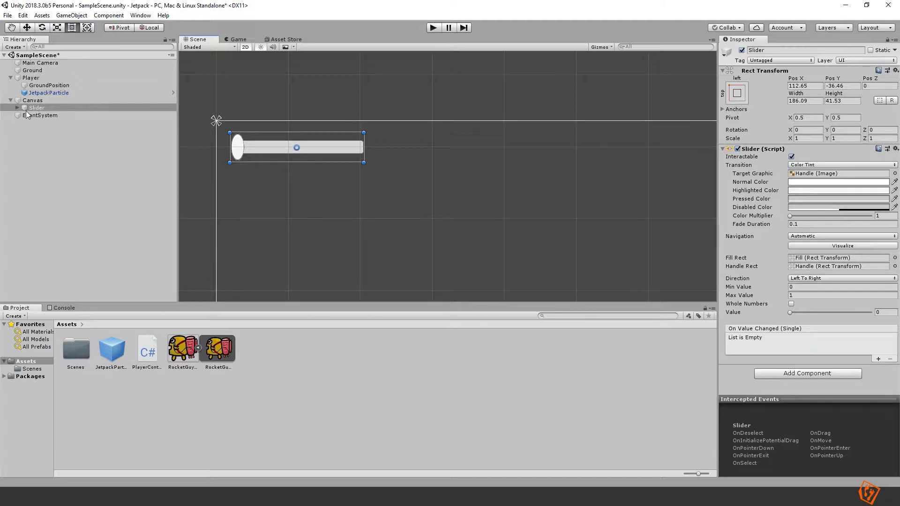
# - Colour the slider's Fill green (478A00) and select the Slider to set its Value to 1
pyautogui.click(51, 138)
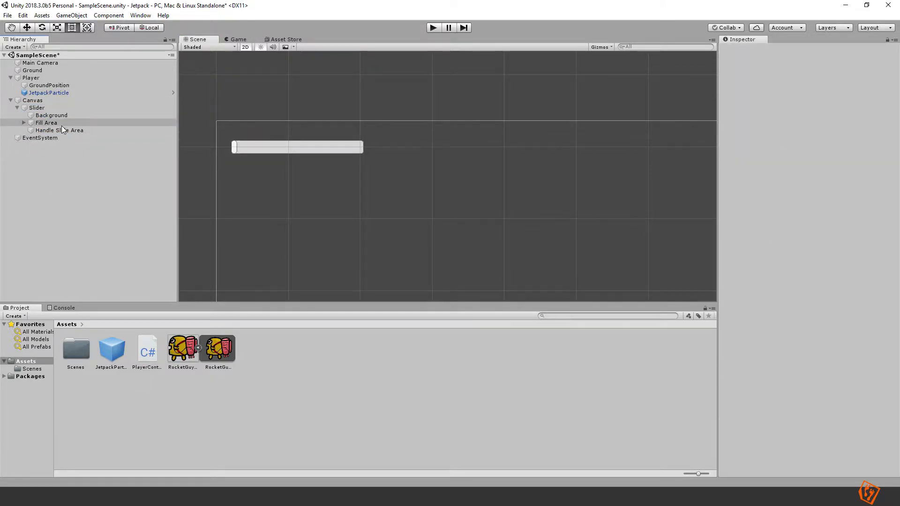
pyautogui.click(37, 107)
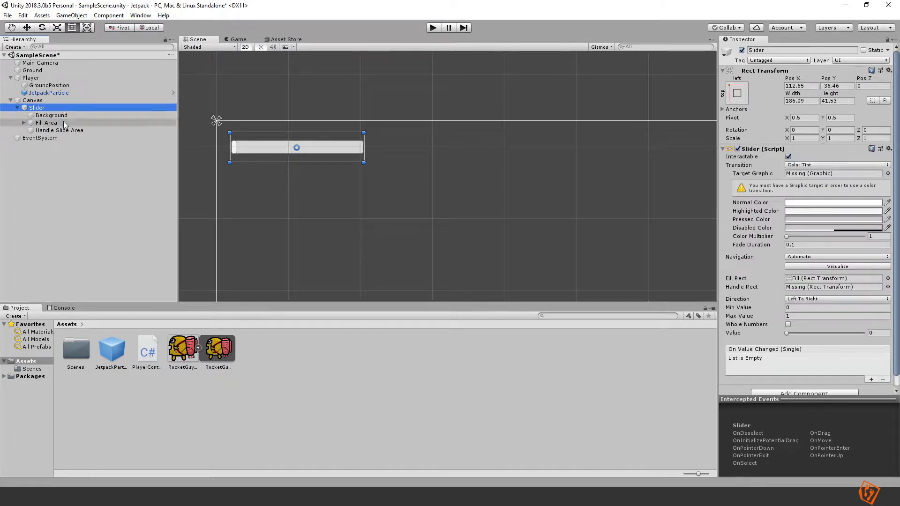
pyautogui.click(45, 129)
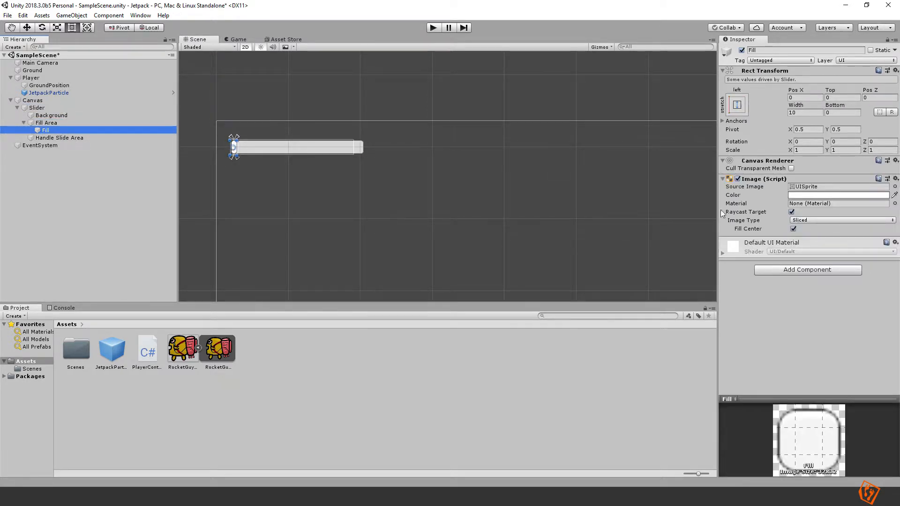
pyautogui.click(838, 194)
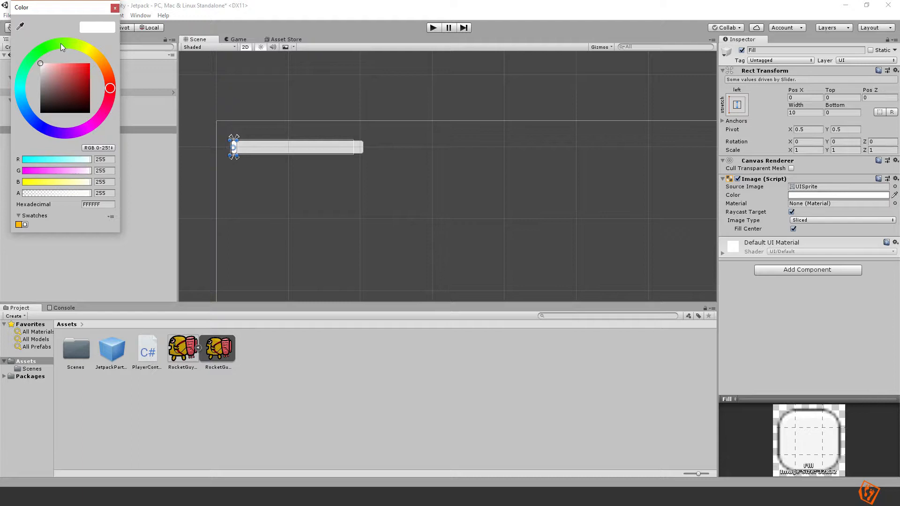
pyautogui.click(89, 86)
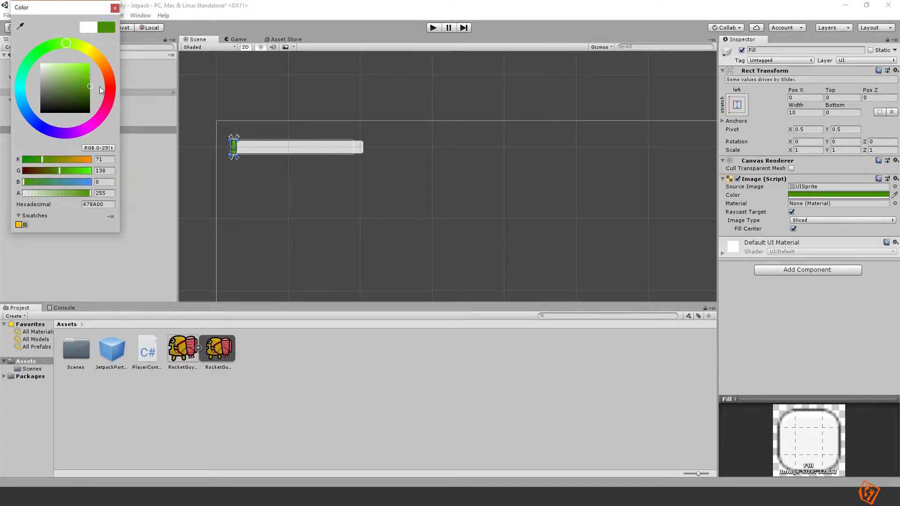
pyautogui.click(114, 7)
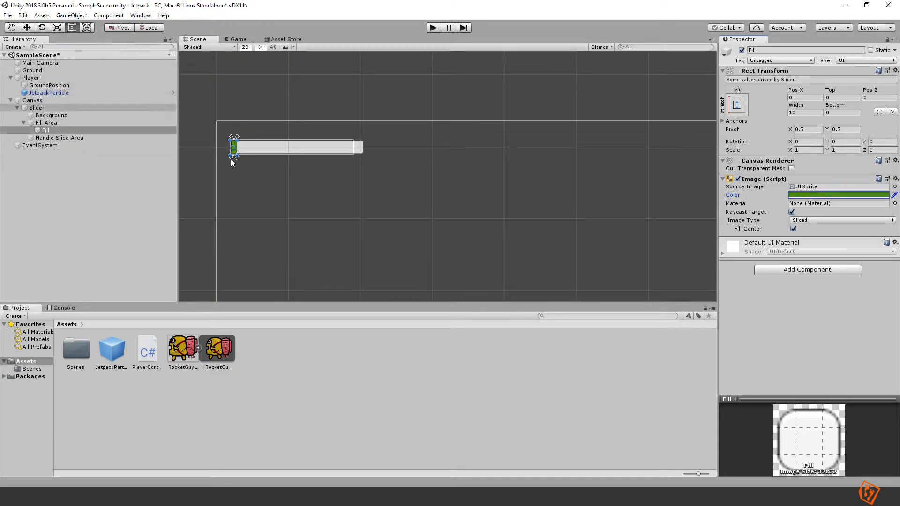
pyautogui.click(37, 106)
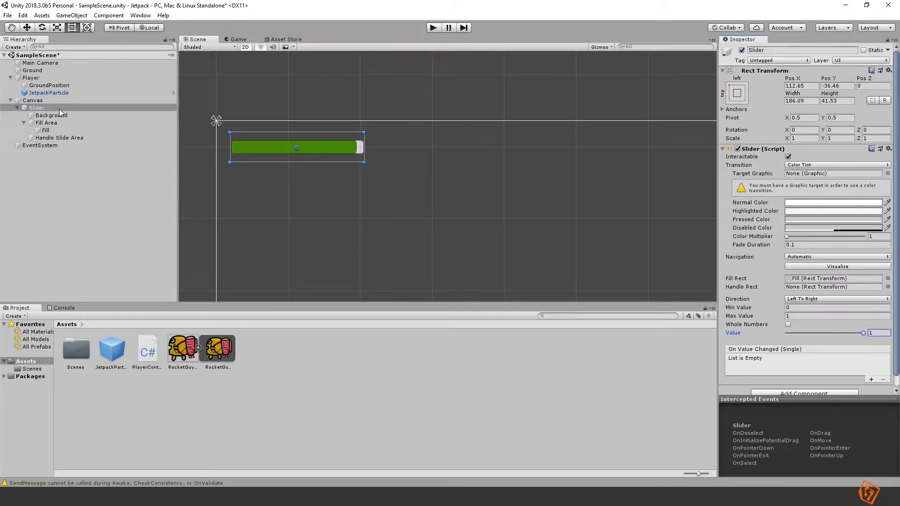
# - Stretch the Fill Area to the bar's right end, then drain the slider Value from 1 to 0 in Game view
pyautogui.click(46, 123)
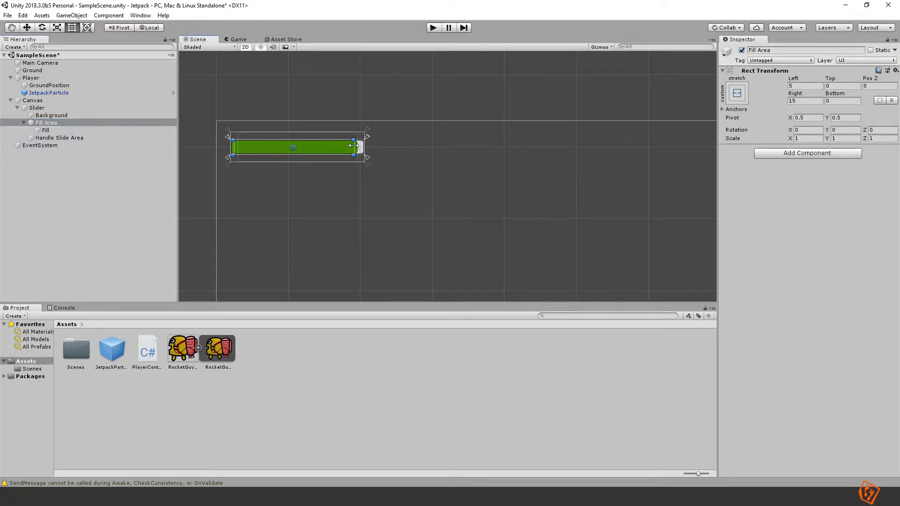
pyautogui.moveTo(354, 147); pyautogui.dragTo(359, 147)
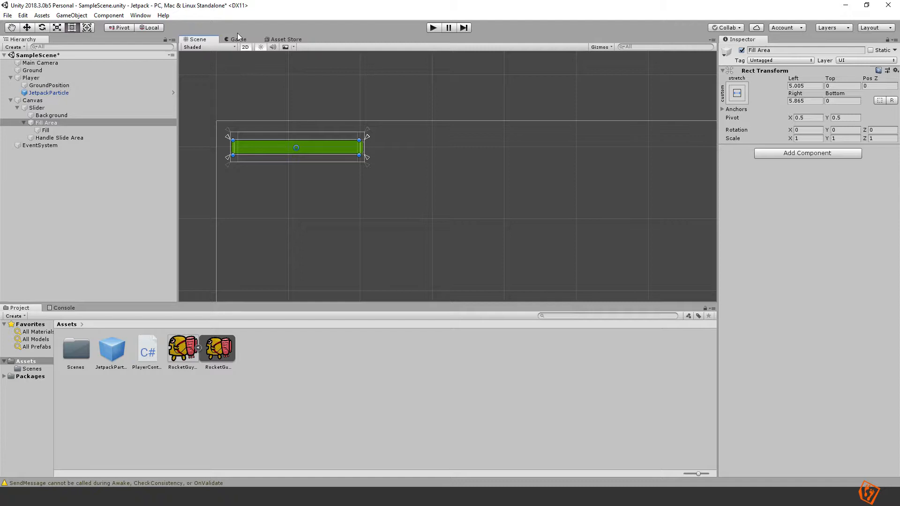
pyautogui.click(237, 39)
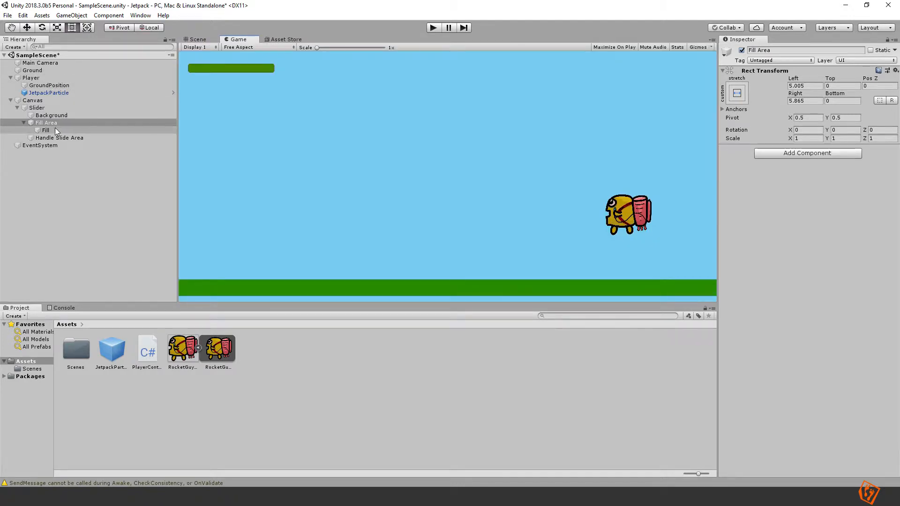
pyautogui.click(37, 106)
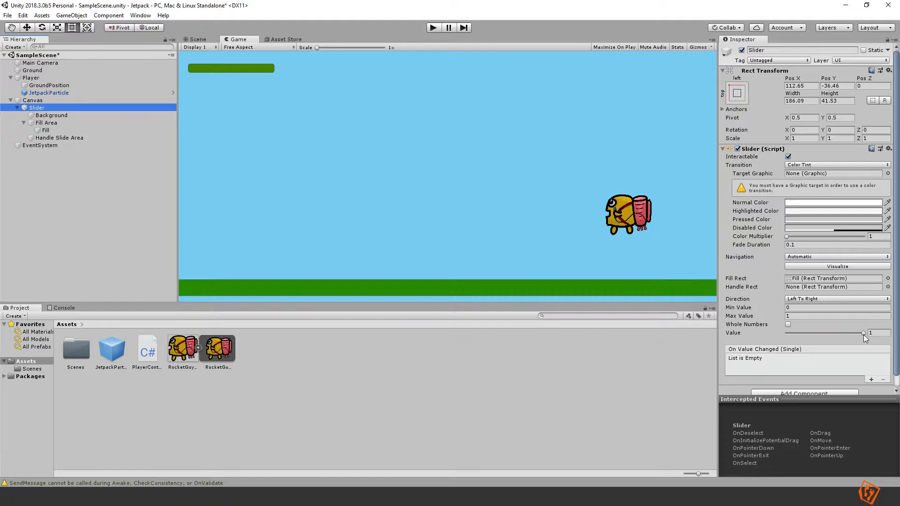
pyautogui.moveTo(860, 333); pyautogui.dragTo(850, 333)
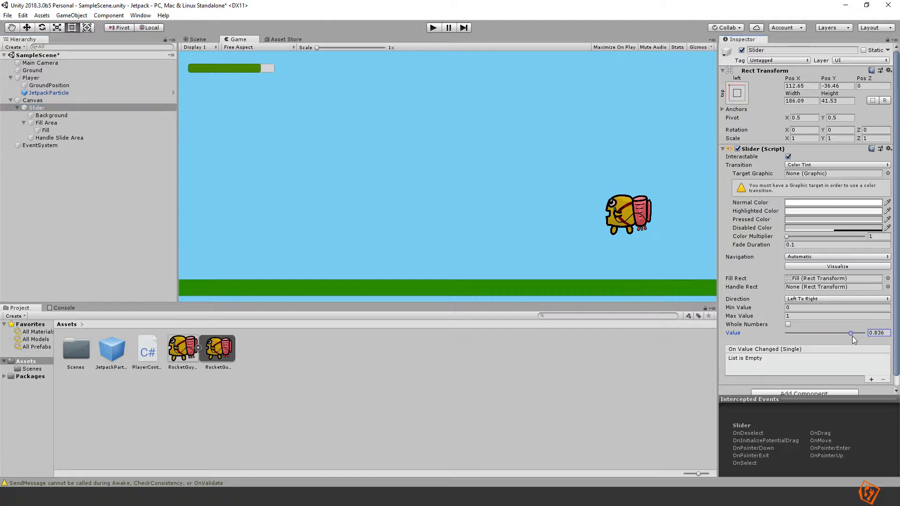
pyautogui.moveTo(850, 333); pyautogui.dragTo(819, 334)
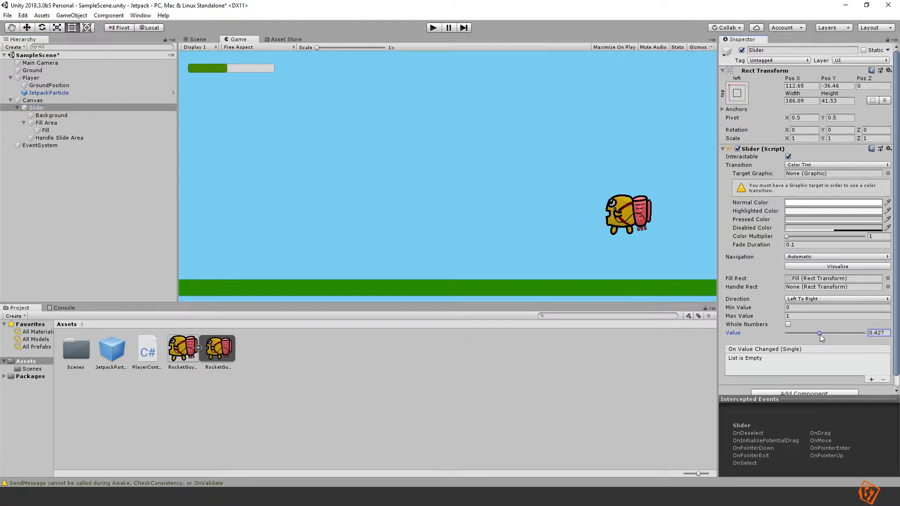
pyautogui.moveTo(819, 333); pyautogui.dragTo(786, 334)
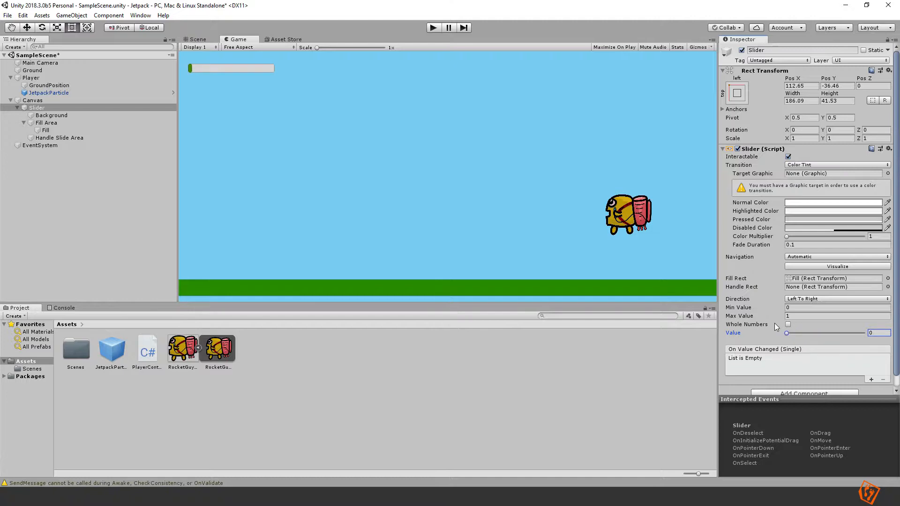
pyautogui.moveTo(776, 327)
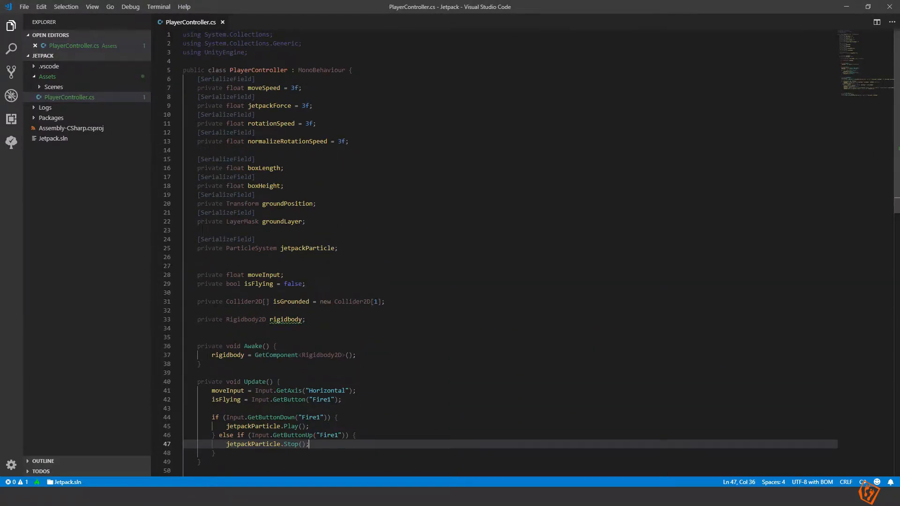
# - Declare [SerializeField] private float fuel = 100f; in PlayerController
pyautogui.press('enter')
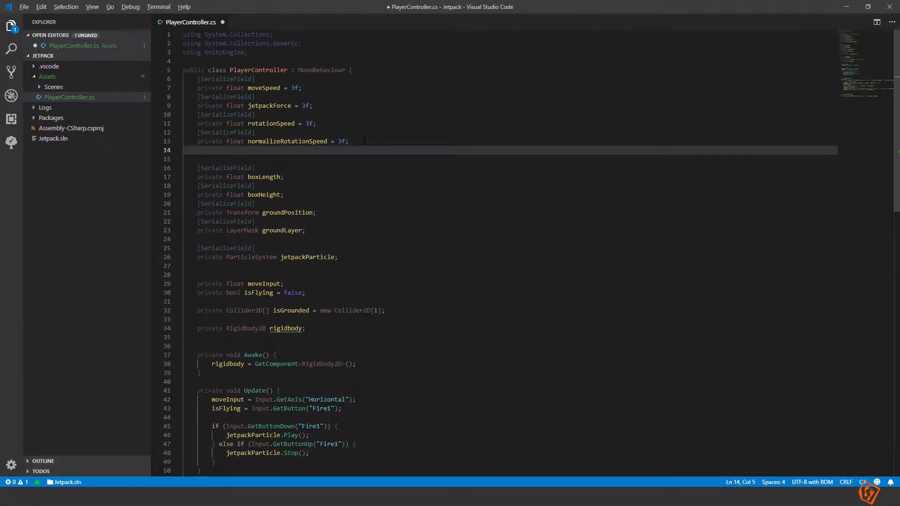
pyautogui.write('Seria]')
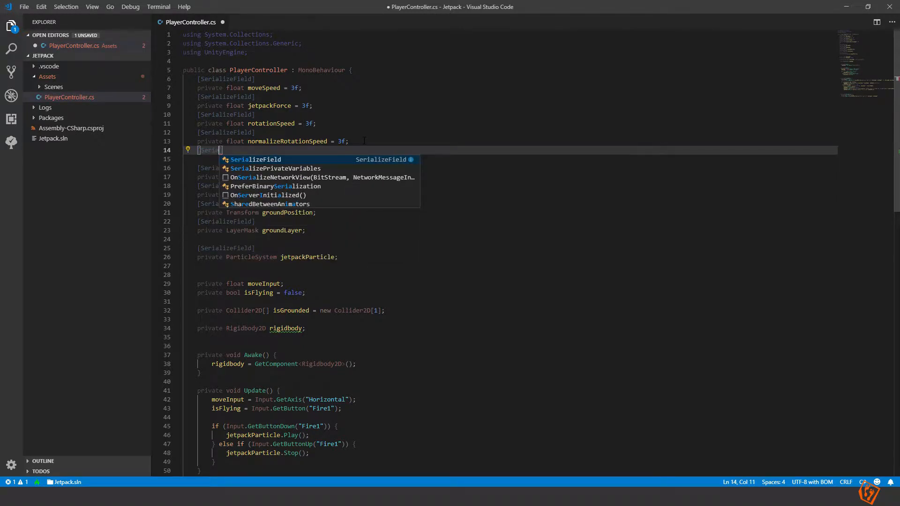
pyautogui.write('pti')
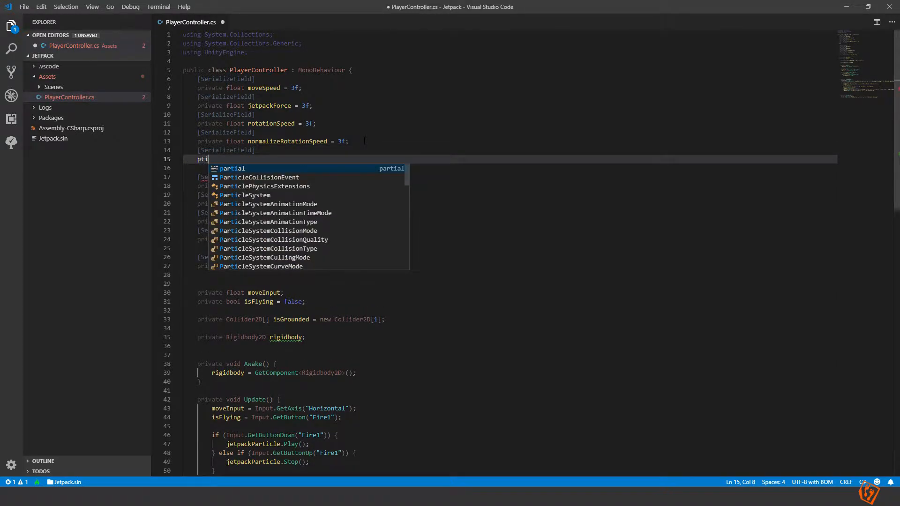
pyautogui.write('private float')
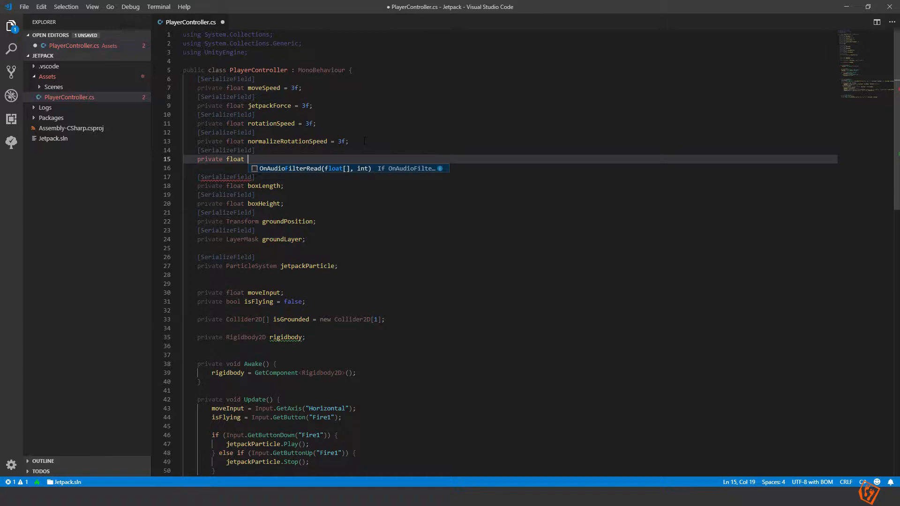
pyautogui.write('fuel')
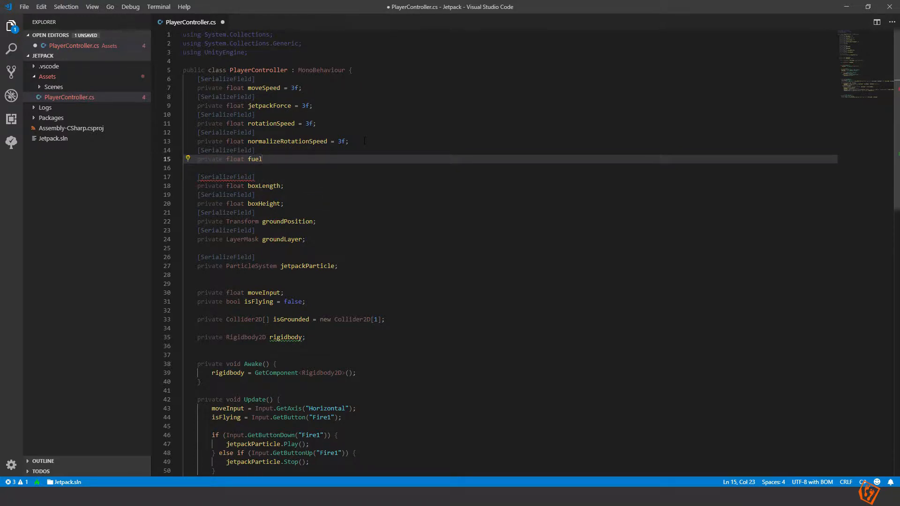
pyautogui.write('= 100f;')
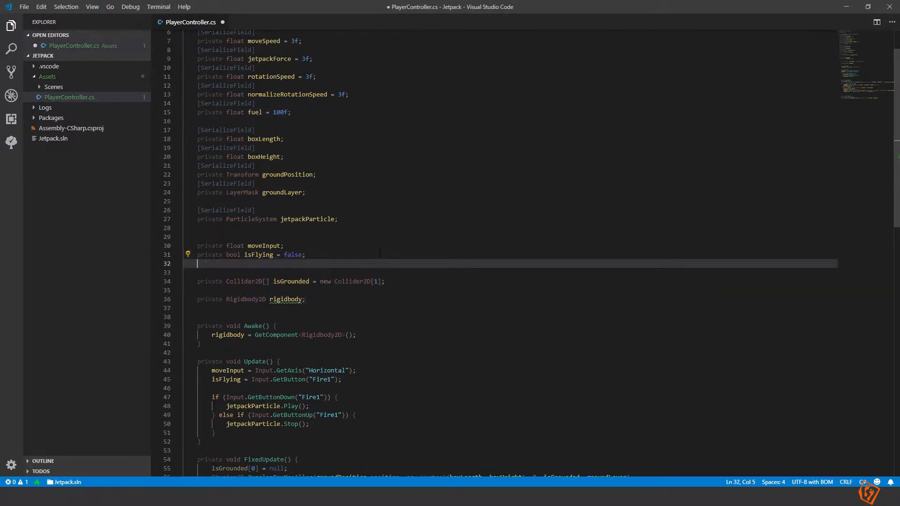
# - Declare private float currentFuel and assign currentFuel = fuel in Awake
pyautogui.write('private float cur')
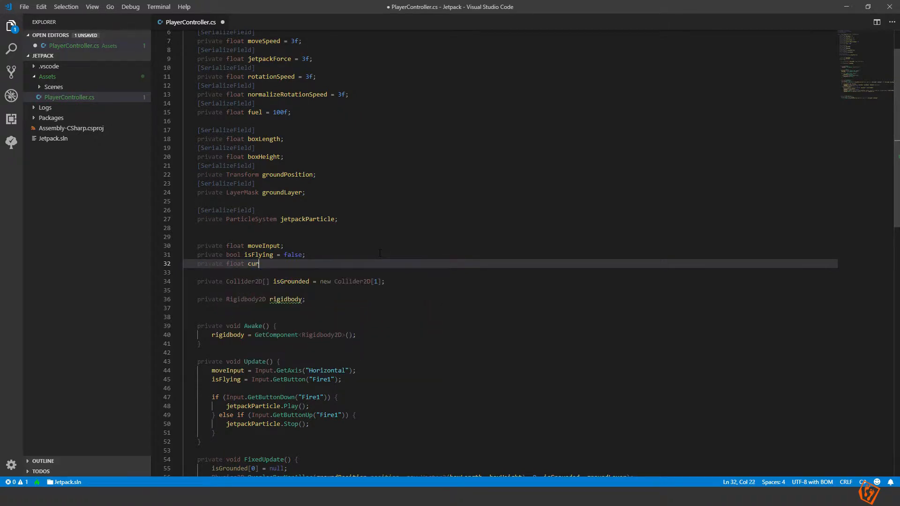
pyautogui.write('rentFuel;')
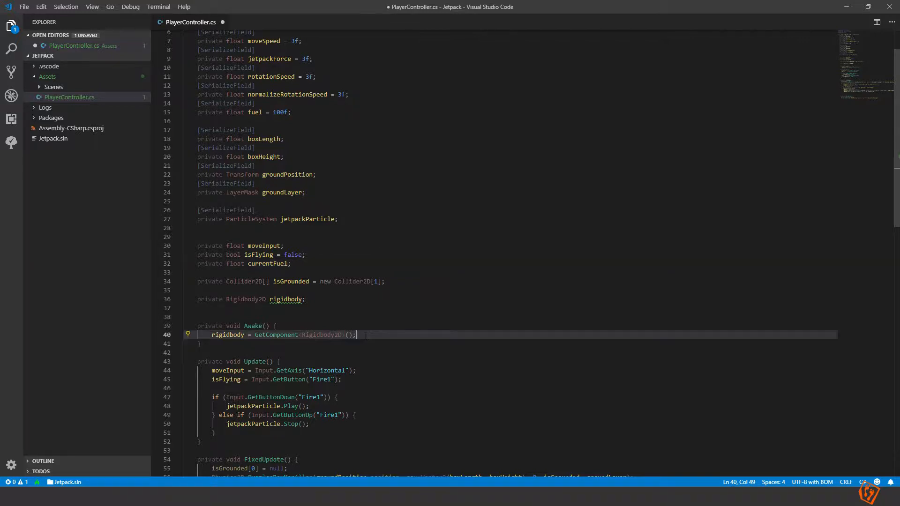
pyautogui.write('currentFuel =')
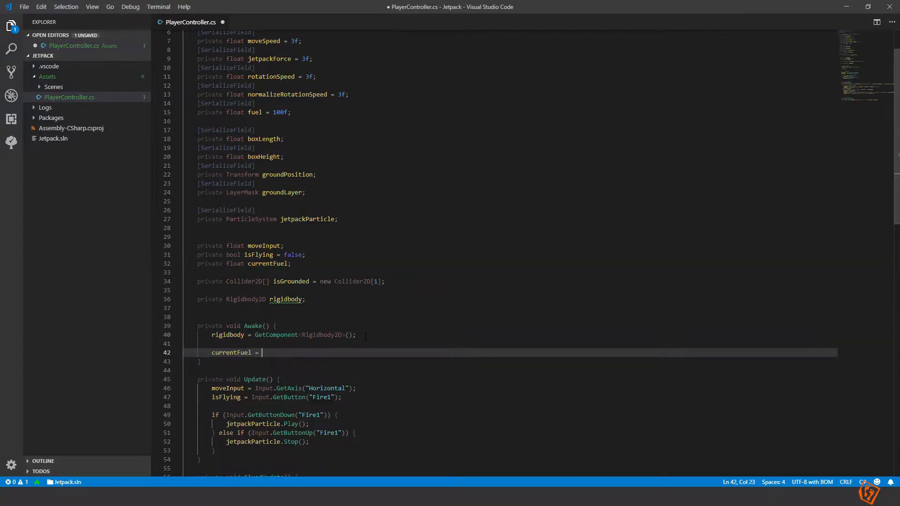
pyautogui.write('fuel;')
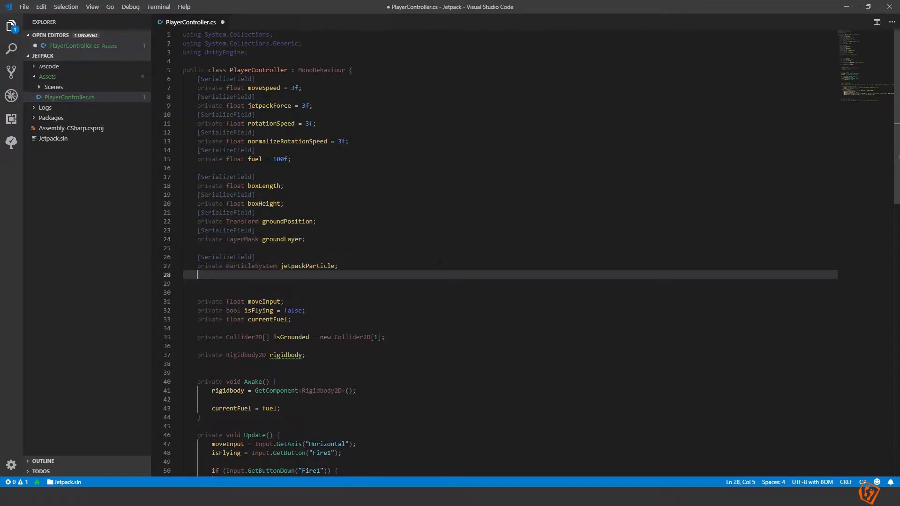
# - Import UnityEngine.UI and declare [SerializeField] private Slider fuelSlider; under jetpackParticle
pyautogui.write('[]')
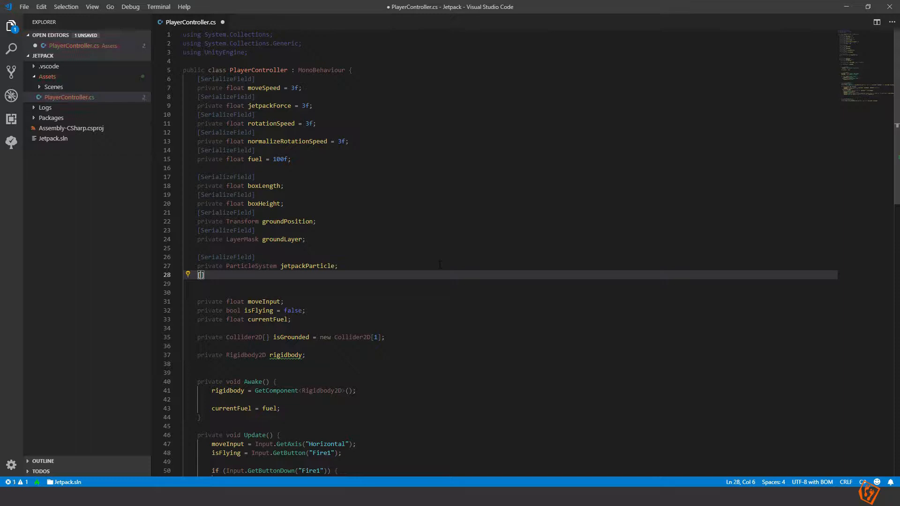
pyautogui.write('S')
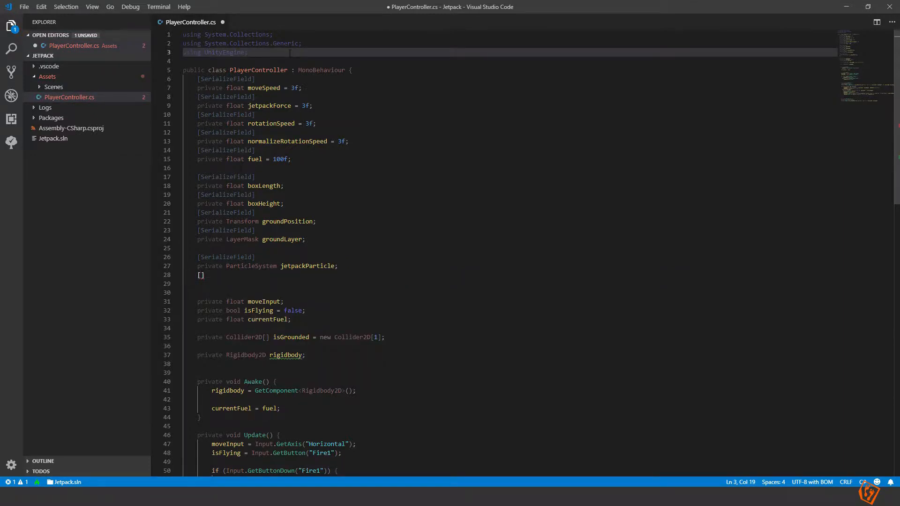
pyautogui.write('using')
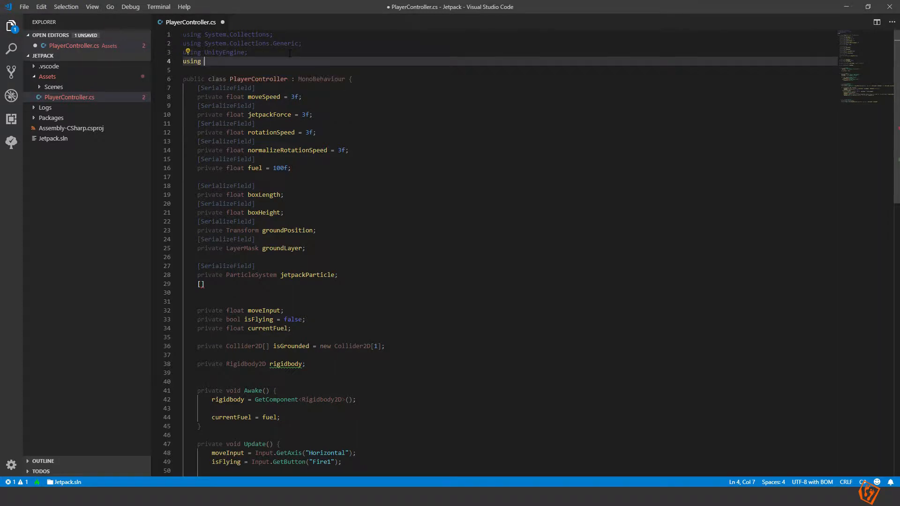
pyautogui.write('UnityEngine.UI;')
pyautogui.click(516, 284)
pyautogui.write('SerializeField')
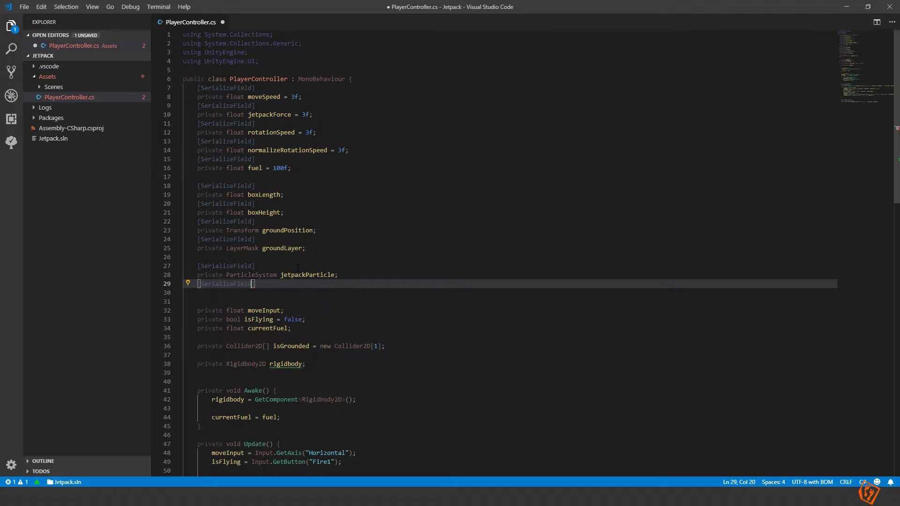
pyautogui.write('pp')
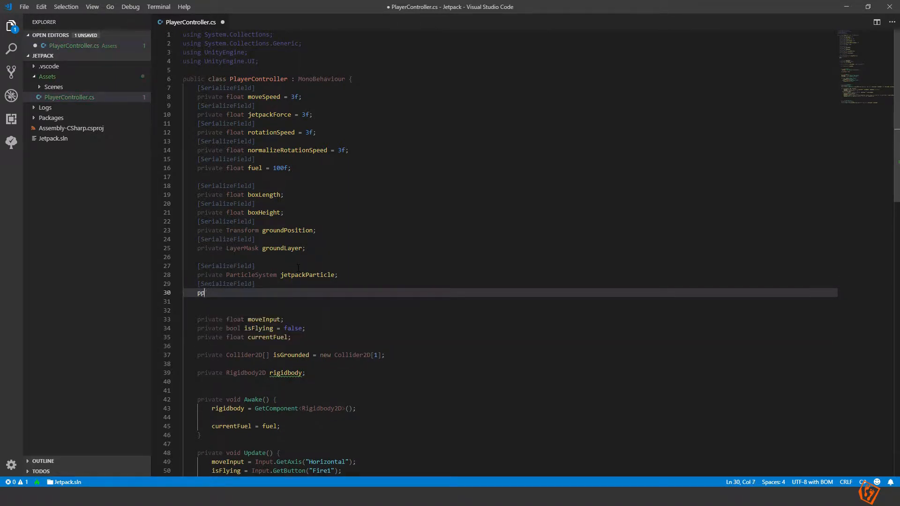
pyautogui.write('rivate')
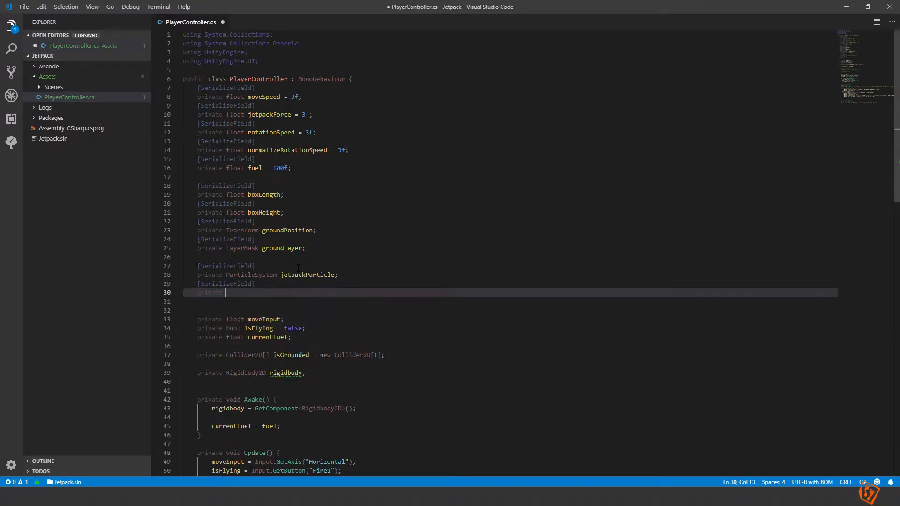
pyautogui.write('Slider')
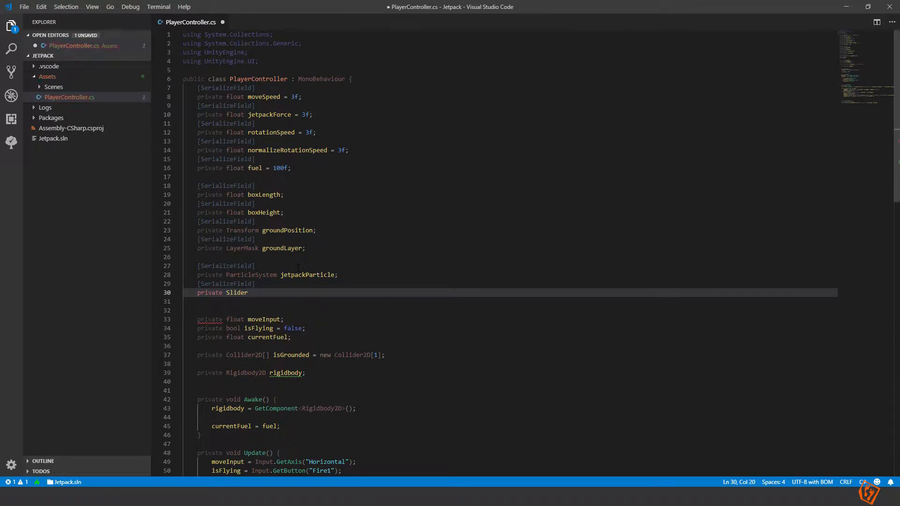
pyautogui.write('fuelSlide')
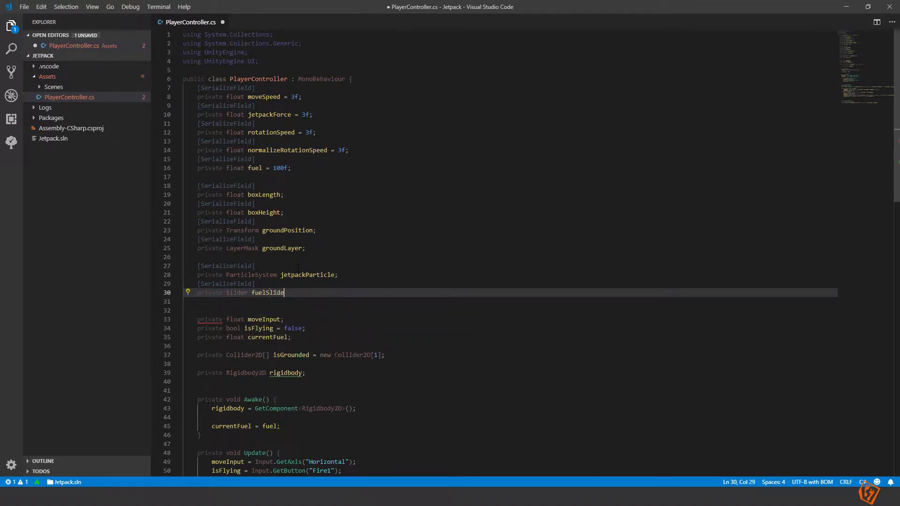
pyautogui.write('r;')
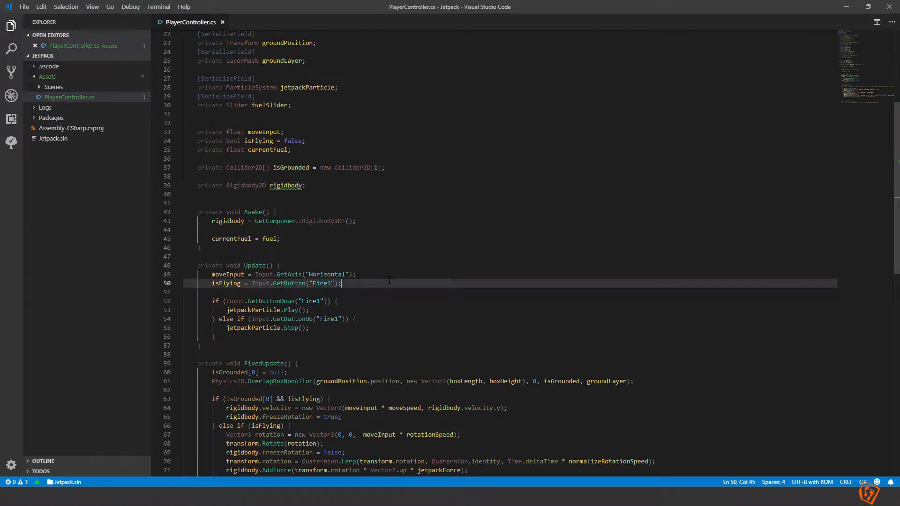
# - Write fuelSlider.value = currentFuel / fuel; in Update and highlight currentFuel's uses
pyautogui.press('Enter')
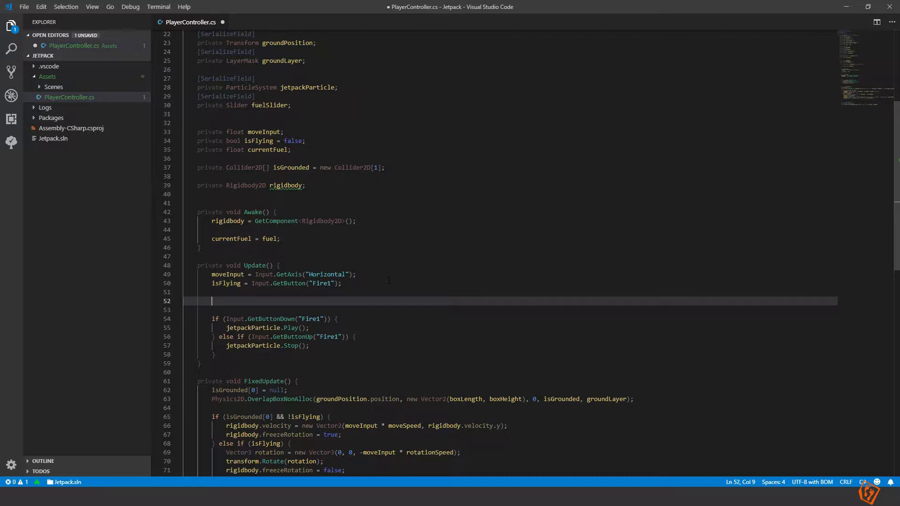
pyautogui.write('fue')
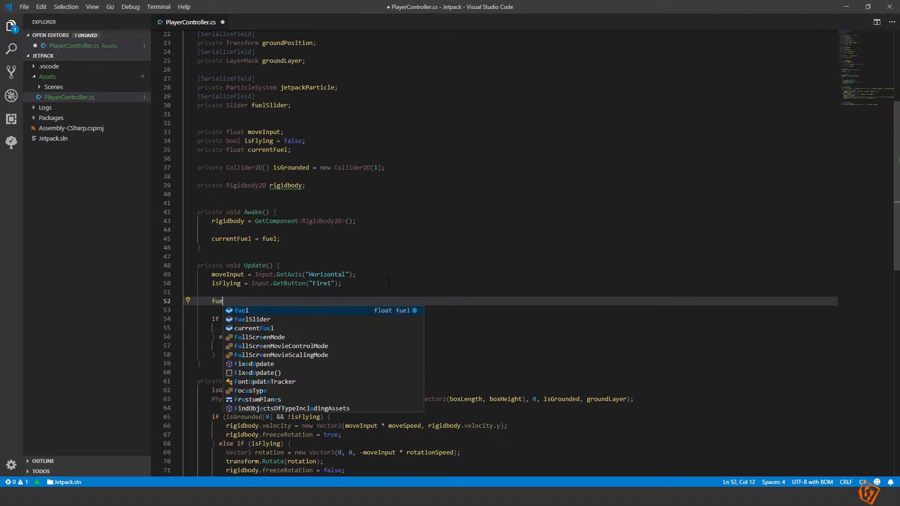
pyautogui.write('lSlider.value = currentFuel /')
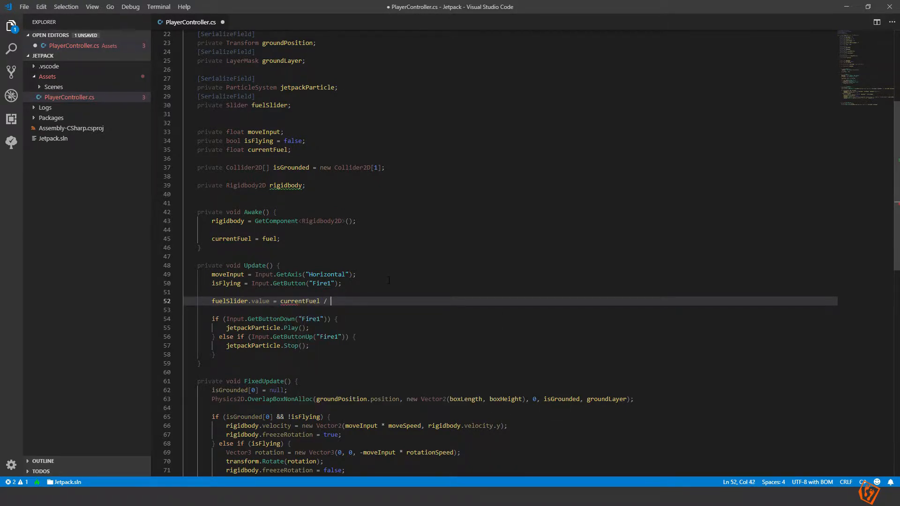
pyautogui.write('fuel;')
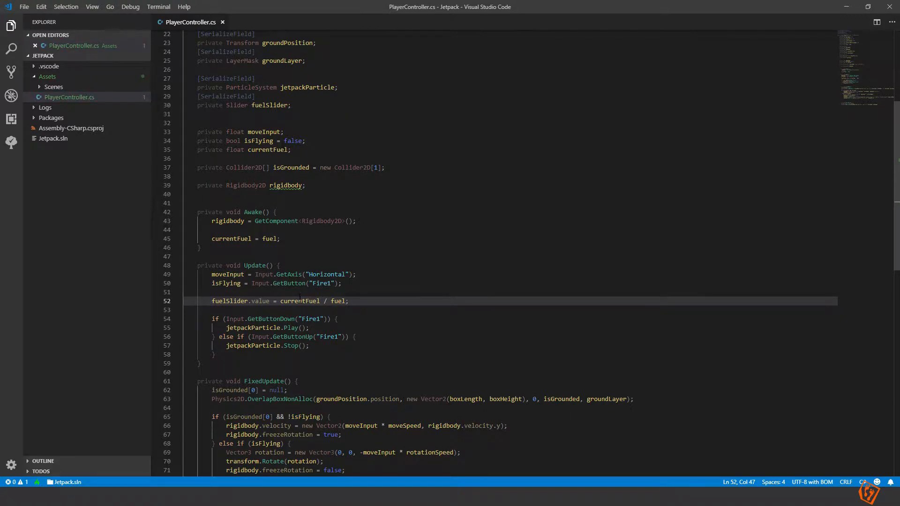
pyautogui.doubleClick(299, 301)
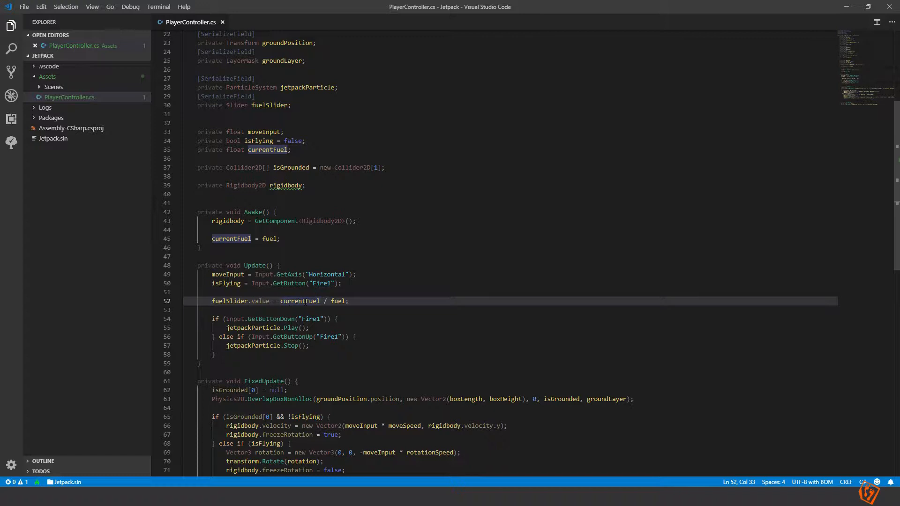
pyautogui.click(298, 301)
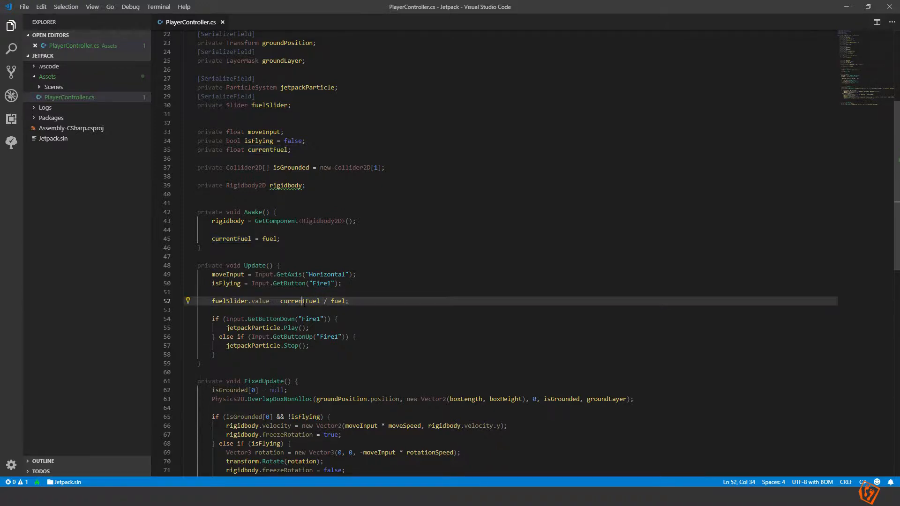
pyautogui.doubleClick(339, 301)
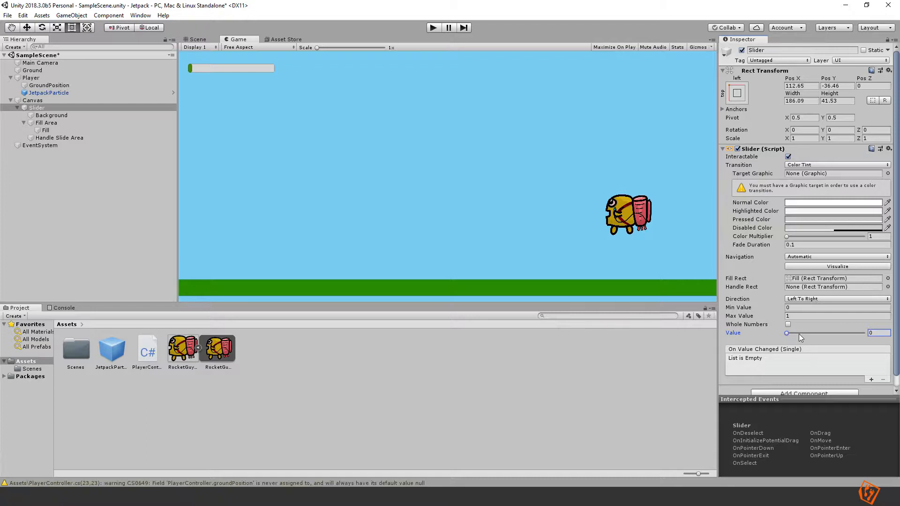
# - Drag the slider Value back to 1 and show the Player object's Player Controller properties
pyautogui.moveTo(786, 332); pyautogui.dragTo(860, 333)
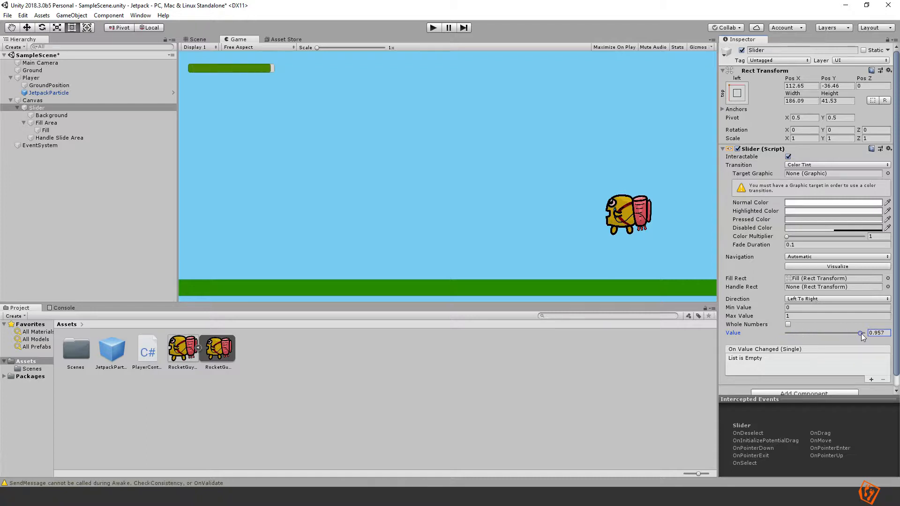
pyautogui.moveTo(859, 332); pyautogui.dragTo(863, 333)
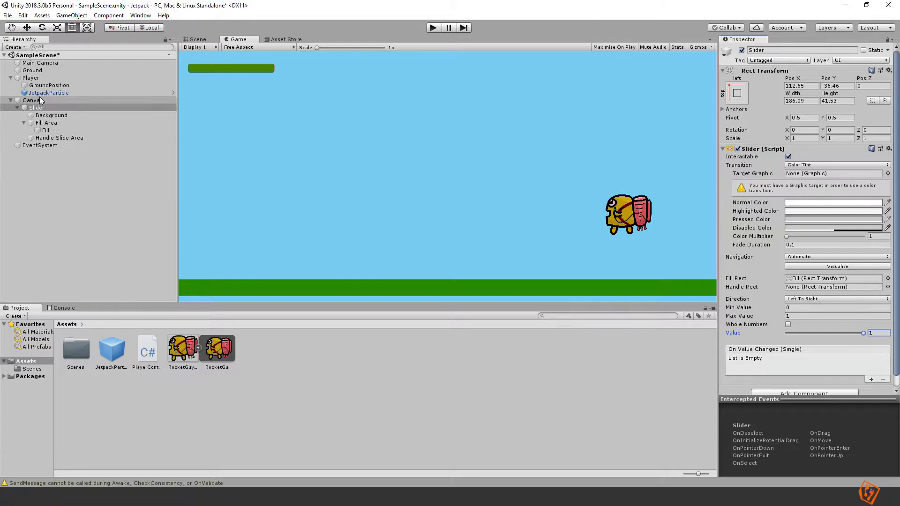
pyautogui.click(31, 77)
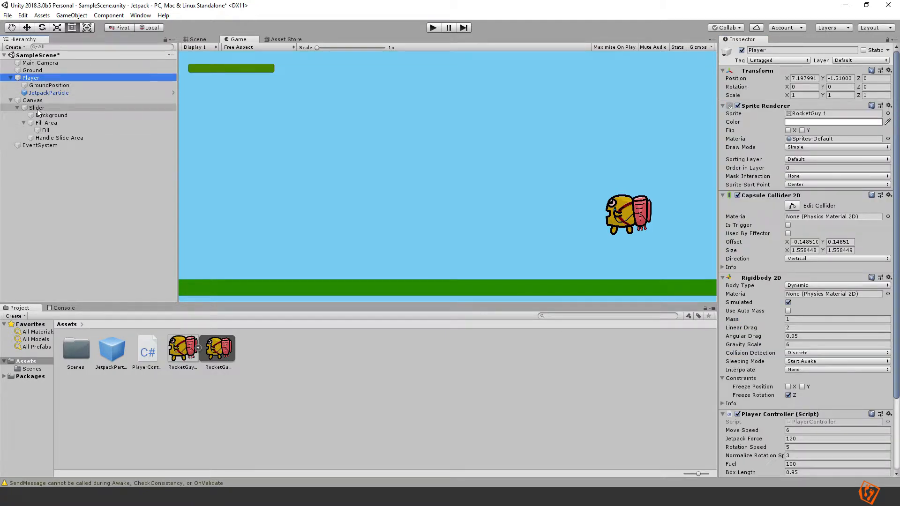
pyautogui.scroll(-3)
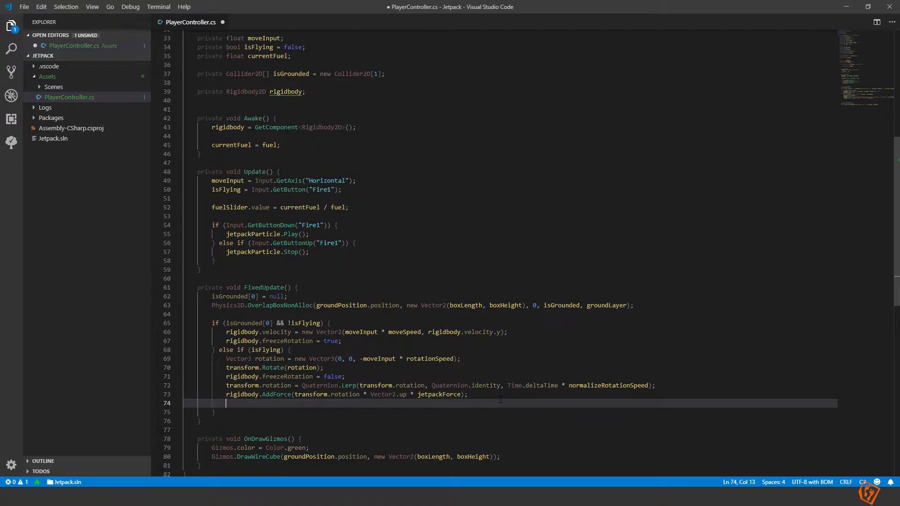
# - Declare [SerializeField] private float fuelBurnRate = 20f; below the fuel field
pyautogui.write('curre')
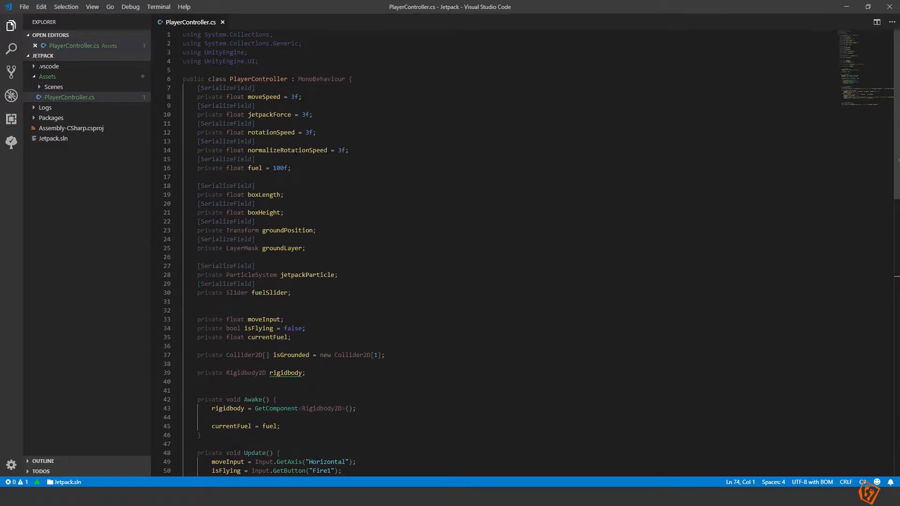
pyautogui.write('S')
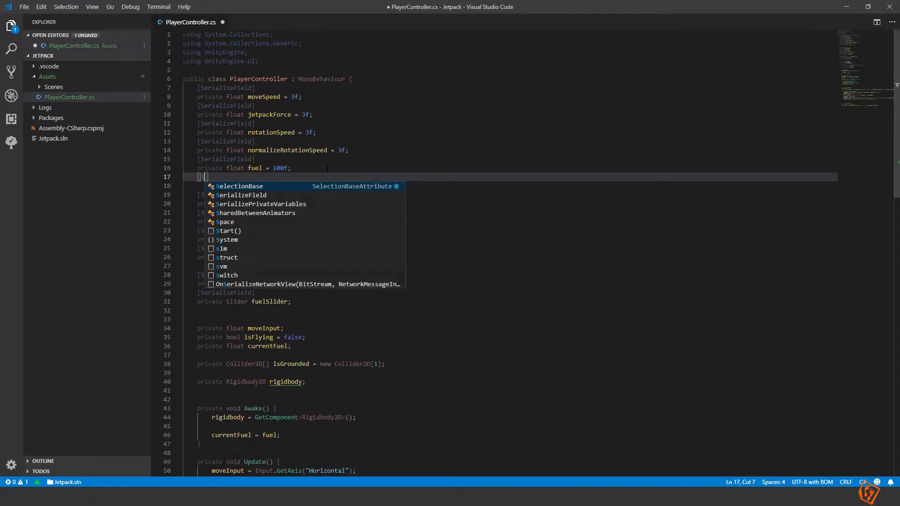
pyautogui.write('[SerializeField')
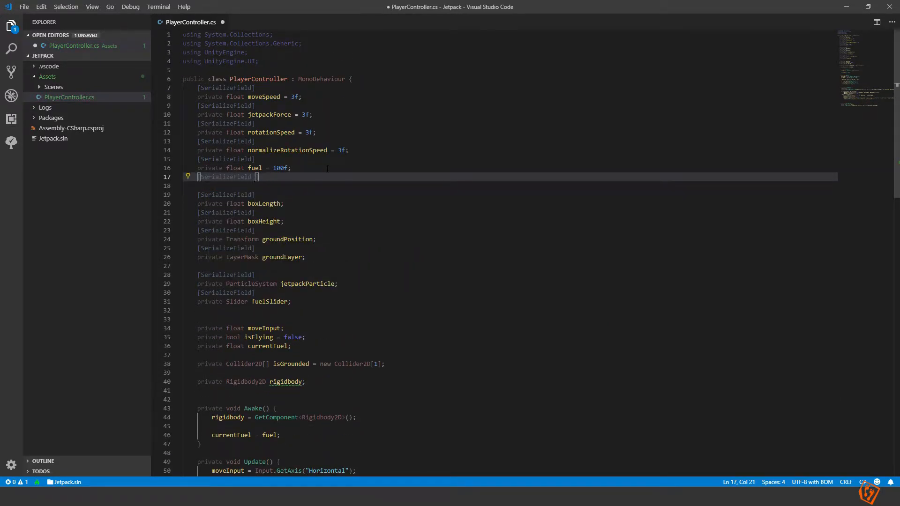
pyautogui.write('private float fuelBu')
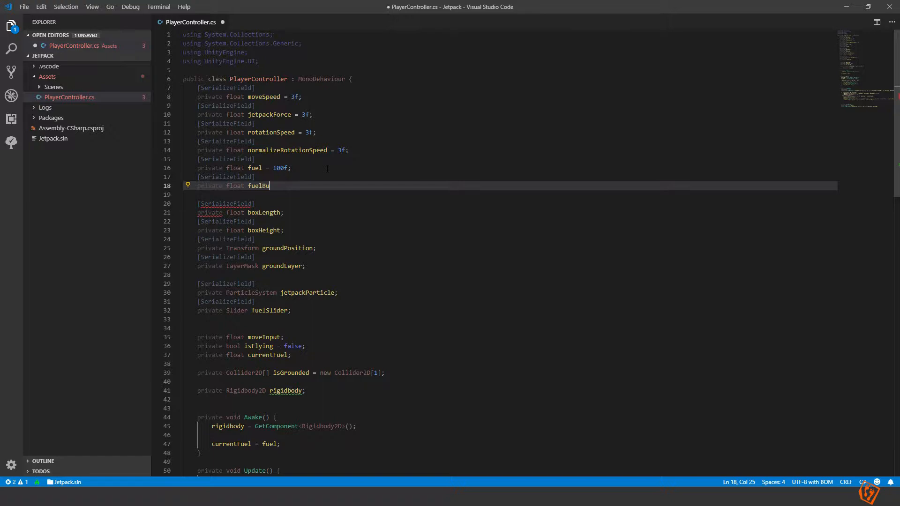
pyautogui.write('rnRate =')
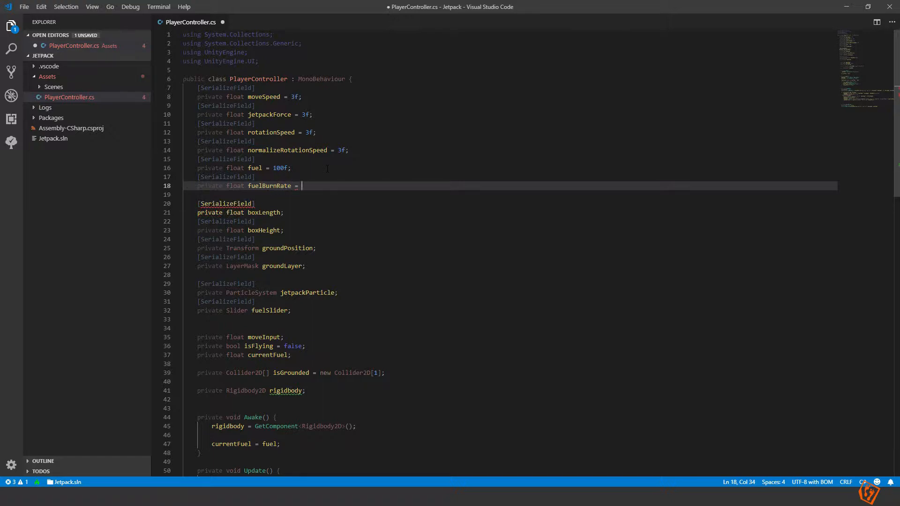
pyautogui.write('20f;')
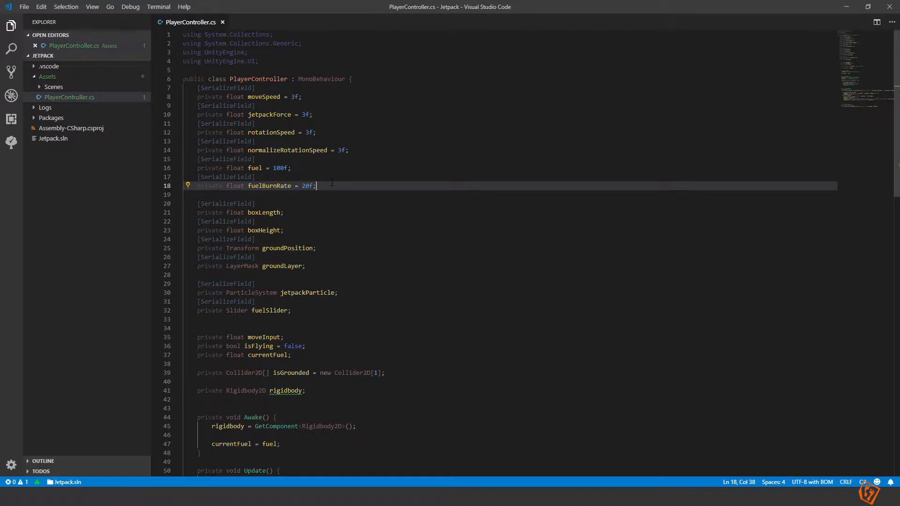
# - Start a currentFuel -= fuel... decrement in FixedUpdate's isFlying branch
pyautogui.scroll(-3)
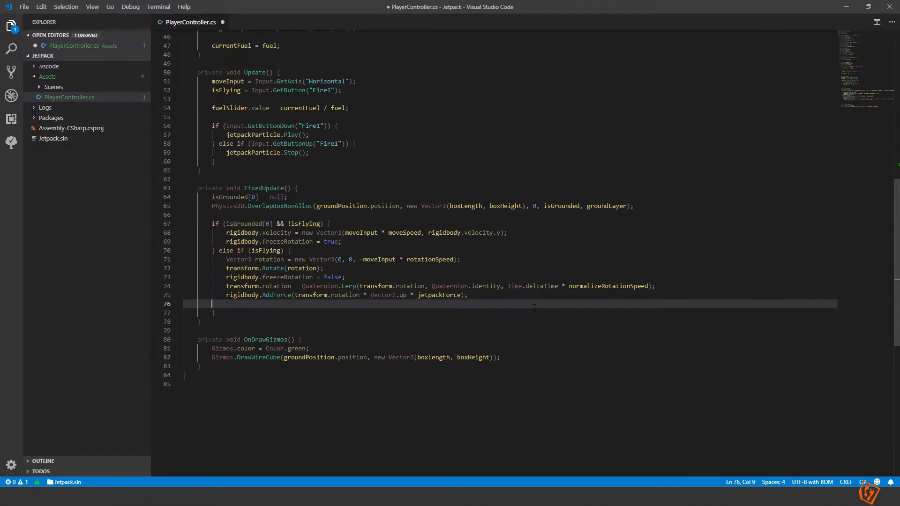
pyautogui.write('currentFuel -=')
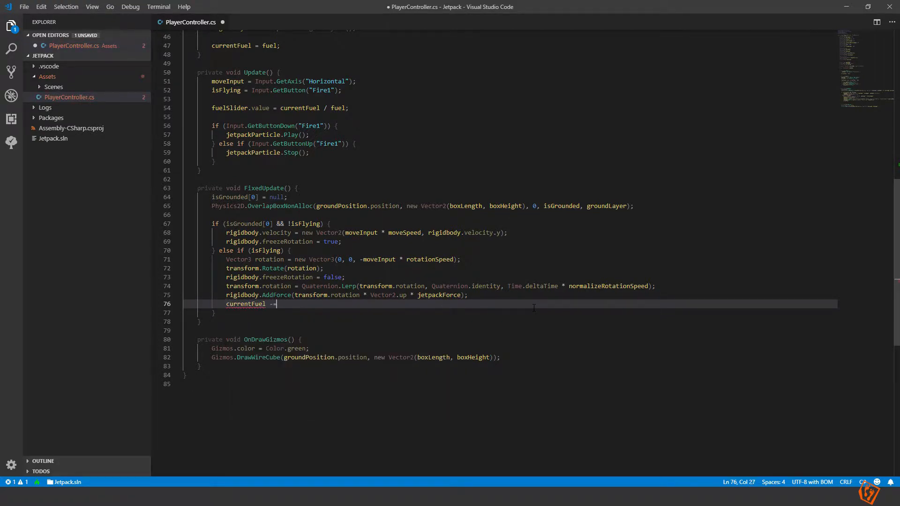
pyautogui.write('fuel')
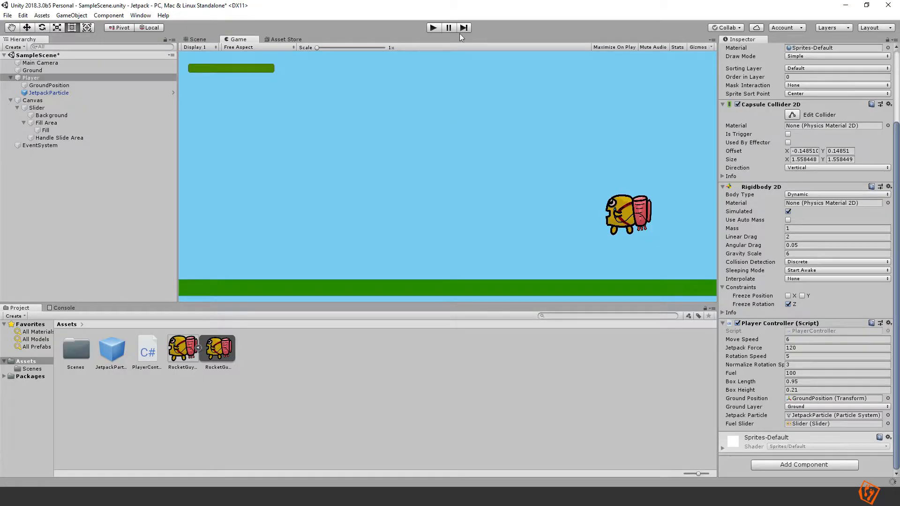
pyautogui.moveTo(395, 32)
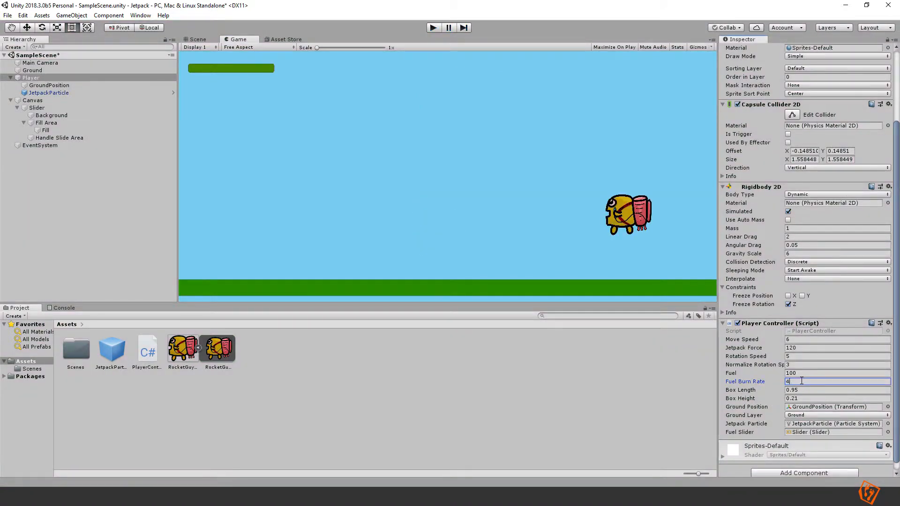
# - Set the Player's Fuel Burn Rate to 40 and focus the running game to fly the player
pyautogui.write('0')
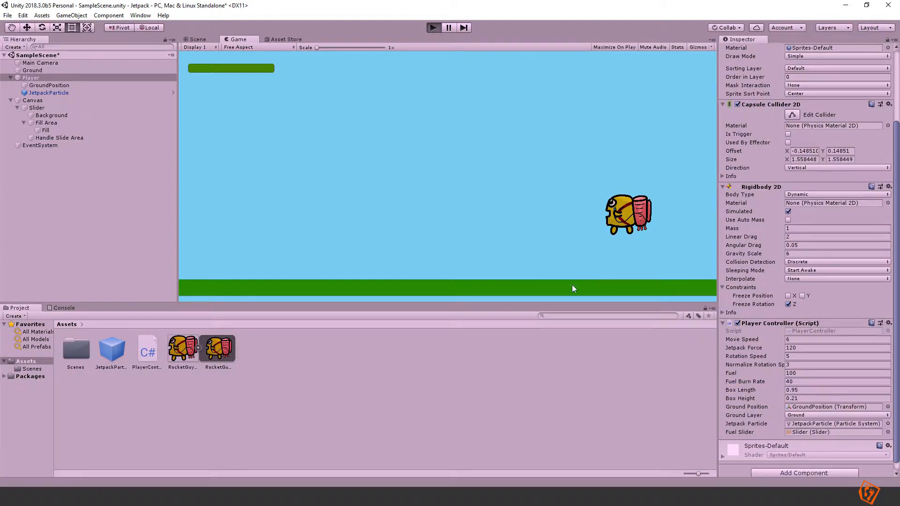
pyautogui.click(433, 27)
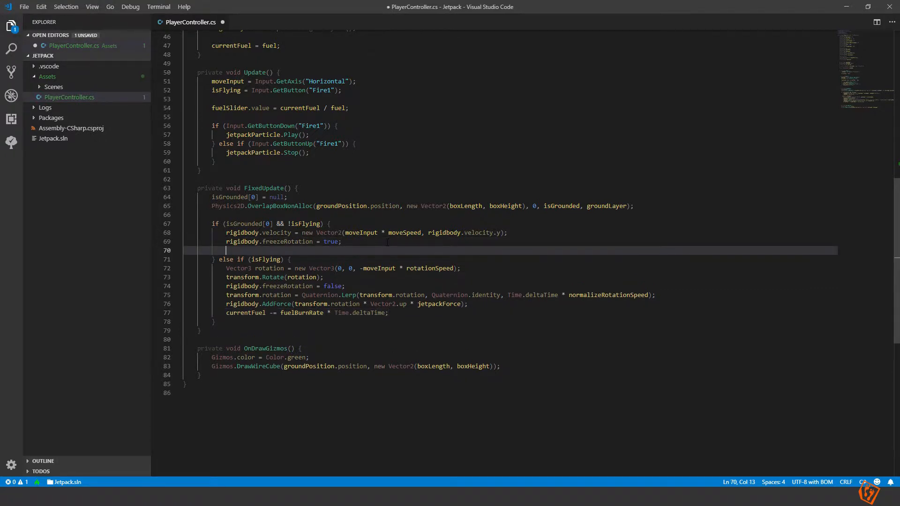
# - Write a RefillFuel(); call in the grounded branch, then select it for removal
pyautogui.write('refill')
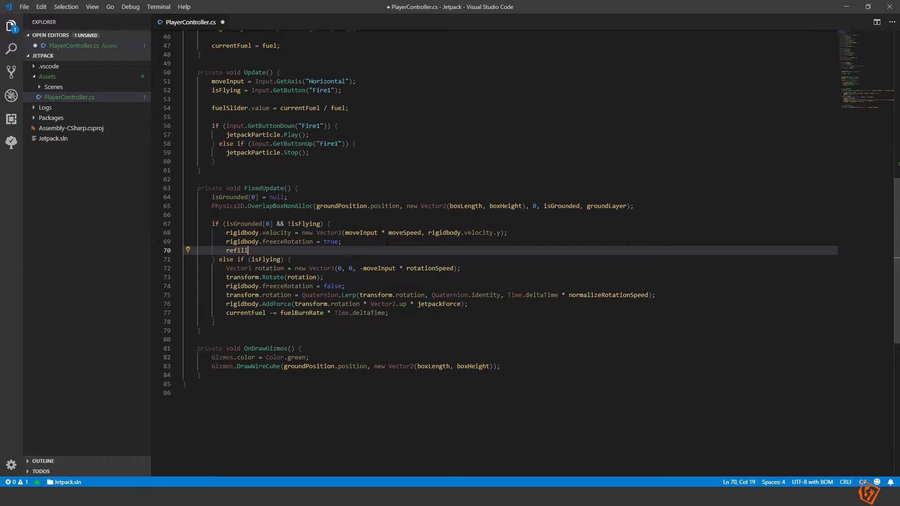
pyautogui.press('Backspace')
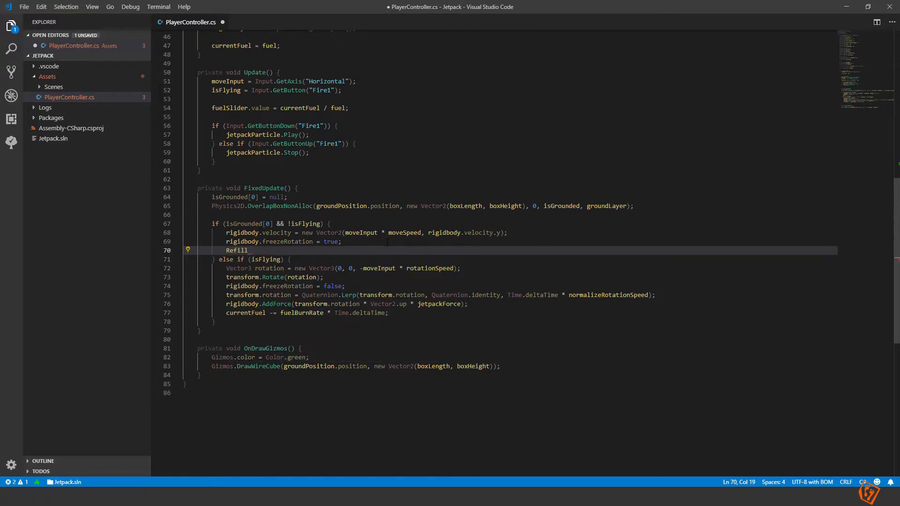
pyautogui.write('Fuel();')
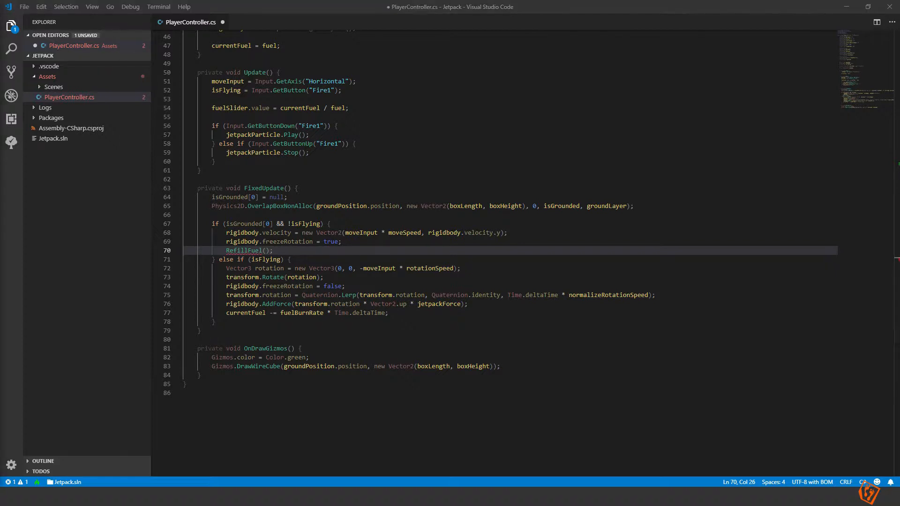
pyautogui.doubleClick(244, 250)
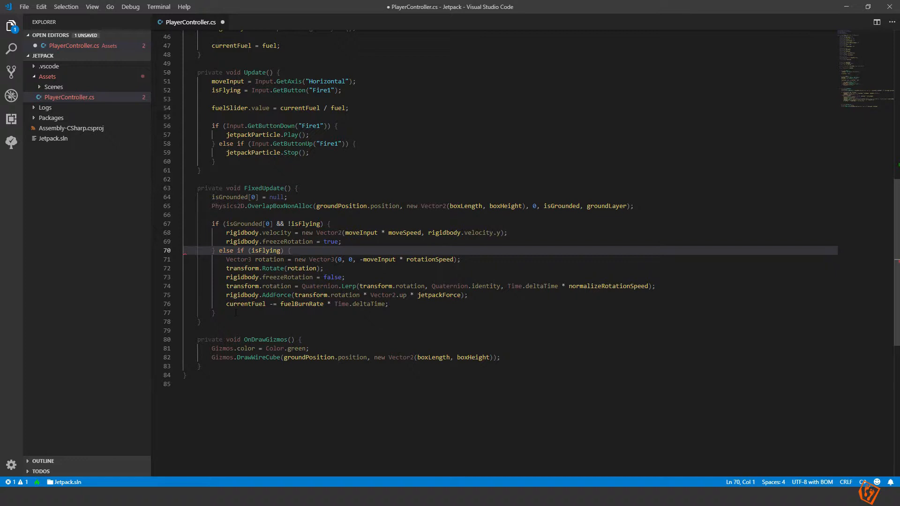
# - Add if (!isFlying) { RefillFuel(); } to FixedUpdate and start declaring the private RefillFuel method
pyautogui.write('if()')
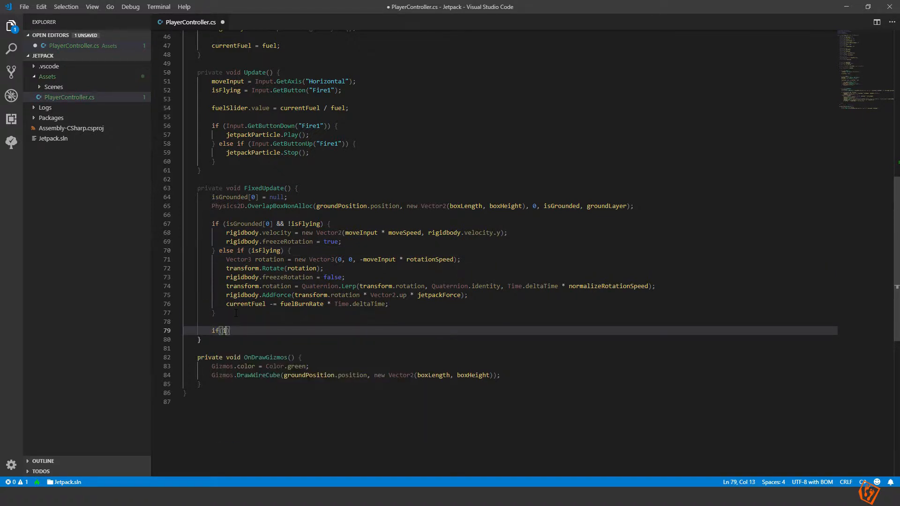
pyautogui.write('!isfl')
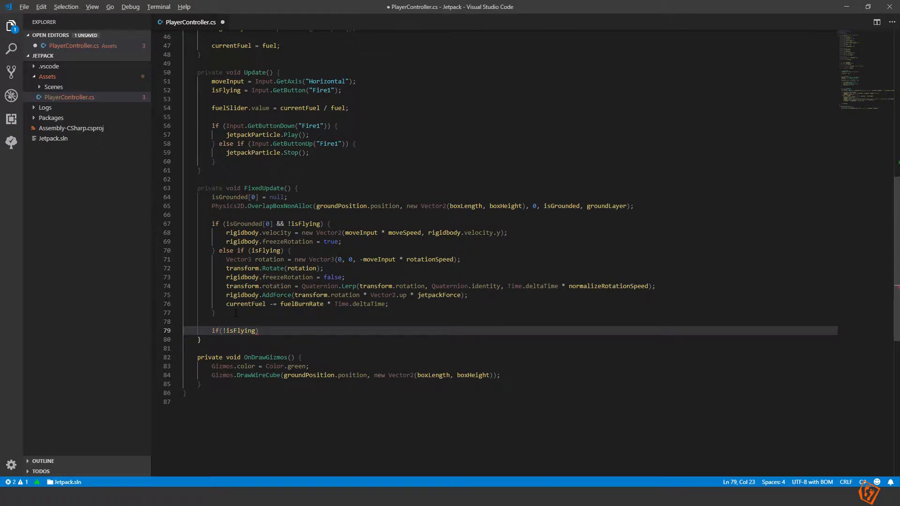
pyautogui.write('{')
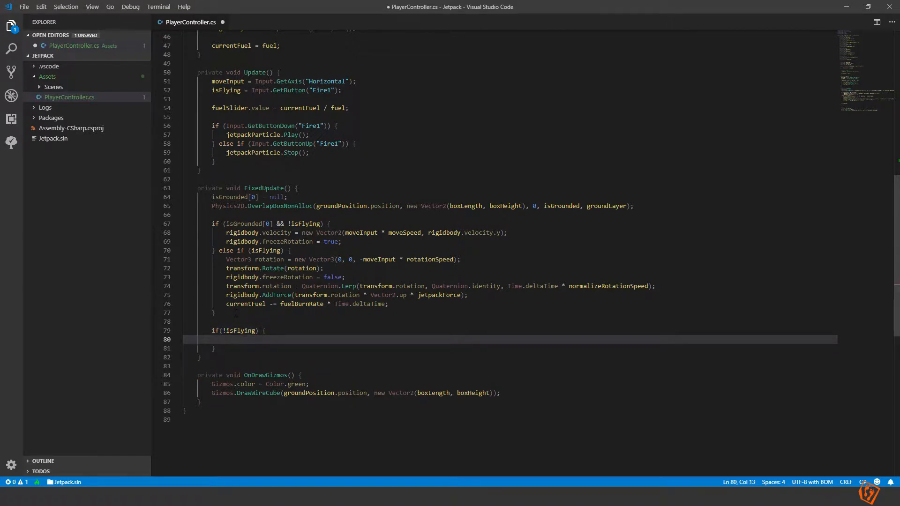
pyautogui.write('RefillFuel();')
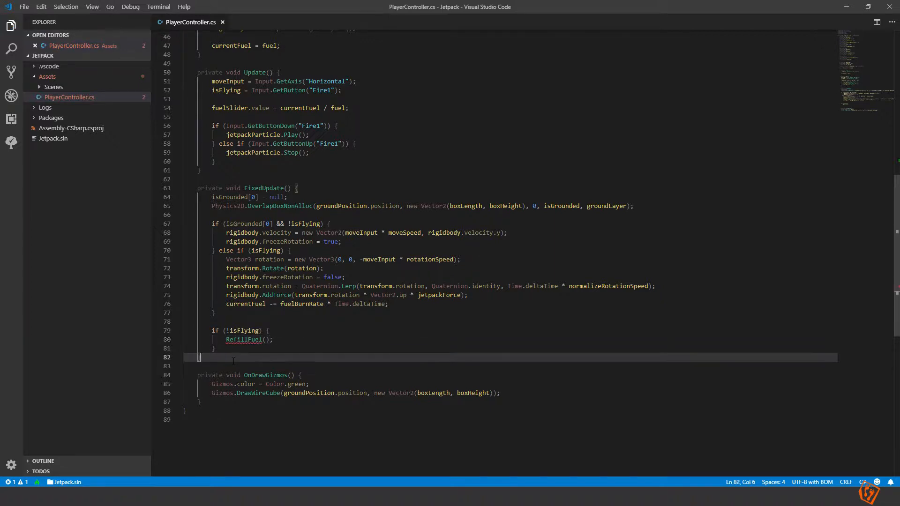
pyautogui.write('private fl')
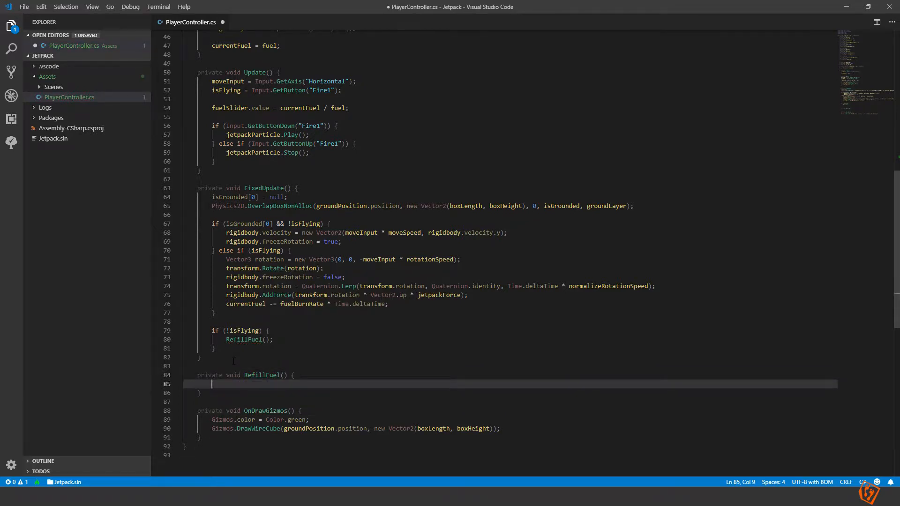
# - Begin RefillFuel with a guard that only runs while currentFuel is below fuel
pyautogui.write('if(')
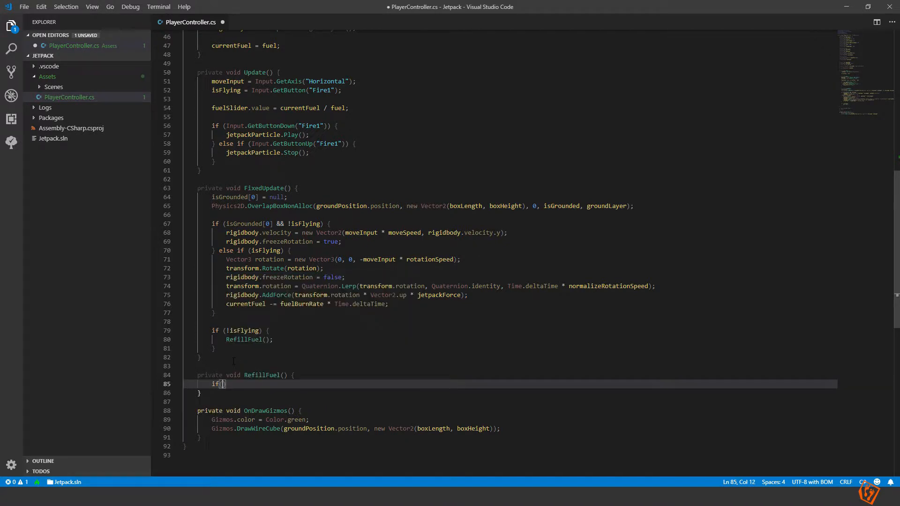
pyautogui.write('currentFuel <')
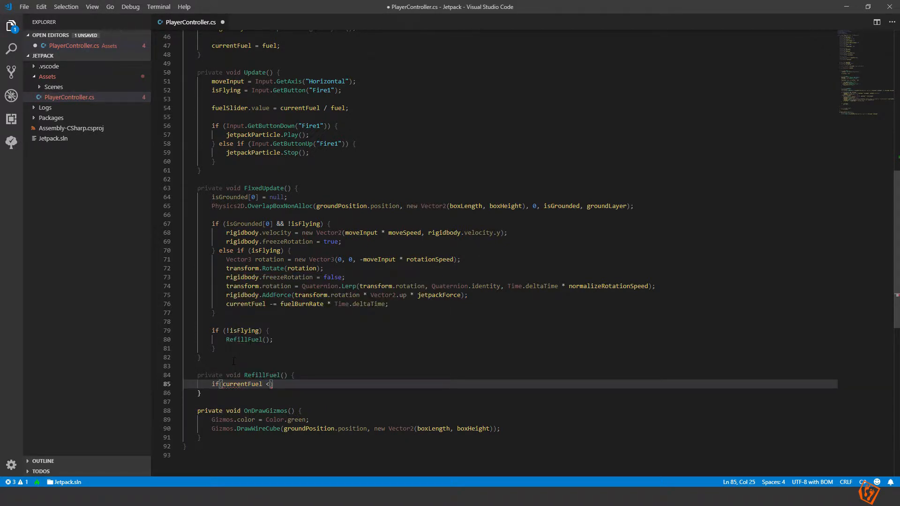
pyautogui.write('max')
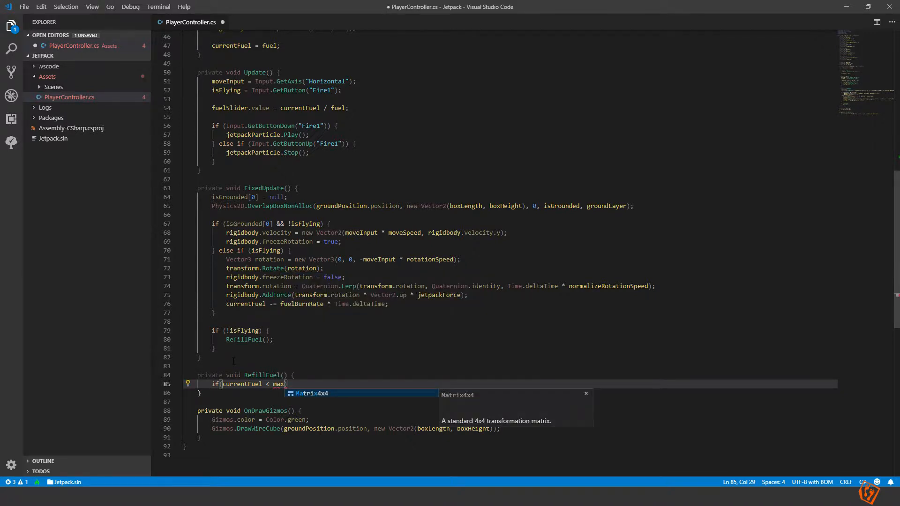
pyautogui.write('fuel')
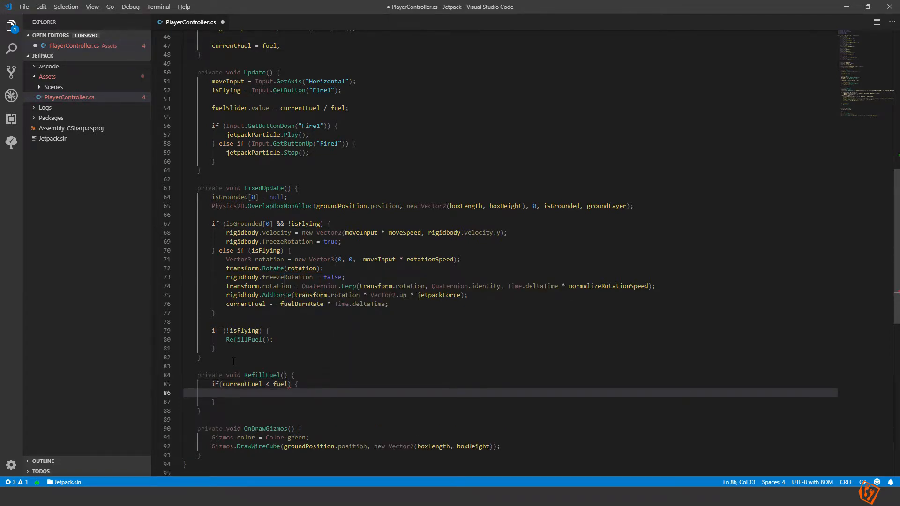
pyautogui.scroll(3)
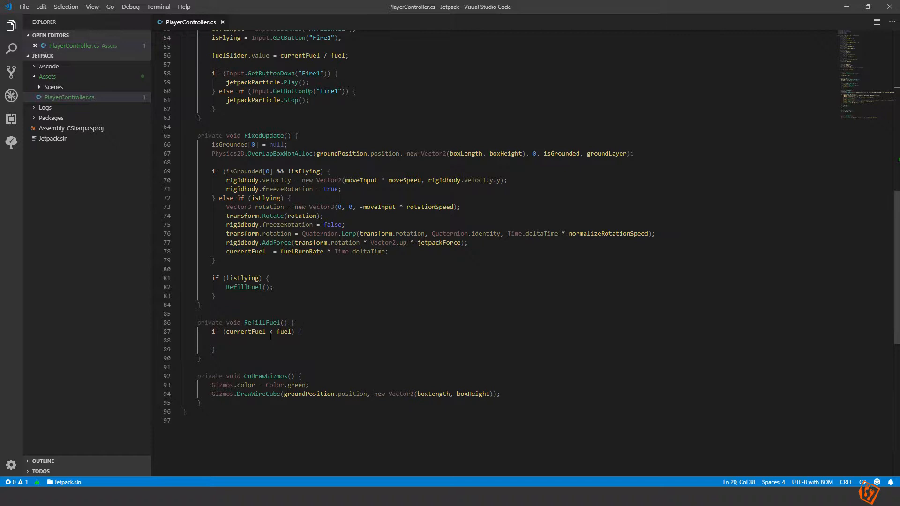
# - Inside the guard, increase currentFuel by fuelRefillRate * Time.deltaTime
pyautogui.write('curre')
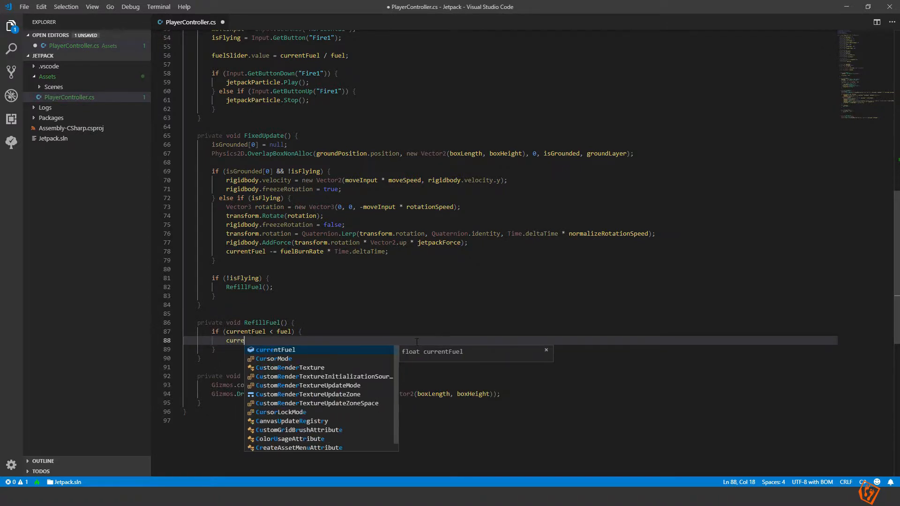
pyautogui.write('currentFuel')
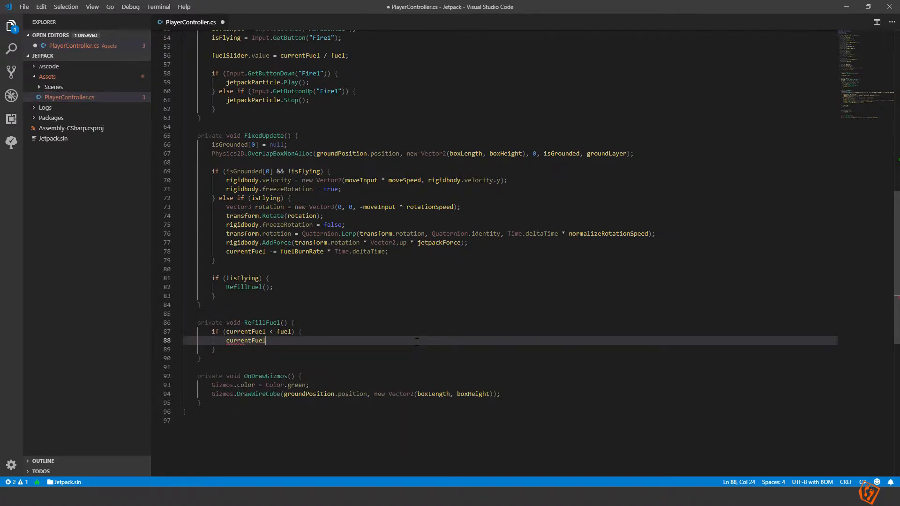
pyautogui.write('+= refill')
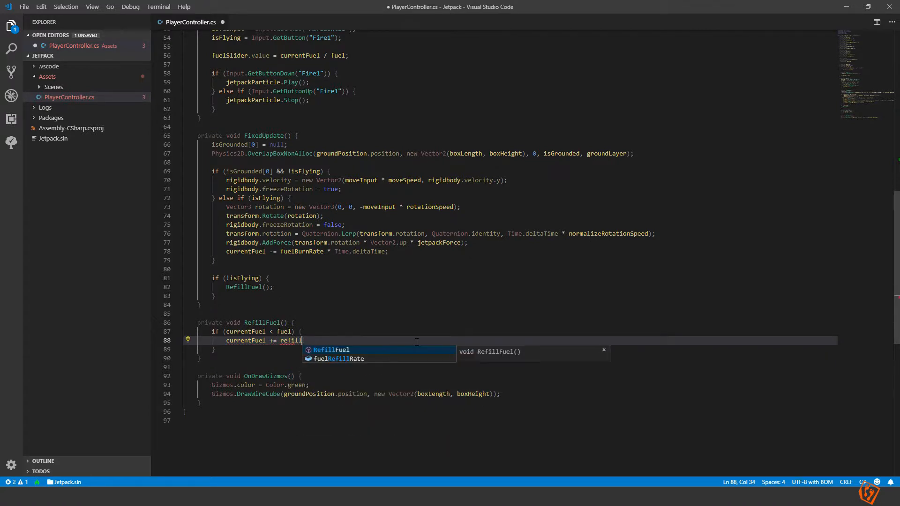
pyautogui.press('Tab')
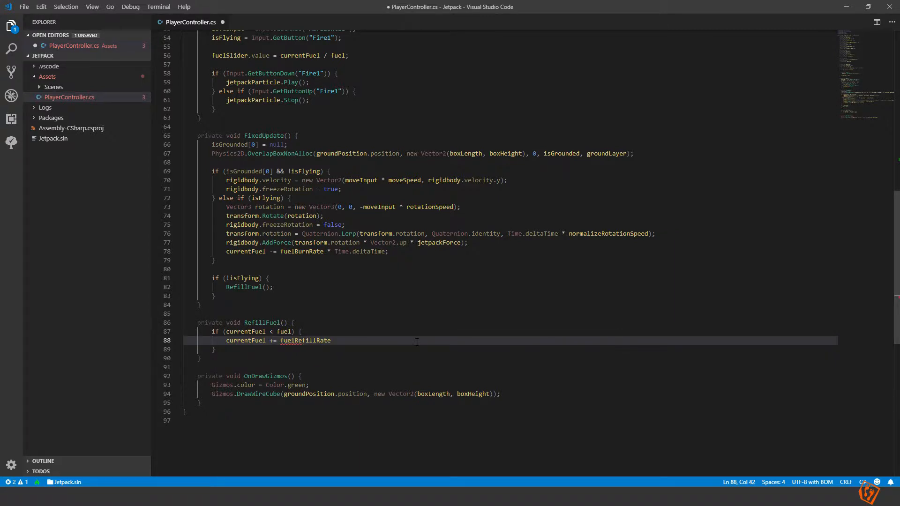
pyautogui.write('* Time')
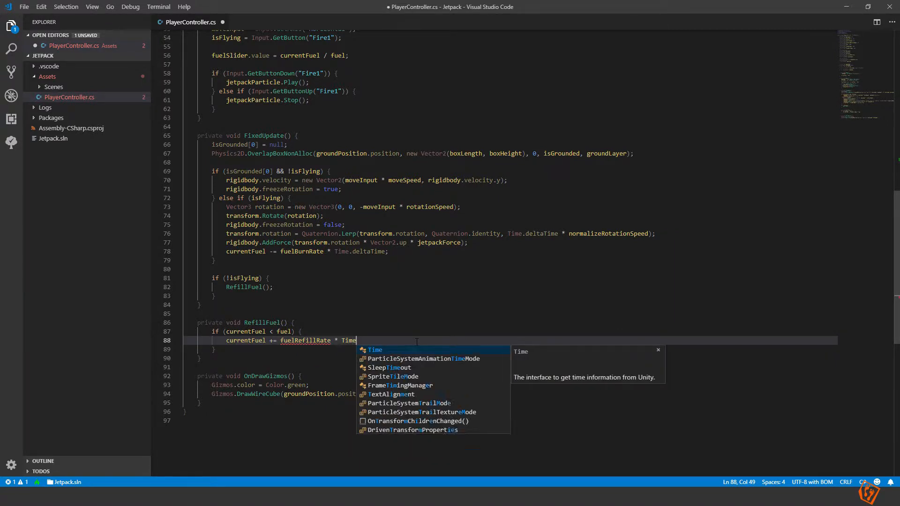
pyautogui.write('.deltaTime;')
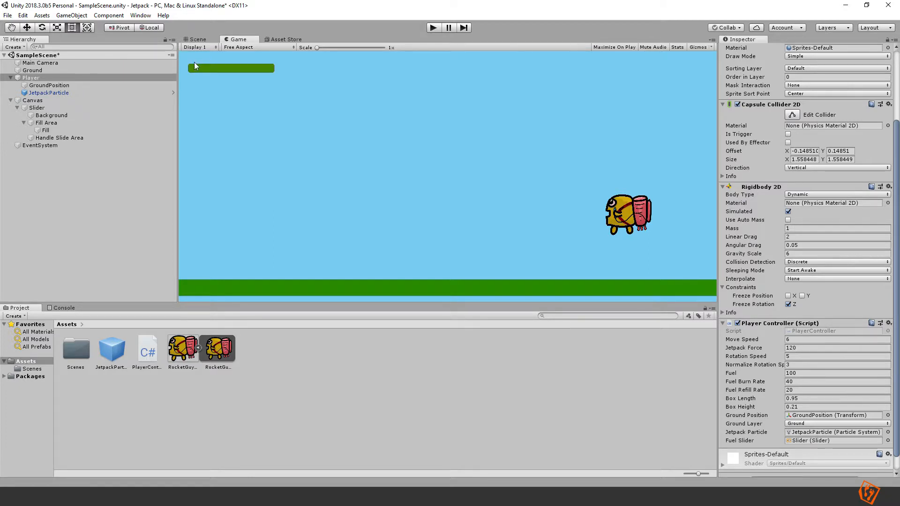
pyautogui.moveTo(197, 129)
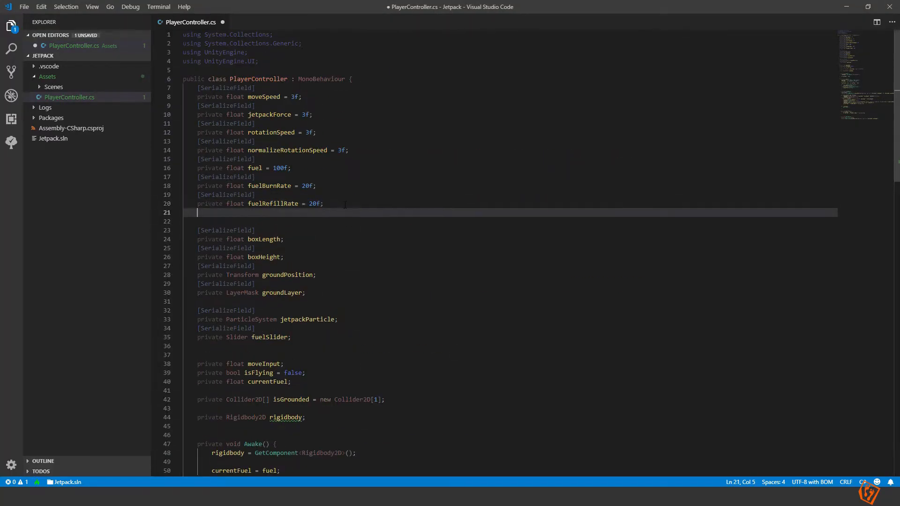
# - Declare '[SerializeField] private float refillCoolDown = 2f;' under fuelRefillRate
pyautogui.write('SerializeField]')
pyautogui.write('private float')
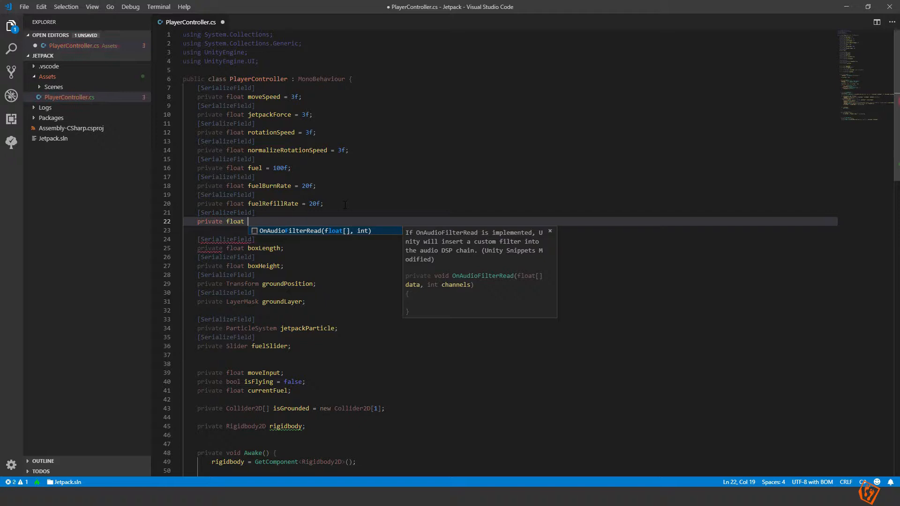
pyautogui.write('refillCo')
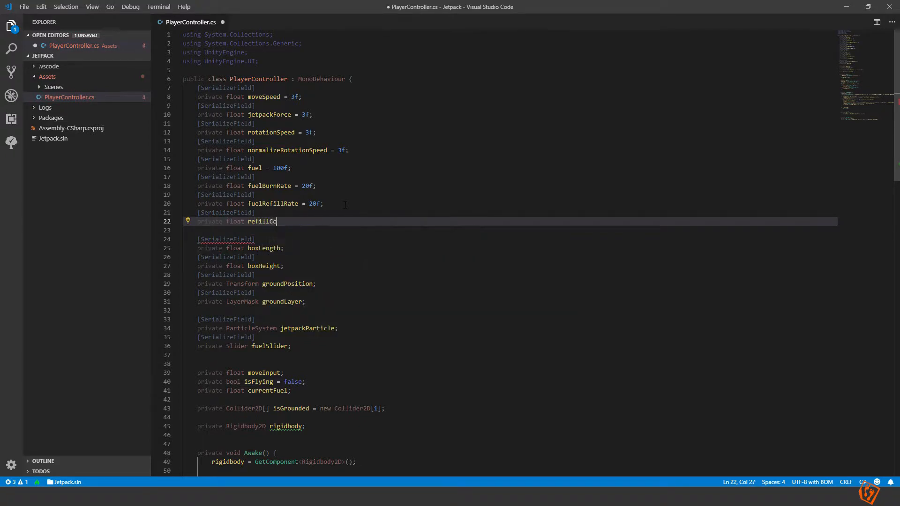
pyautogui.write('oolDown =')
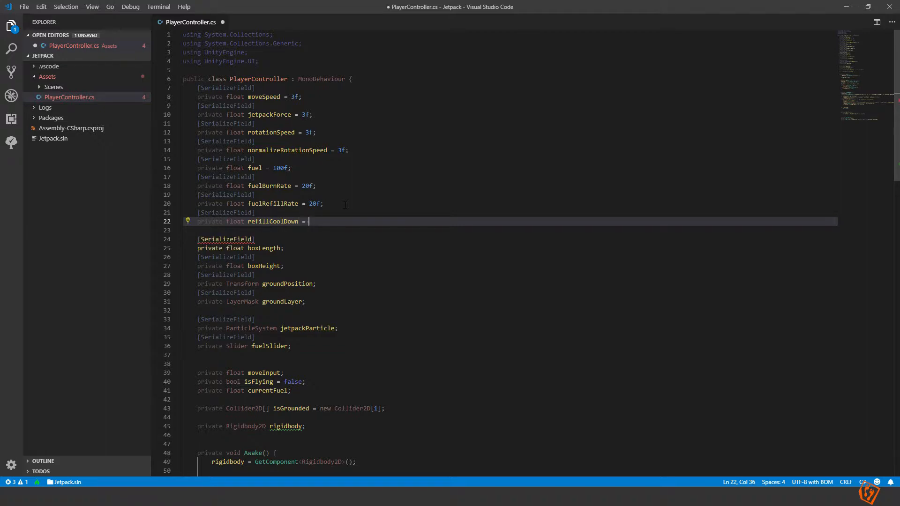
pyautogui.write('2f;')
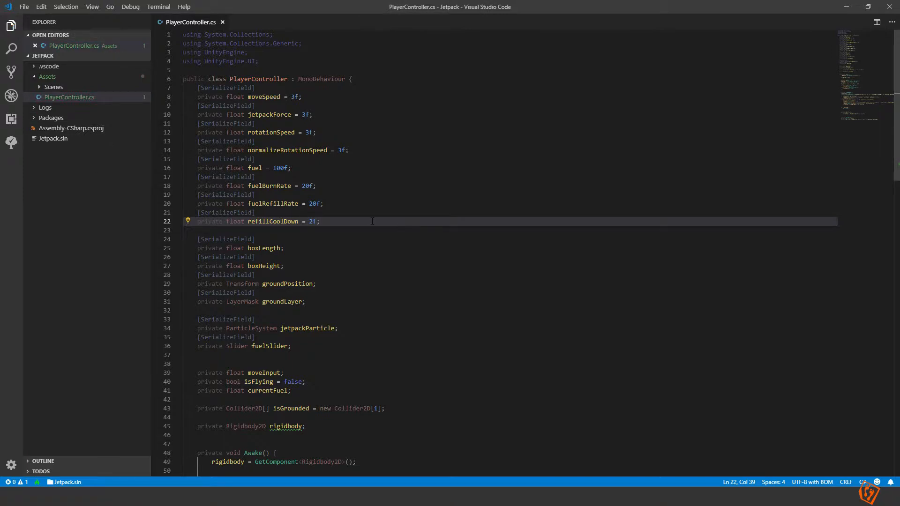
pyautogui.scroll(-3)
pyautogui.write('p')
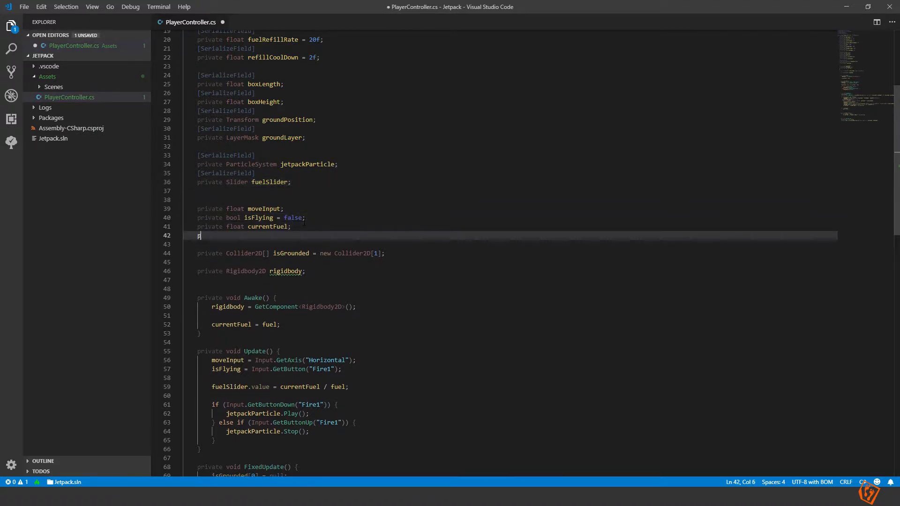
# - Declare 'private bool haveFuel = true;' after currentFuel and save
pyautogui.write('float')
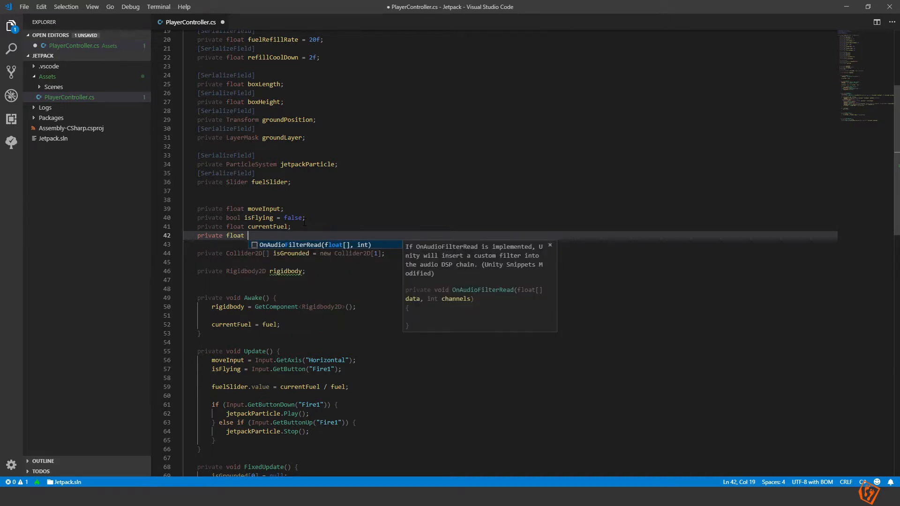
pyautogui.write('haveF')
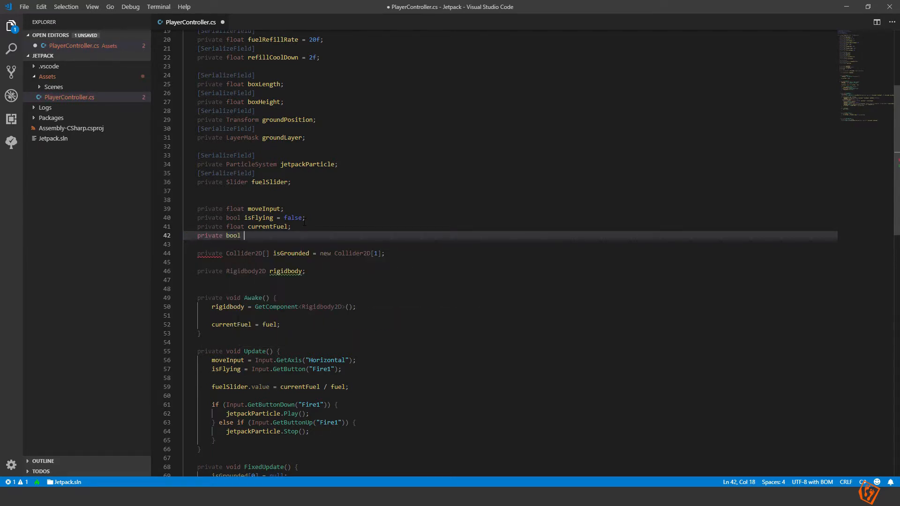
pyautogui.write('haveFuel =')
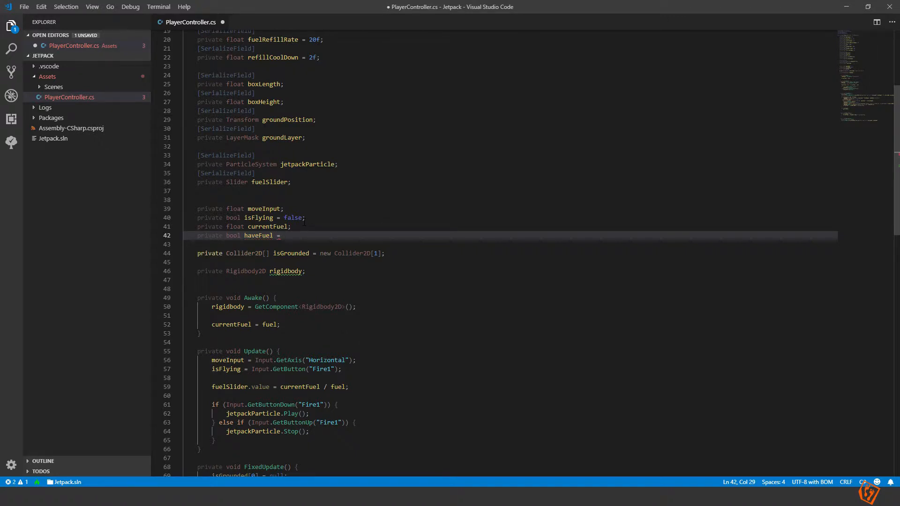
pyautogui.write('true;')
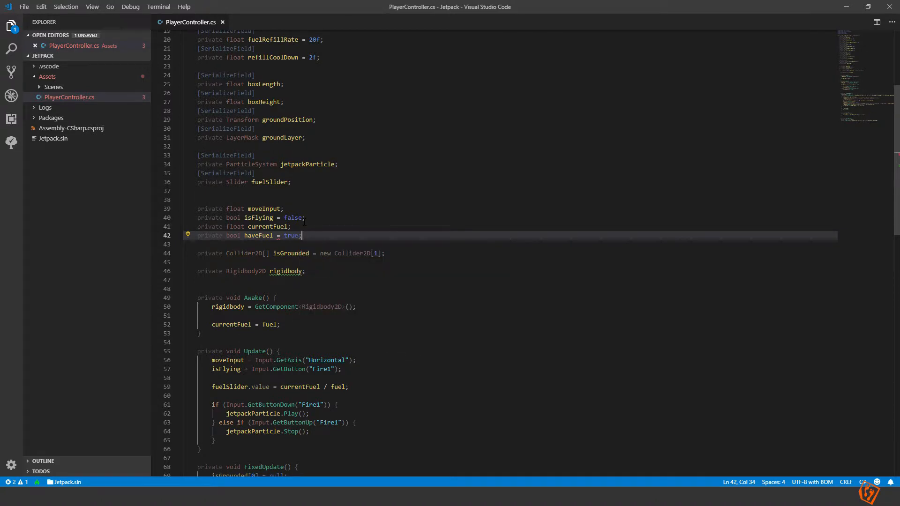
pyautogui.scroll(-3)
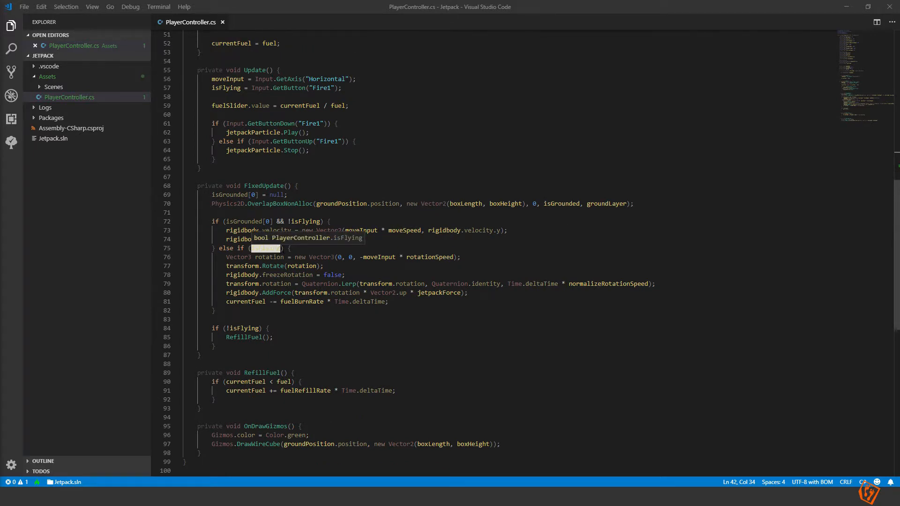
# - Append '&& haveFuel' to FixedUpdate's flying and refill conditions, then save
pyautogui.write('isFlying')
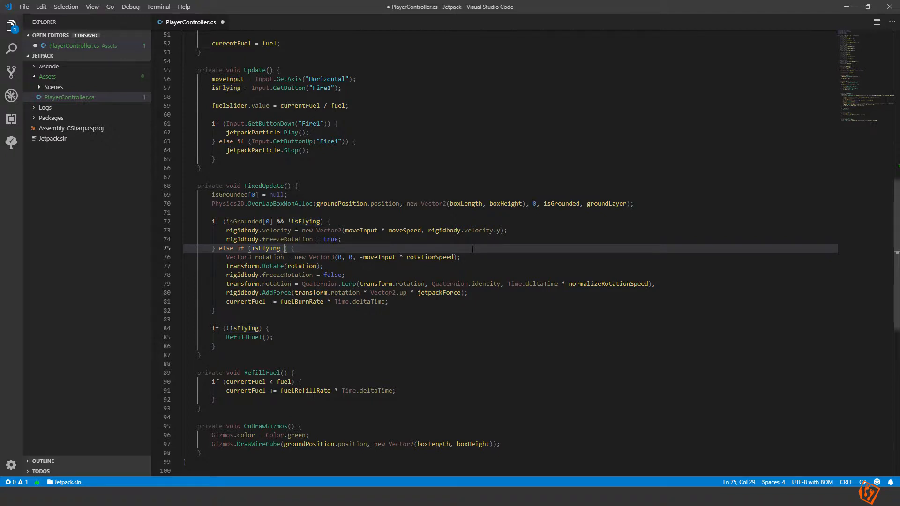
pyautogui.write('&& haveFuel')
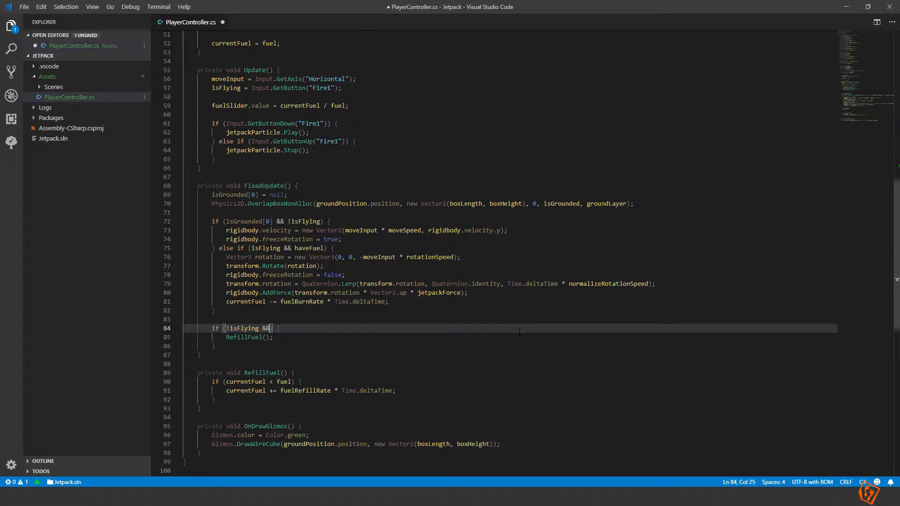
pyautogui.write('haveFuel')
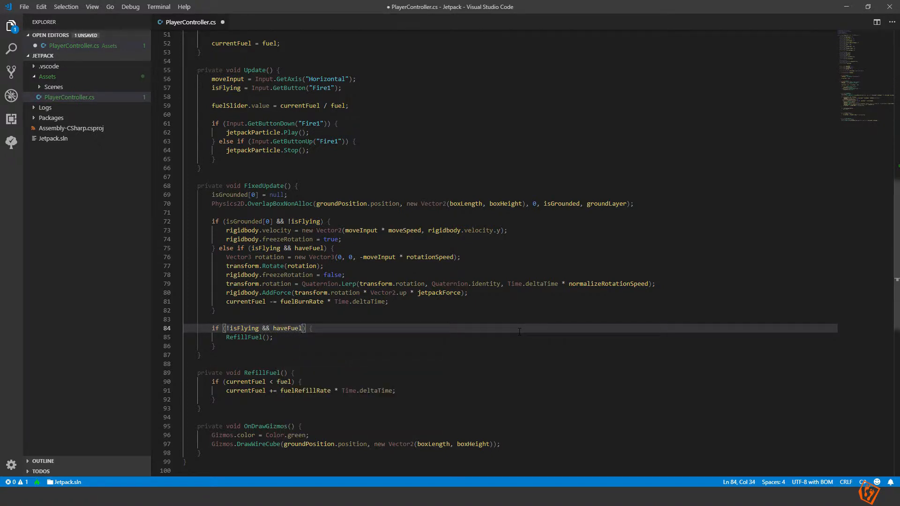
pyautogui.press('ctrl+s')
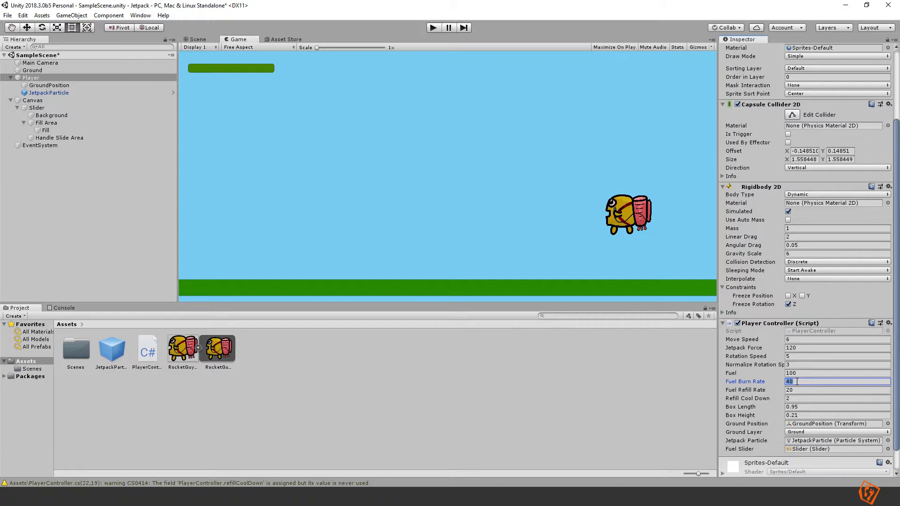
# - Set the Player Controller's Fuel Burn Rate to 70 in the Inspector
pyautogui.write('70')
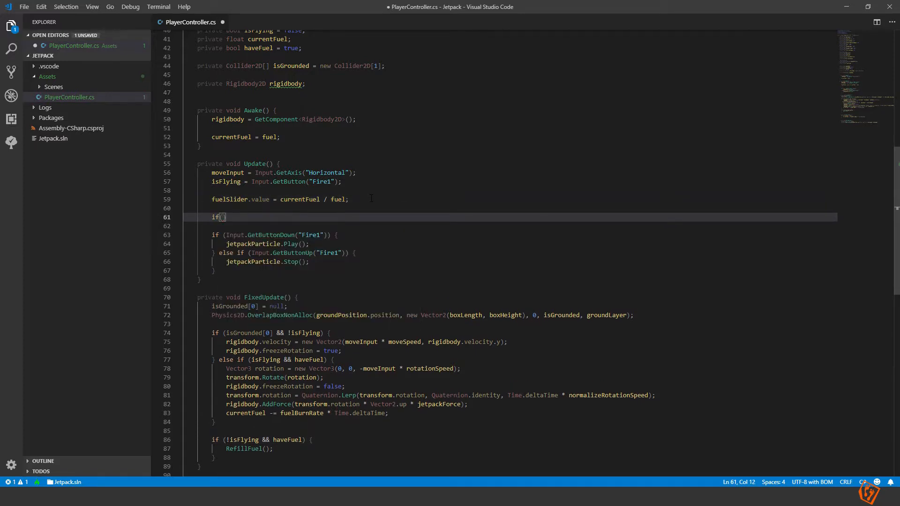
# - In Update, write 'if (currentFuel <= 0) { haveFuel = false; }' and save
pyautogui.write('currentFuel')
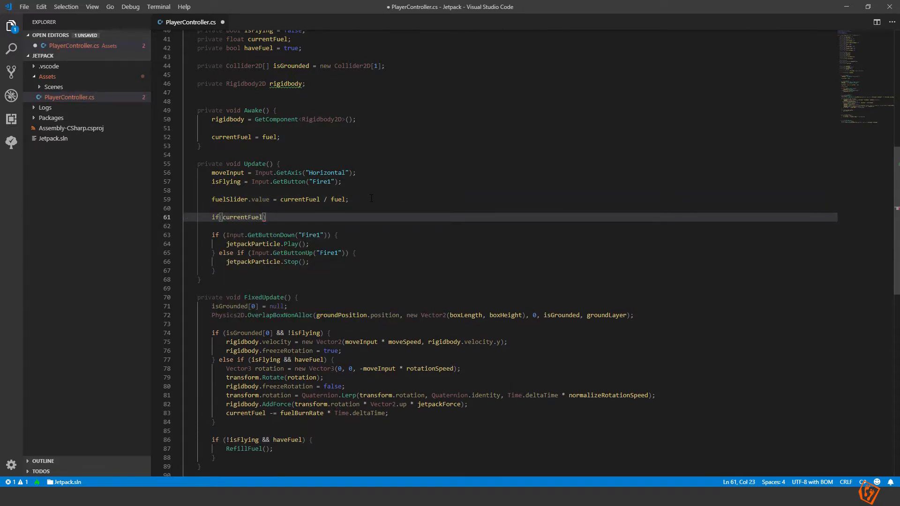
pyautogui.write('<')
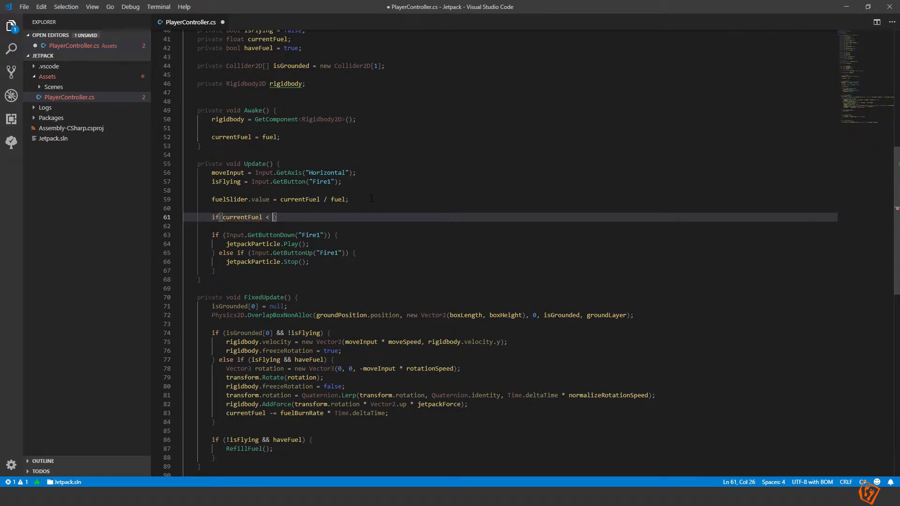
pyautogui.write('= 0) {')
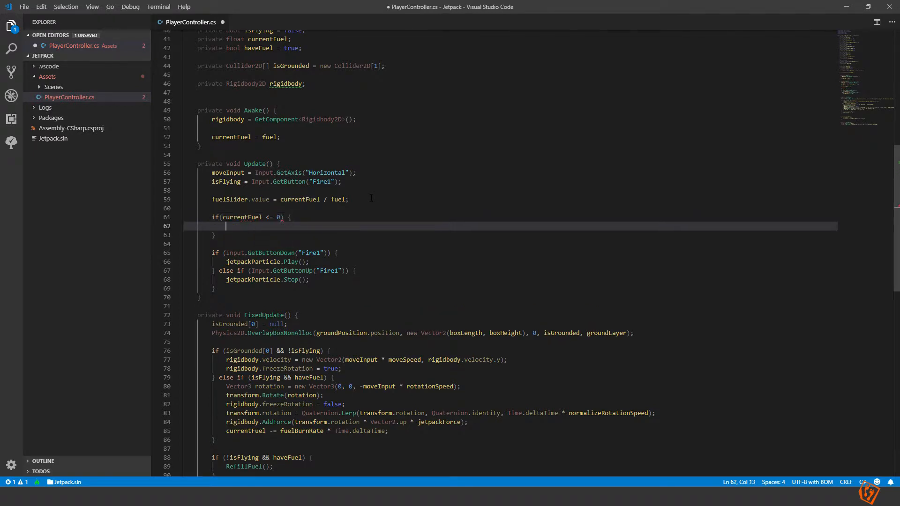
pyautogui.write('haveFuel')
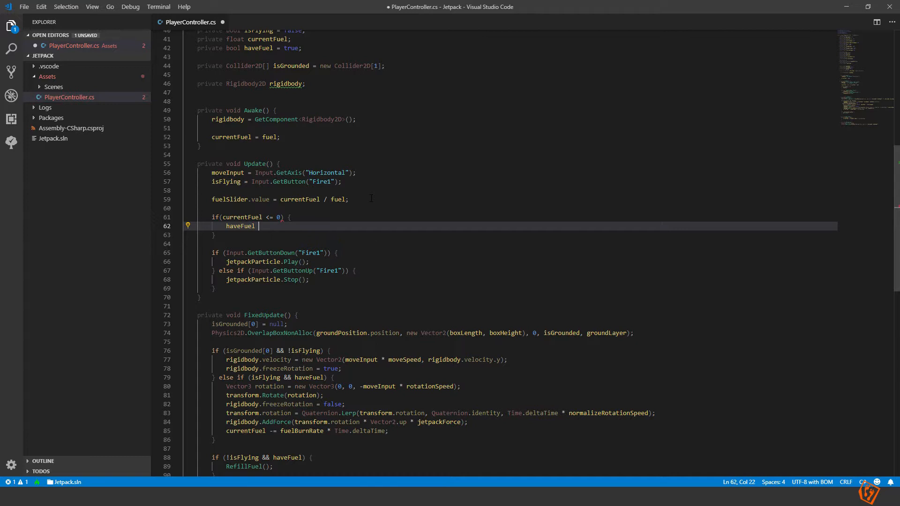
pyautogui.write('= false;')
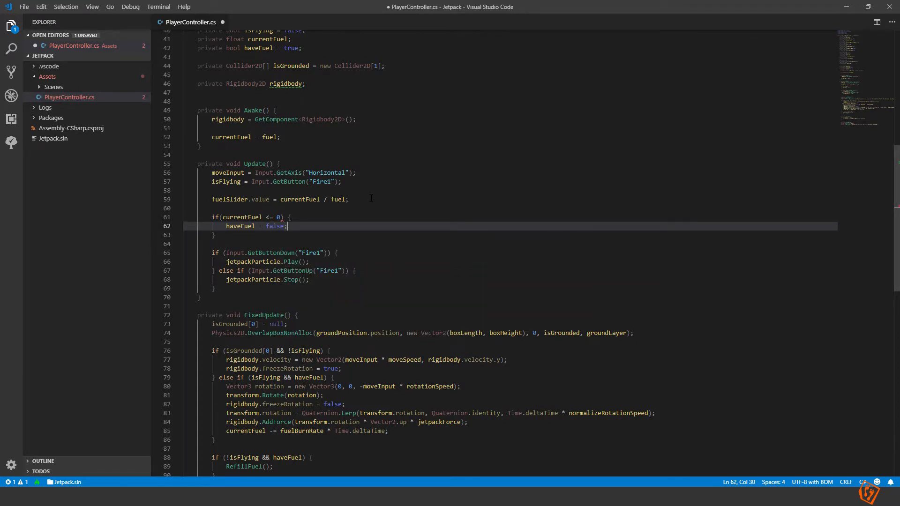
pyautogui.press('ctrl+s')
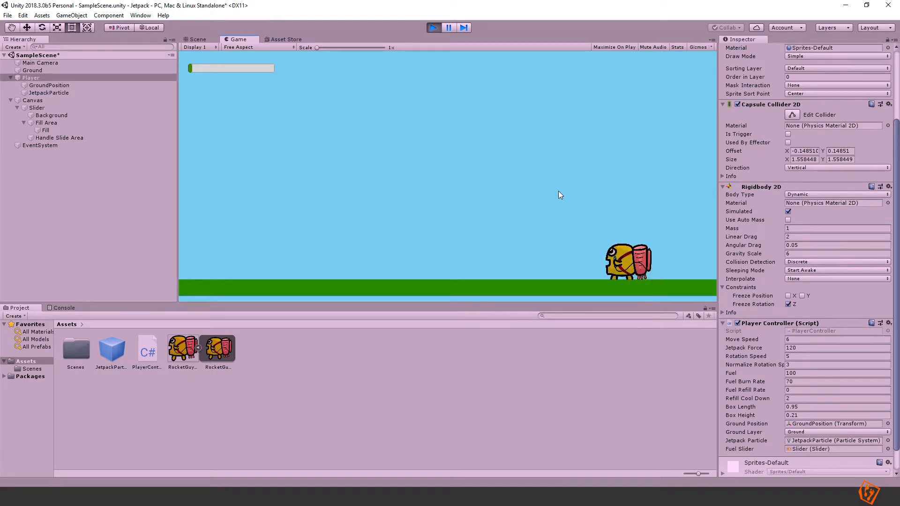
pyautogui.moveTo(673, 243)
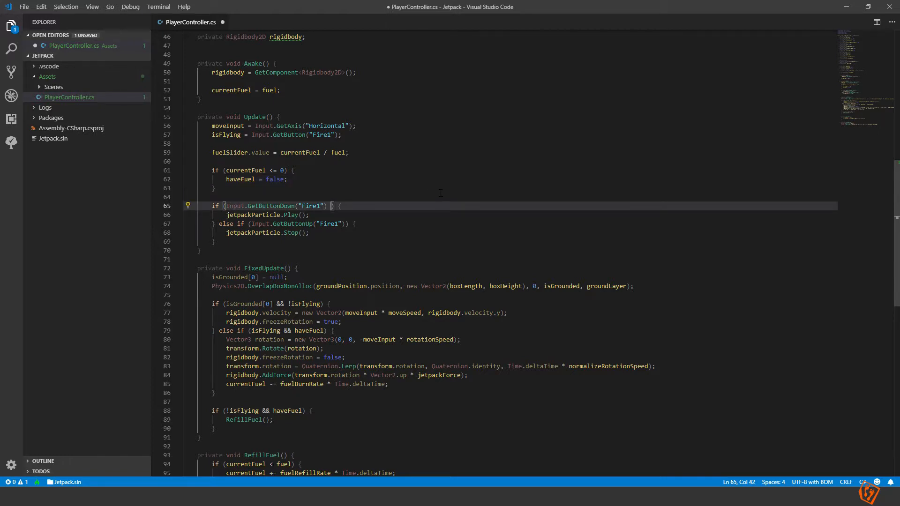
# - Gate particle start with '&& haveFuel' and stop particles with '|| !haveFuel' in Update
pyautogui.write('&&')
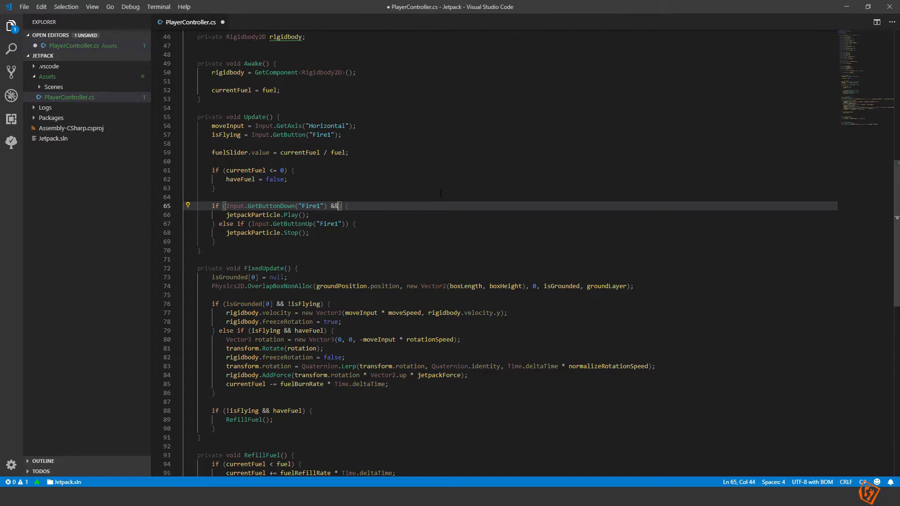
pyautogui.write('haveFuel')
pyautogui.click(509, 223)
pyautogui.write(' || !')
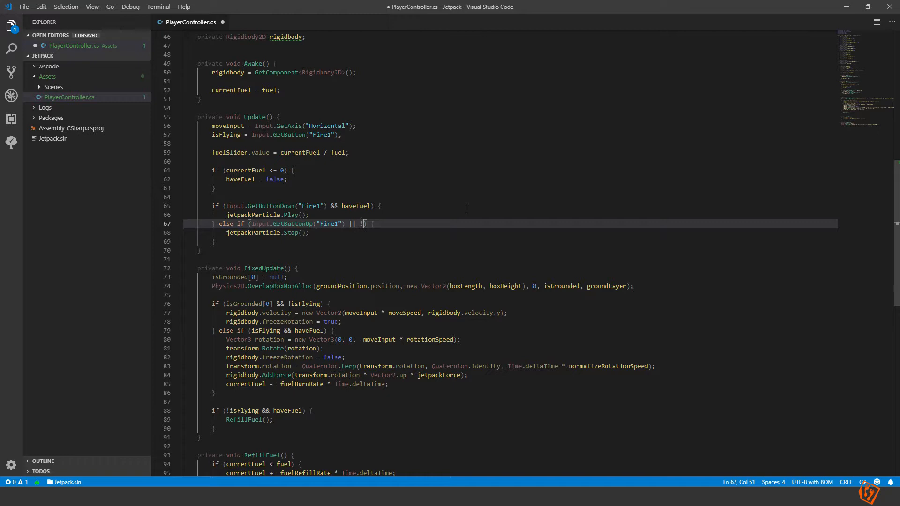
pyautogui.write('haveFuel')
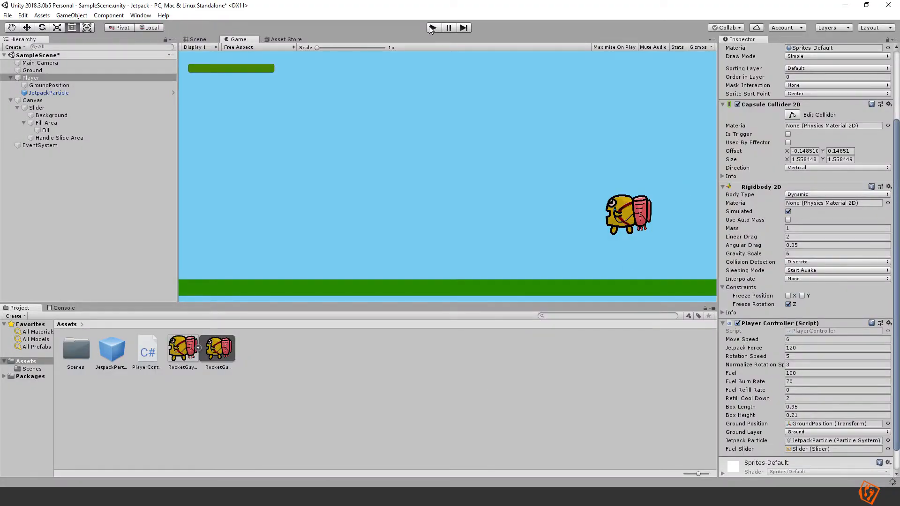
pyautogui.click(432, 27)
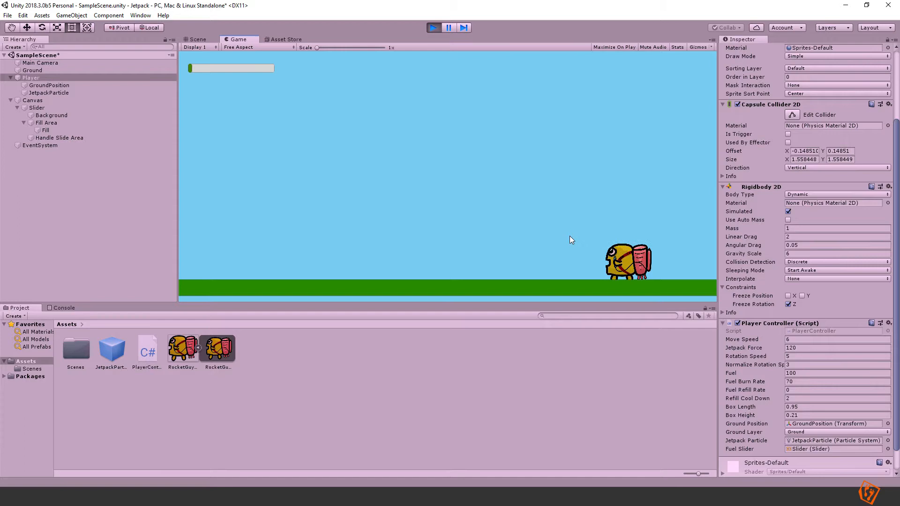
pyautogui.moveTo(594, 245)
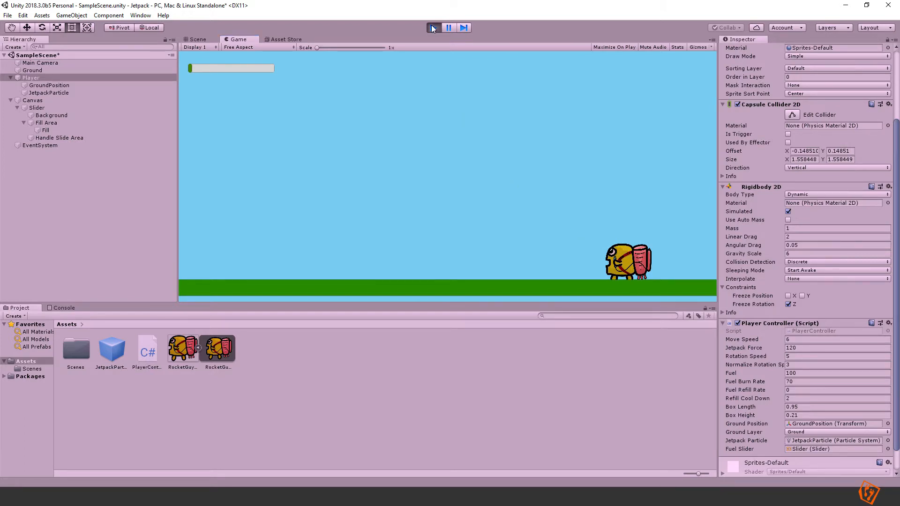
pyautogui.click(433, 27)
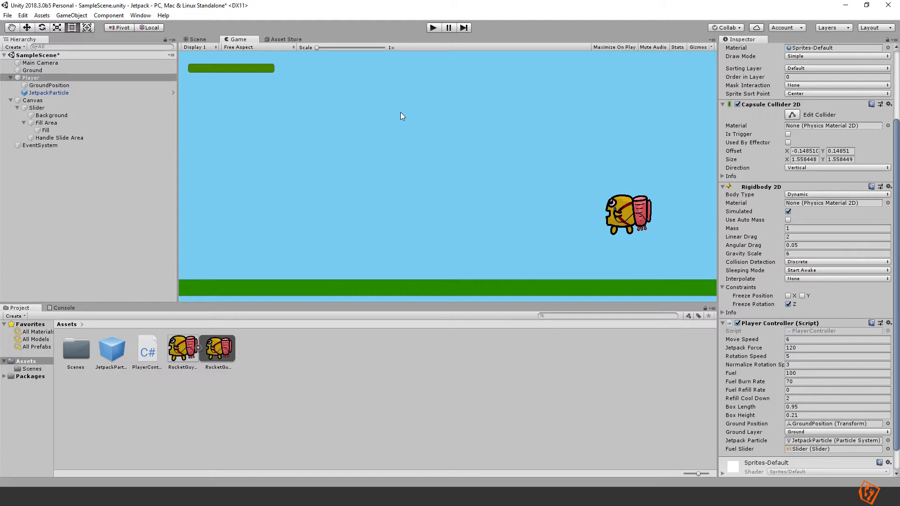
pyautogui.moveTo(211, 467)
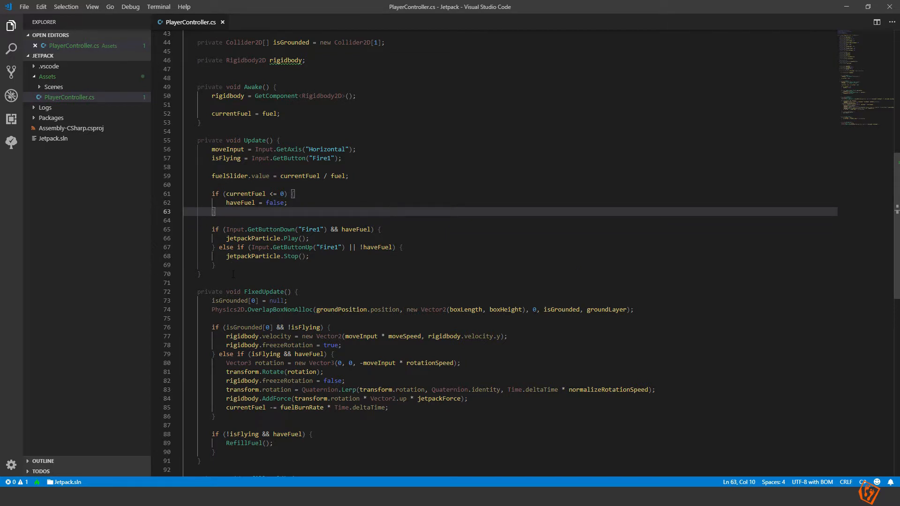
# - Declare a private float timer starting at 0 and open an 'if (!haveFuel)' block in Update
pyautogui.write('if(')
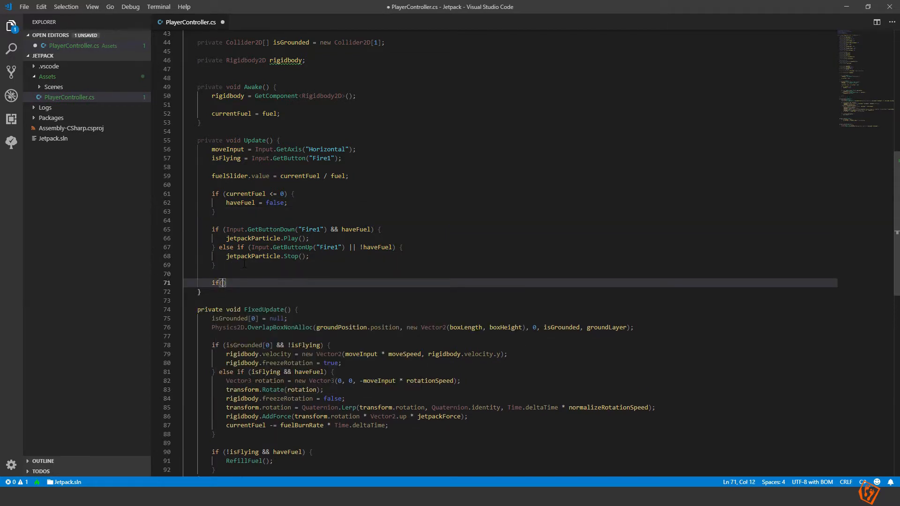
pyautogui.write('!haveFuel')
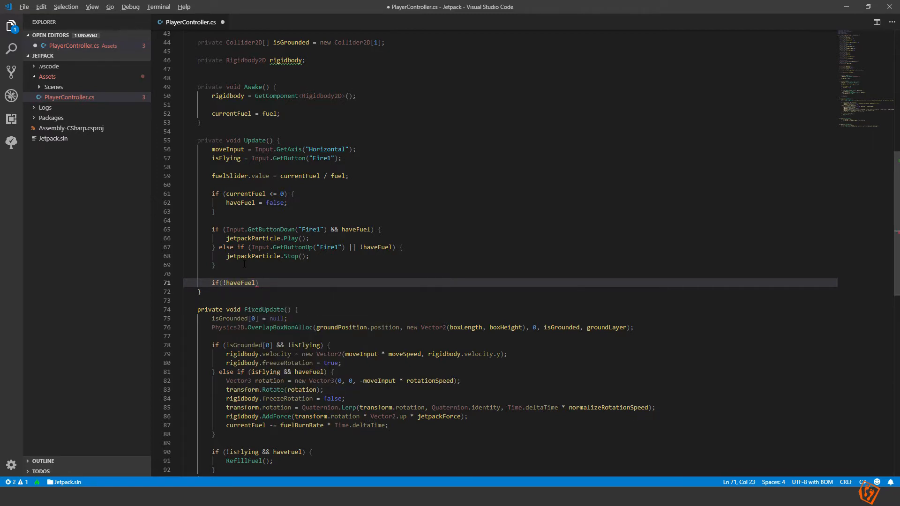
pyautogui.write('{')
pyautogui.click(509, 33)
pyautogui.write('private float ti')
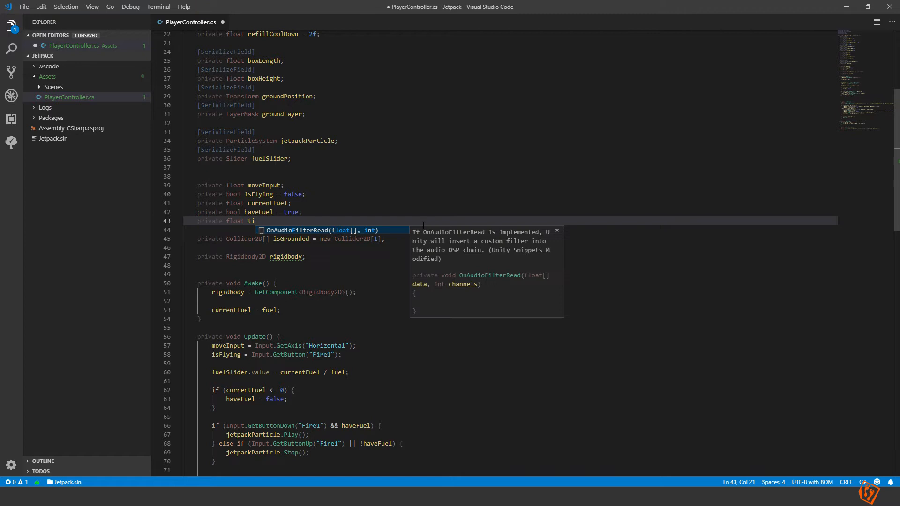
pyautogui.write('mer;')
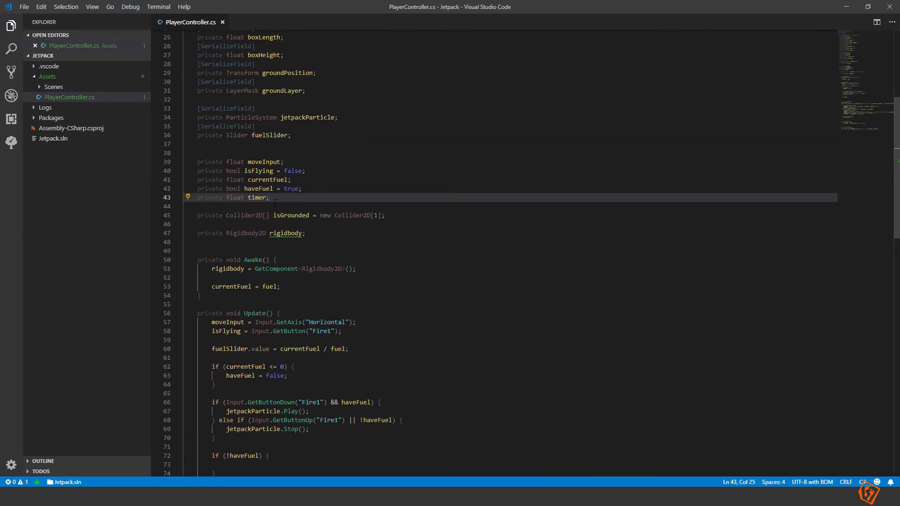
pyautogui.write('= 0')
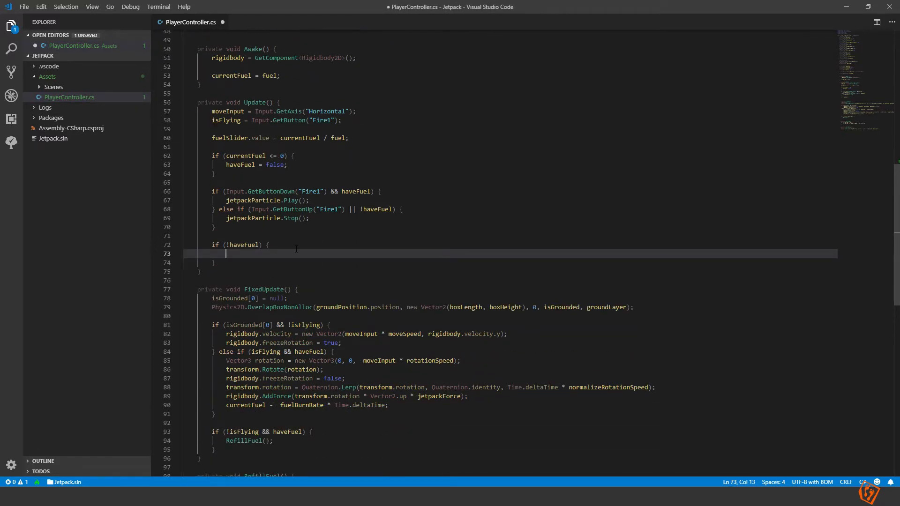
# - Inside it, add Time.deltaTime to timer and set haveFuel true once timer >= refillCoolDown
pyautogui.write('timer')
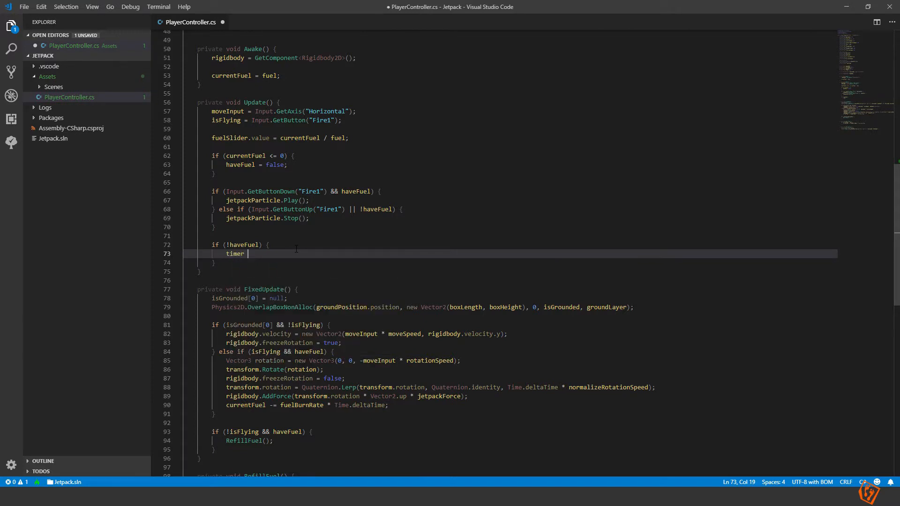
pyautogui.write('+= timer')
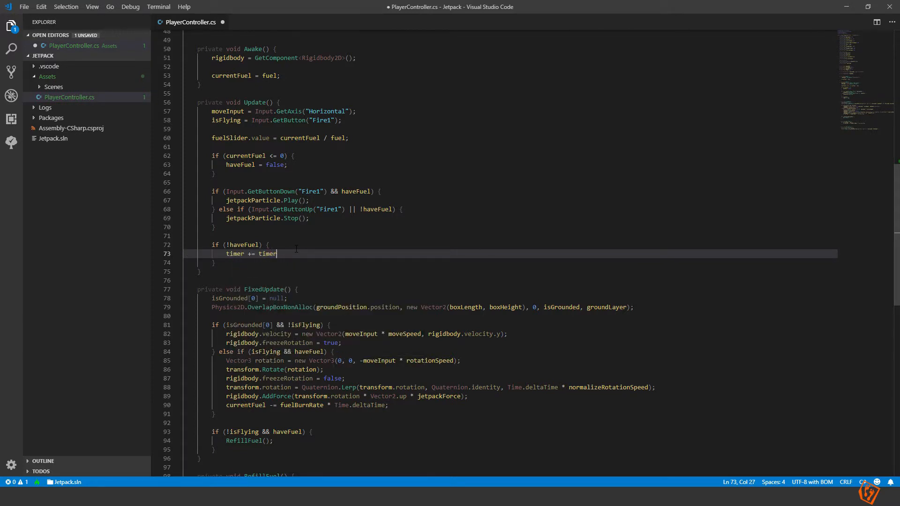
pyautogui.write('Time.deltaTime;')
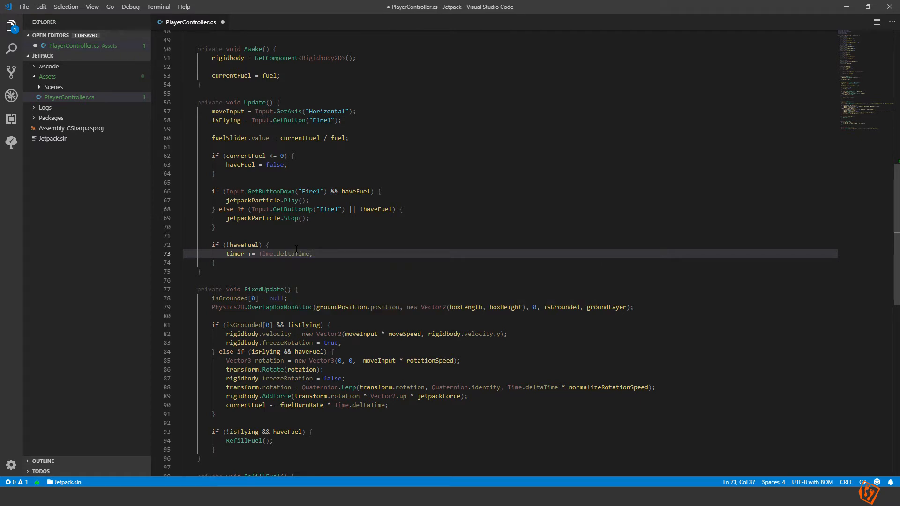
pyautogui.write('if(timer >= fuel')
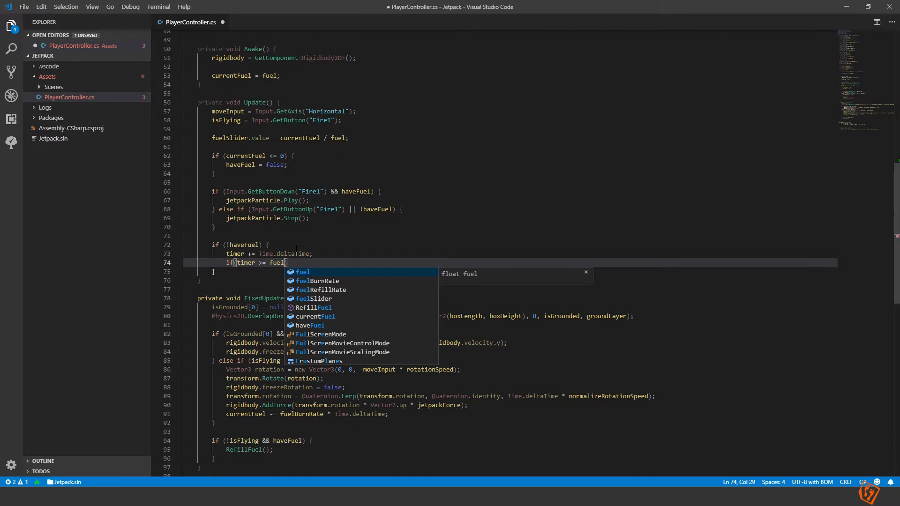
pyautogui.write('cool')
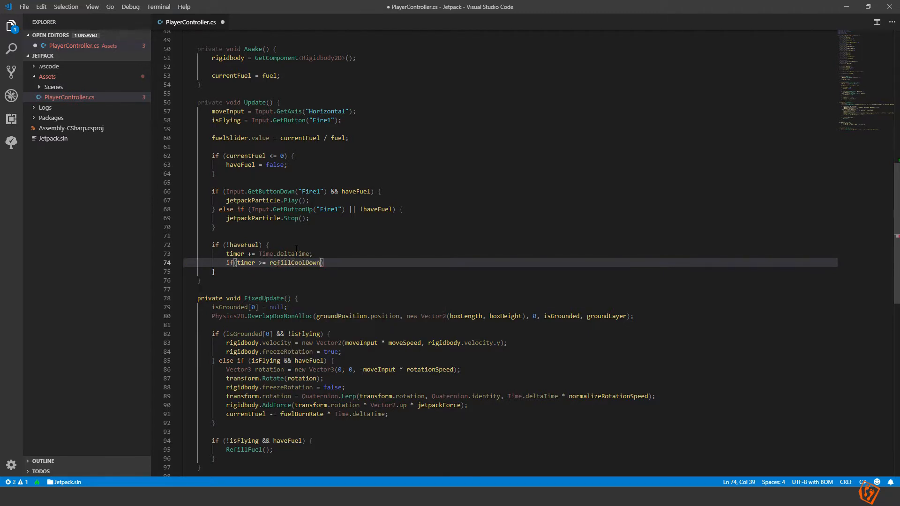
pyautogui.write('{')
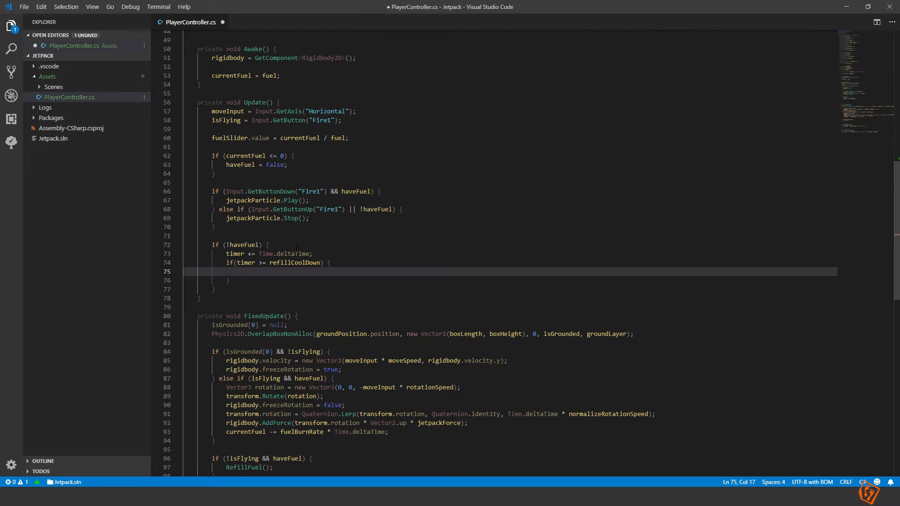
pyautogui.write('haveFuel = true;')
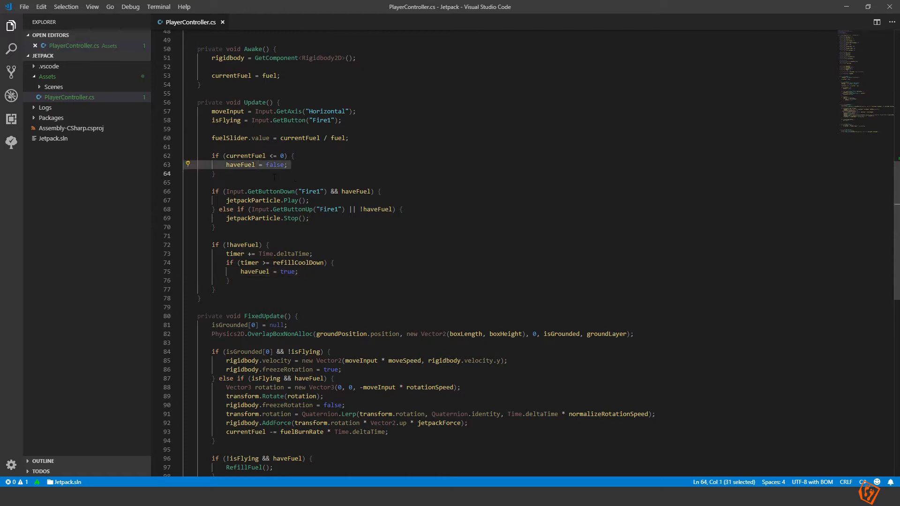
# - Add 'currentFuel = 0;' inside the out-of-fuel check after haveFuel = false
pyautogui.doubleClick(274, 165)
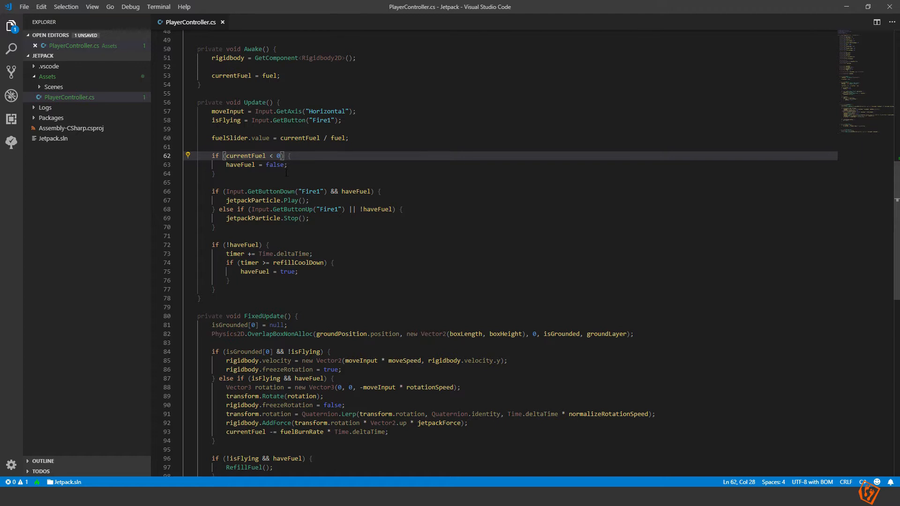
pyautogui.click(287, 165)
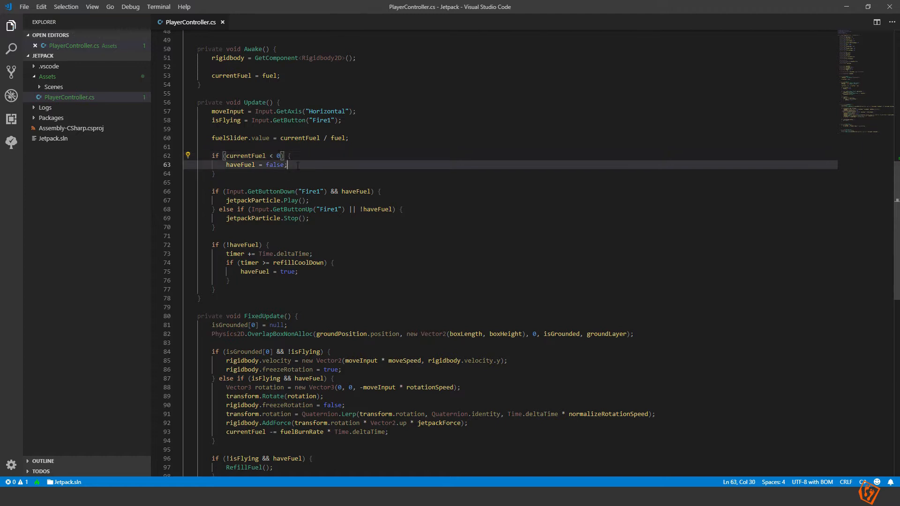
pyautogui.press('Enter')
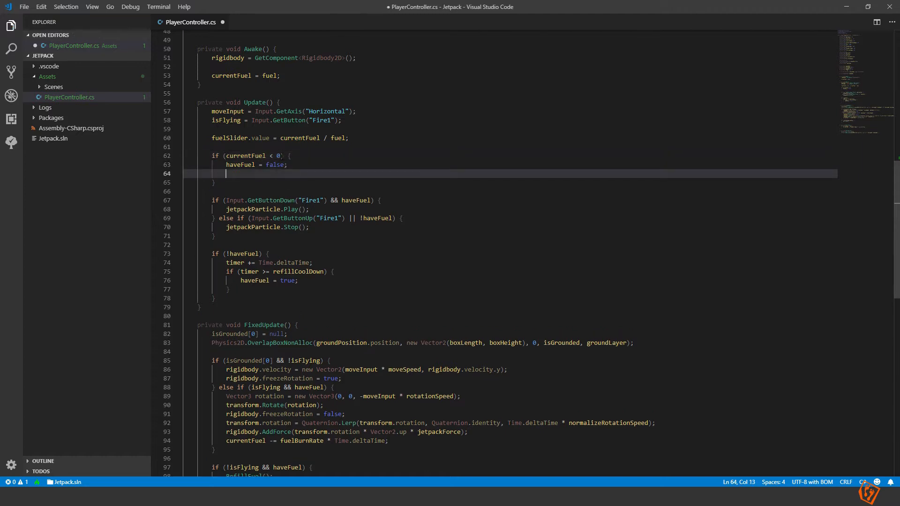
pyautogui.write('curre')
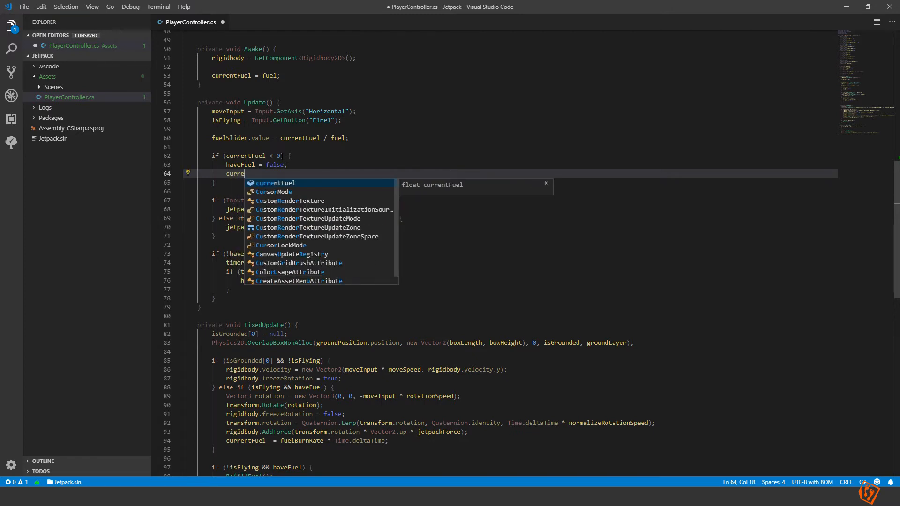
pyautogui.write('= 9')
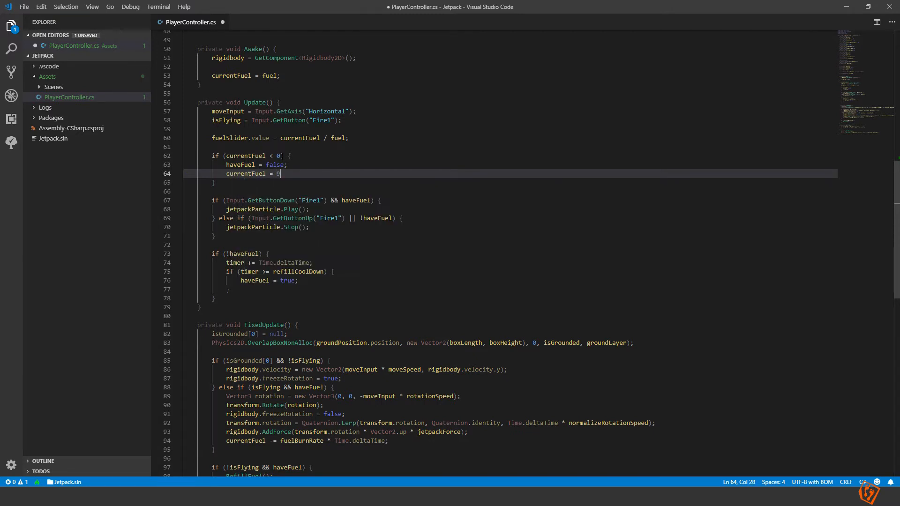
pyautogui.write('0;')
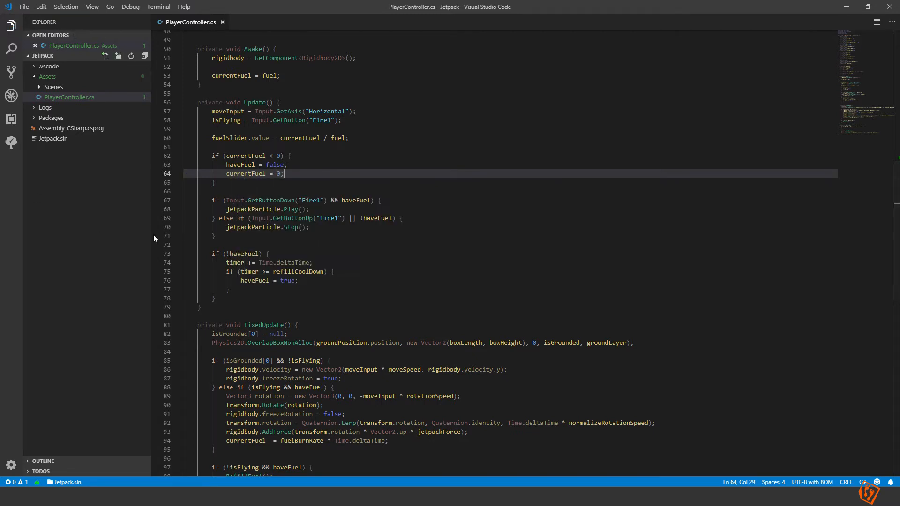
# - Add 'timer = 0;' after haveFuel = true so the cooldown restarts next time
pyautogui.press('Enter')
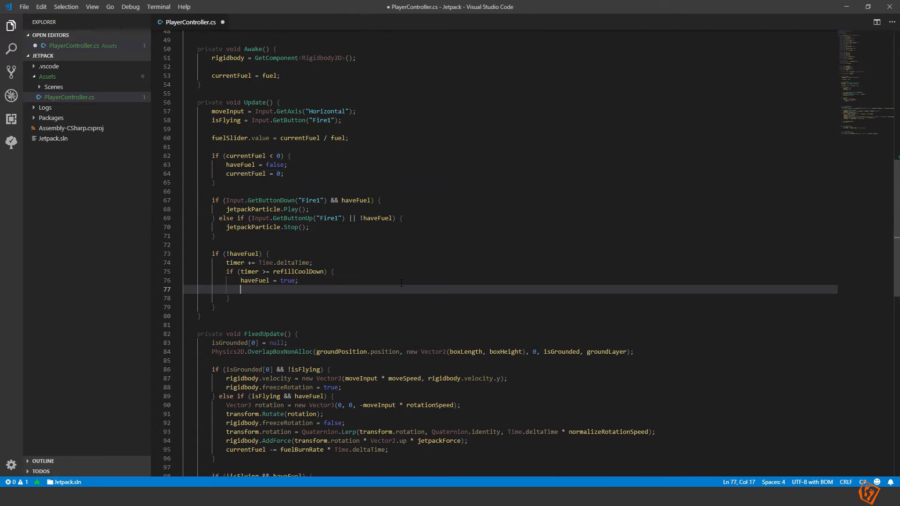
pyautogui.write('timer =')
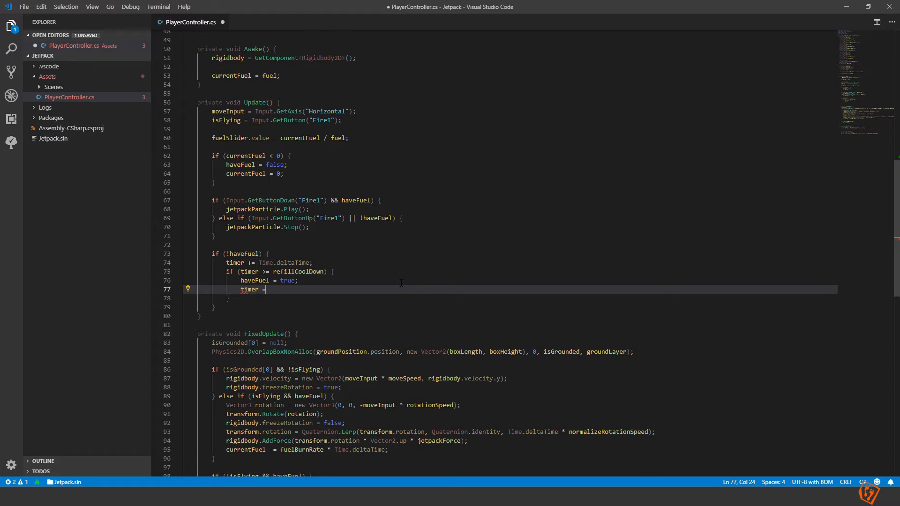
pyautogui.write('0;')
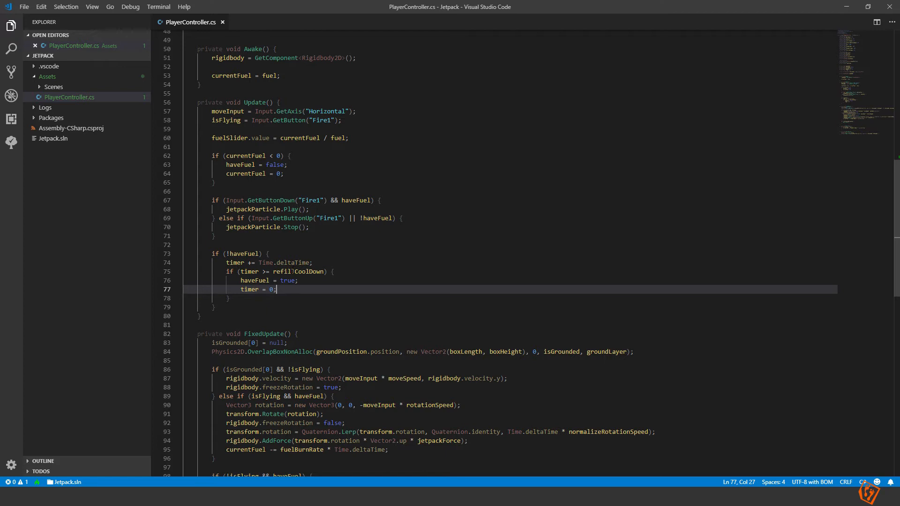
pyautogui.doubleClick(298, 272)
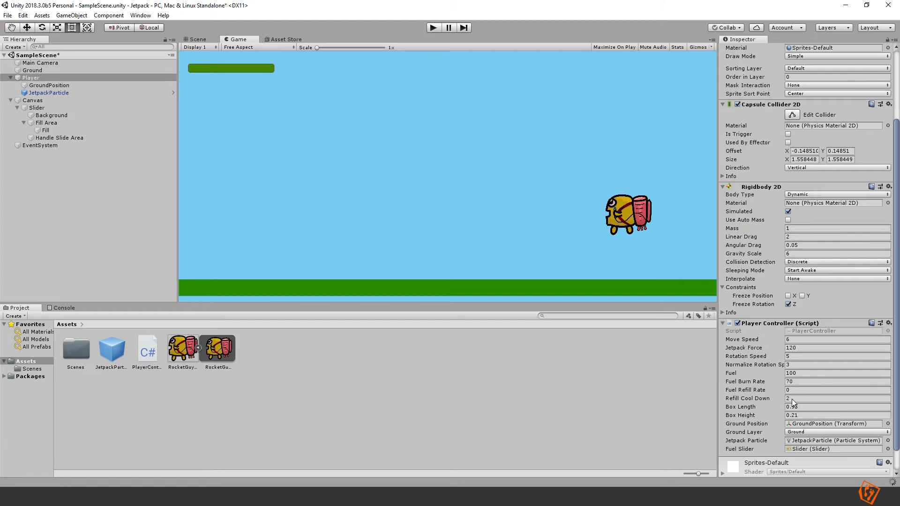
# - Set Fuel Refill Rate 20, Fuel Burn Rate 100 and Refill Cool Down 5 on the Player
pyautogui.click(837, 390)
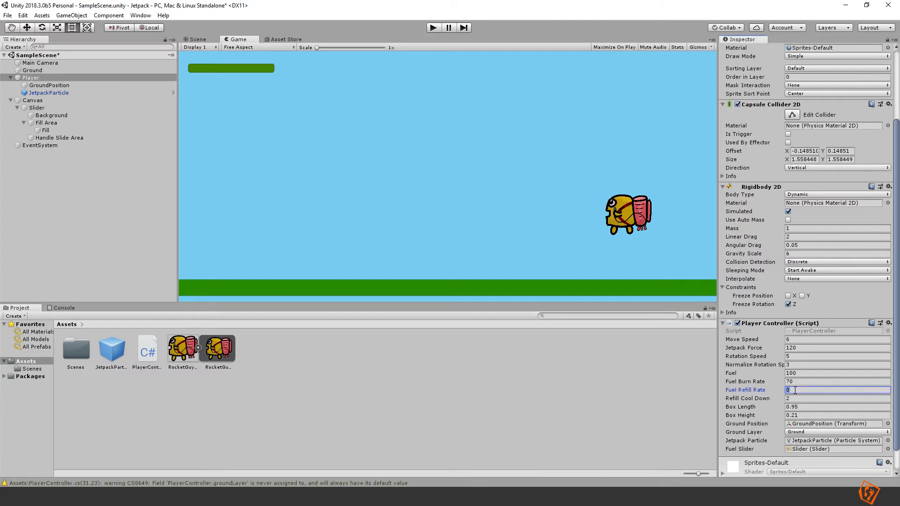
pyautogui.write('20')
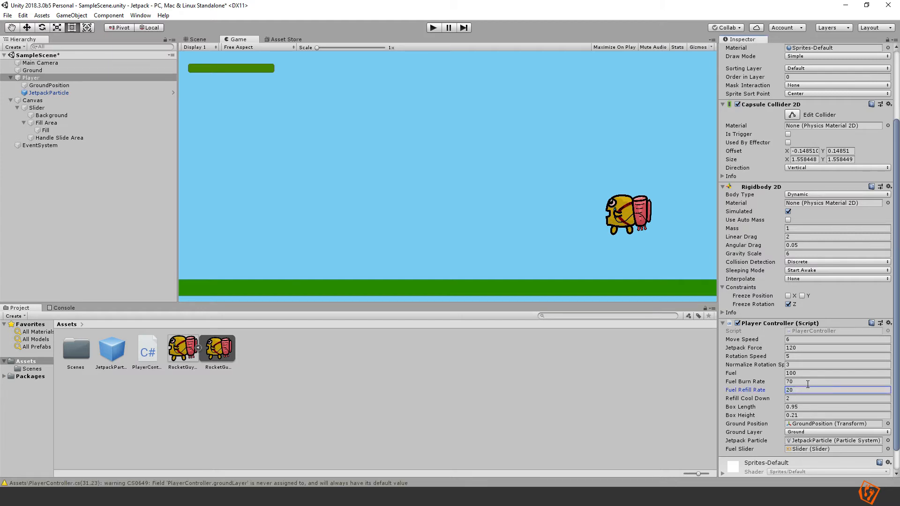
pyautogui.click(837, 382)
pyautogui.write('100')
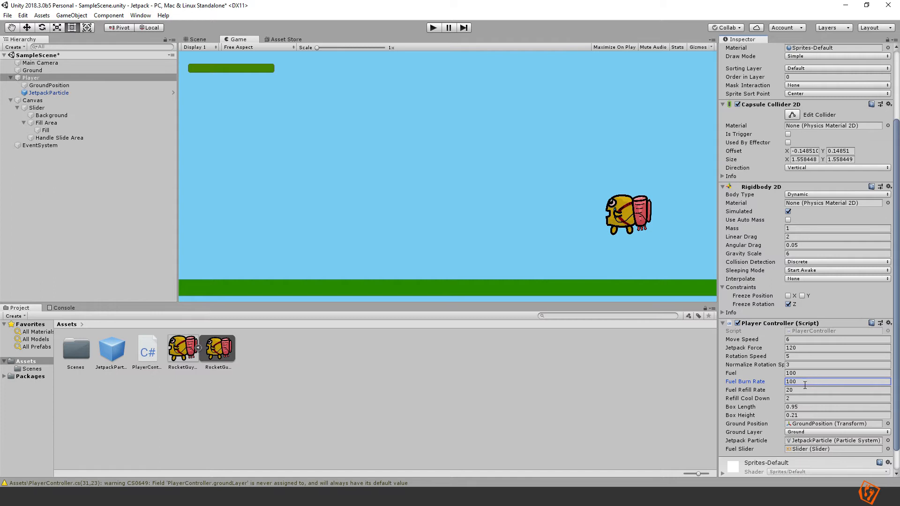
pyautogui.click(837, 399)
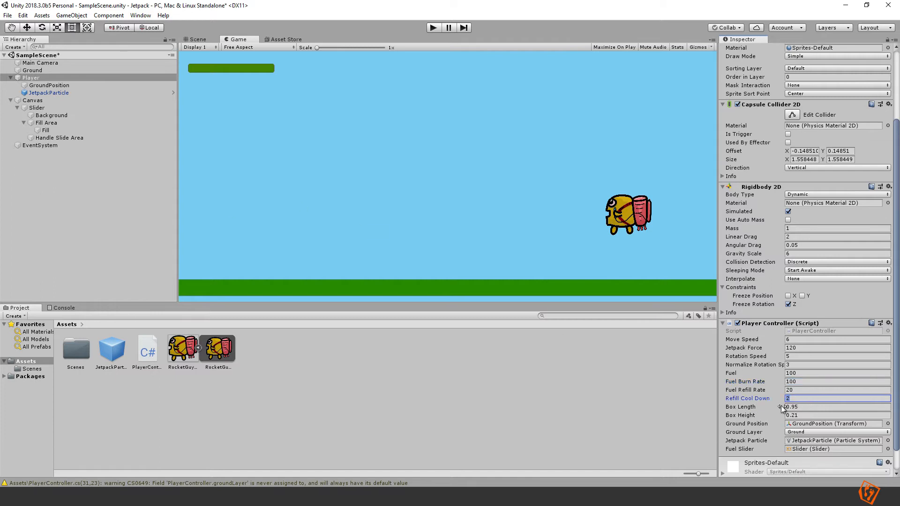
pyautogui.write('5')
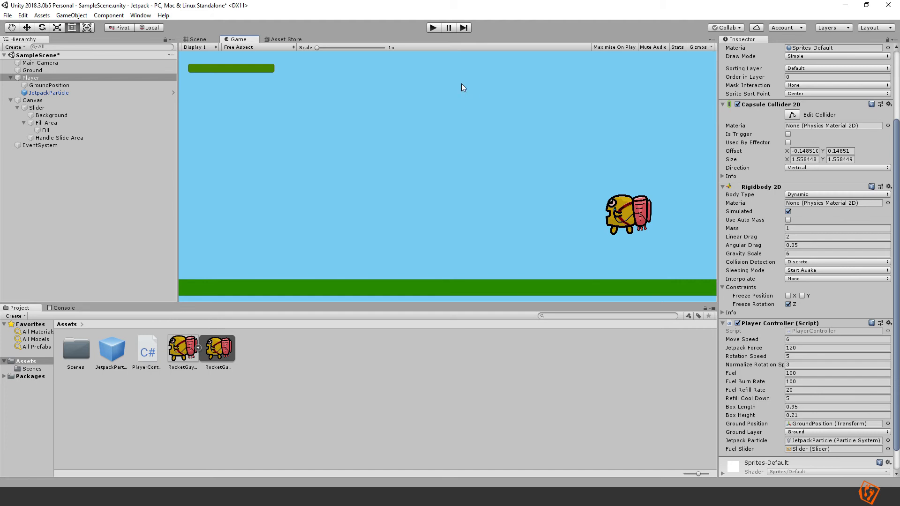
pyautogui.moveTo(660, 379)
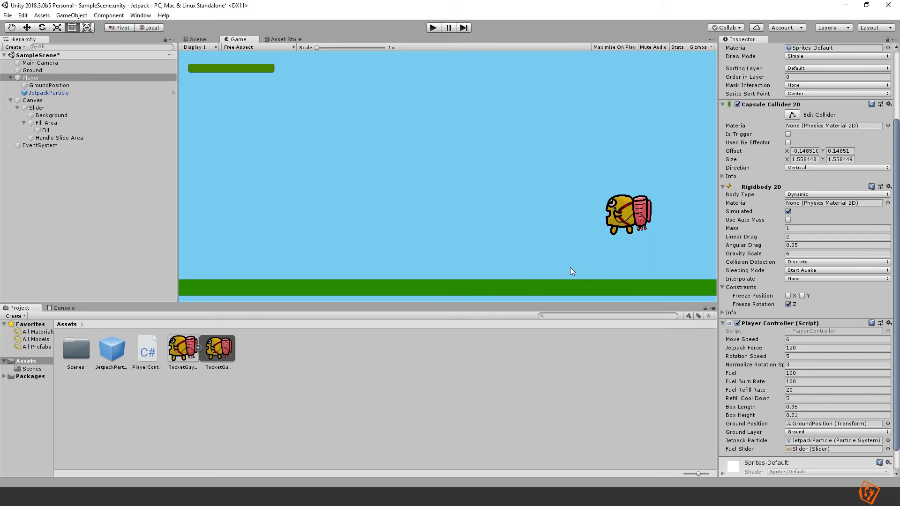
pyautogui.moveTo(462, 297)
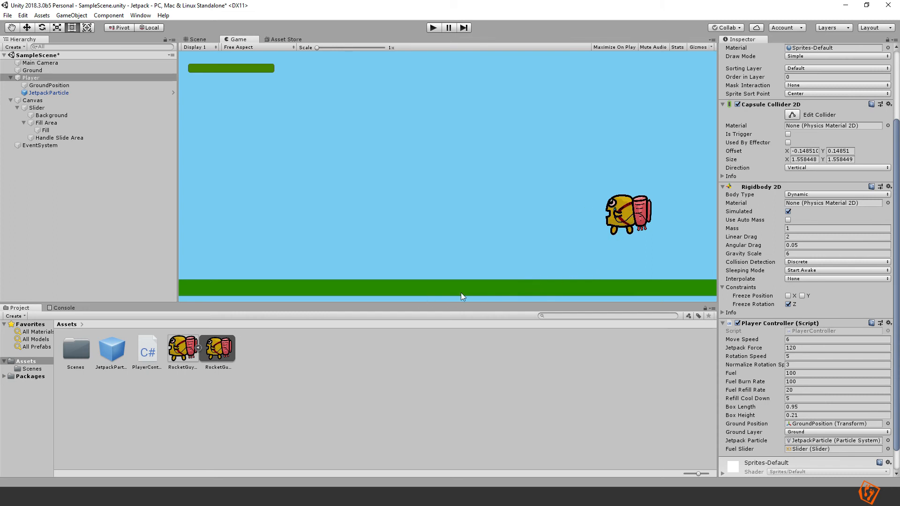
pyautogui.moveTo(474, 329)
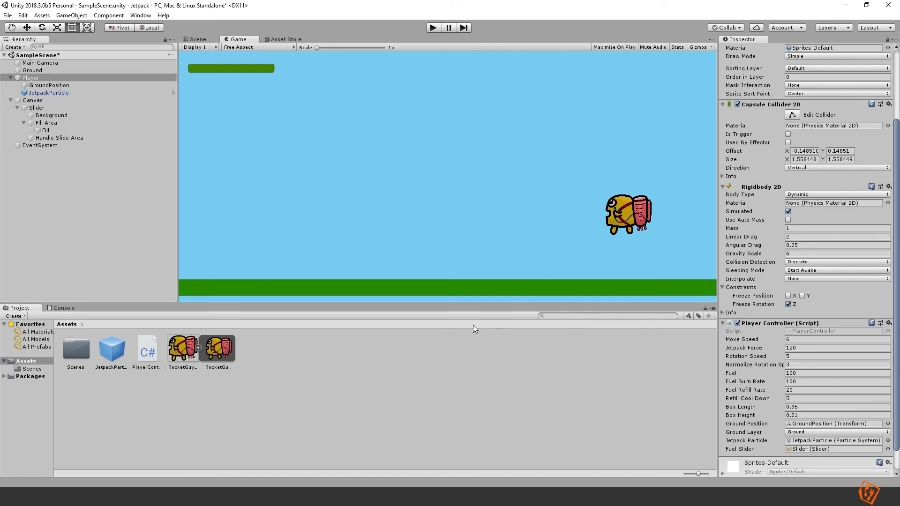
pyautogui.moveTo(477, 311)
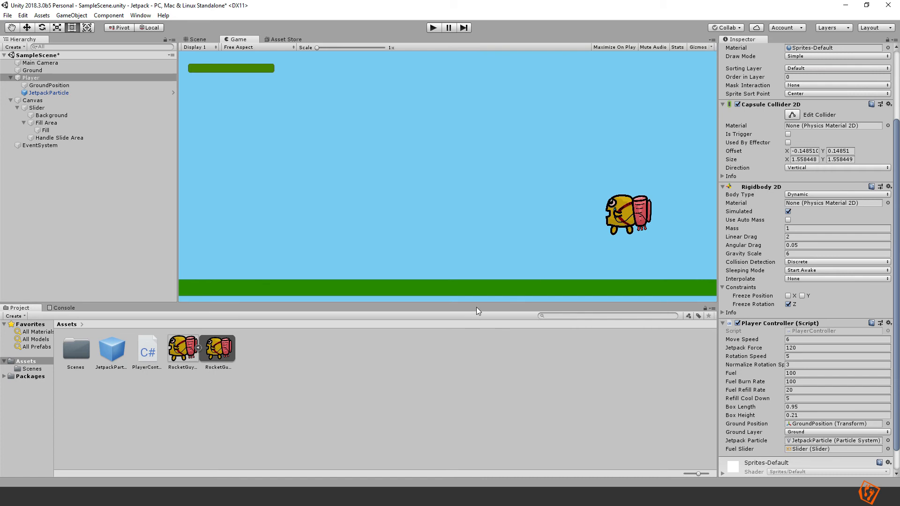
pyautogui.moveTo(522, 211)
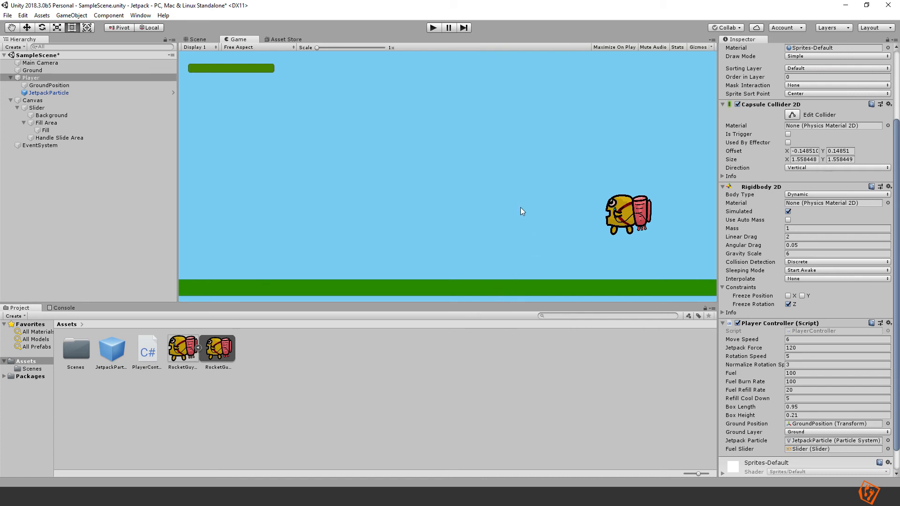
pyautogui.moveTo(517, 218)
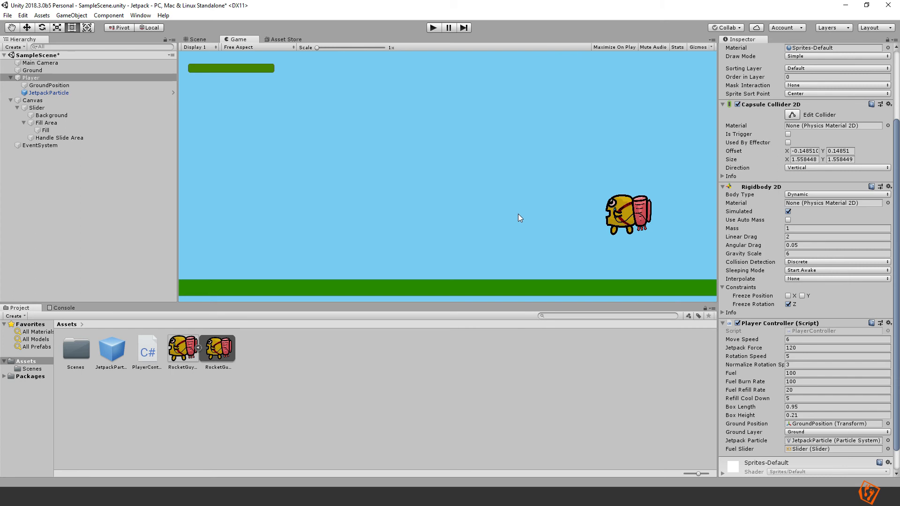
pyautogui.moveTo(549, 233)
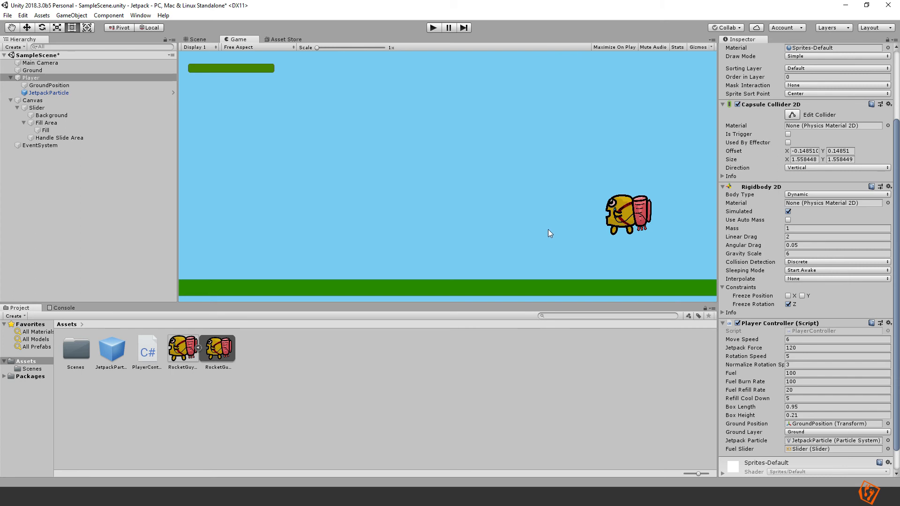
pyautogui.moveTo(501, 249)
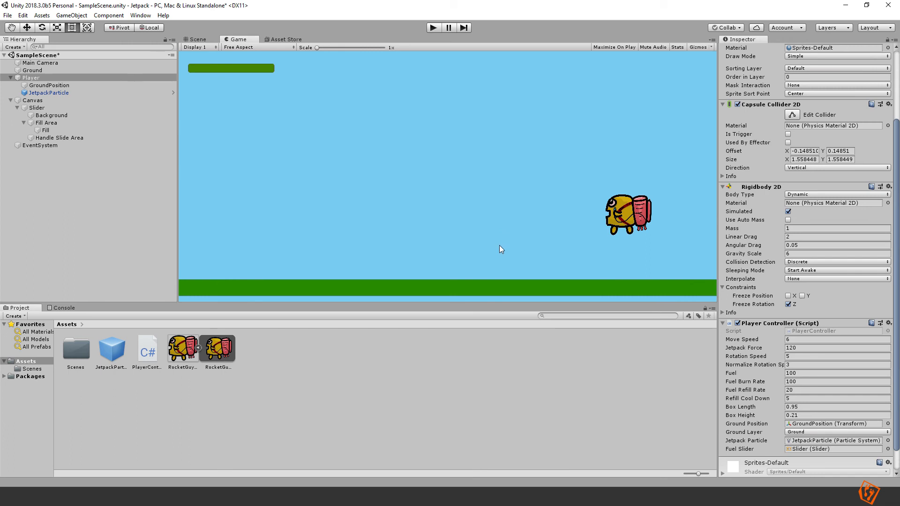
pyautogui.moveTo(619, 213)
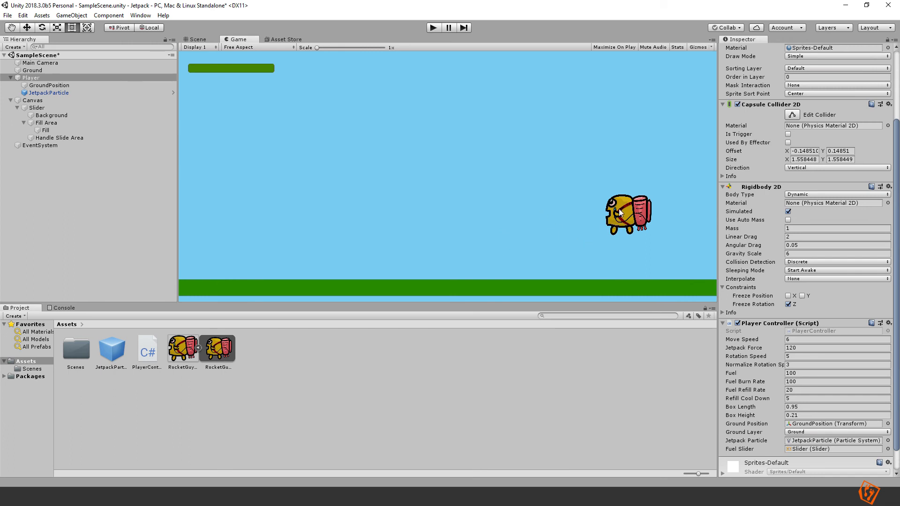
pyautogui.moveTo(522, 252)
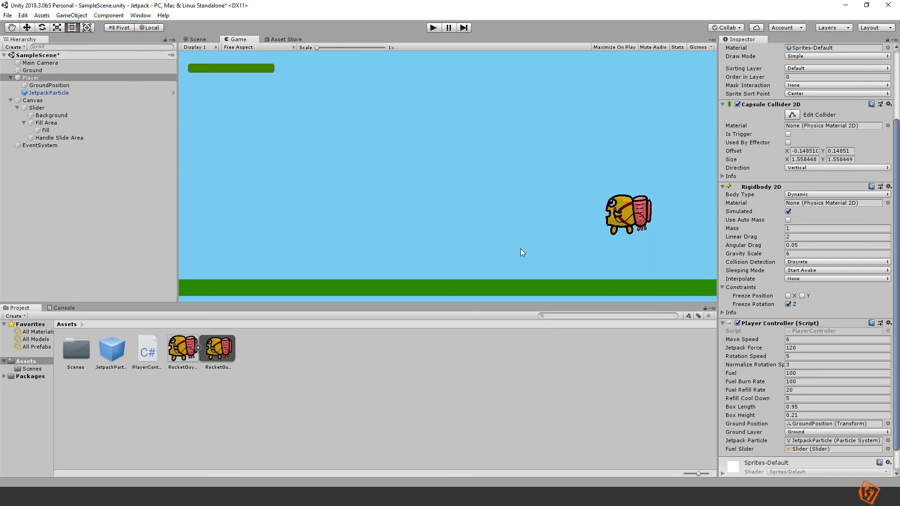
pyautogui.moveTo(623, 223)
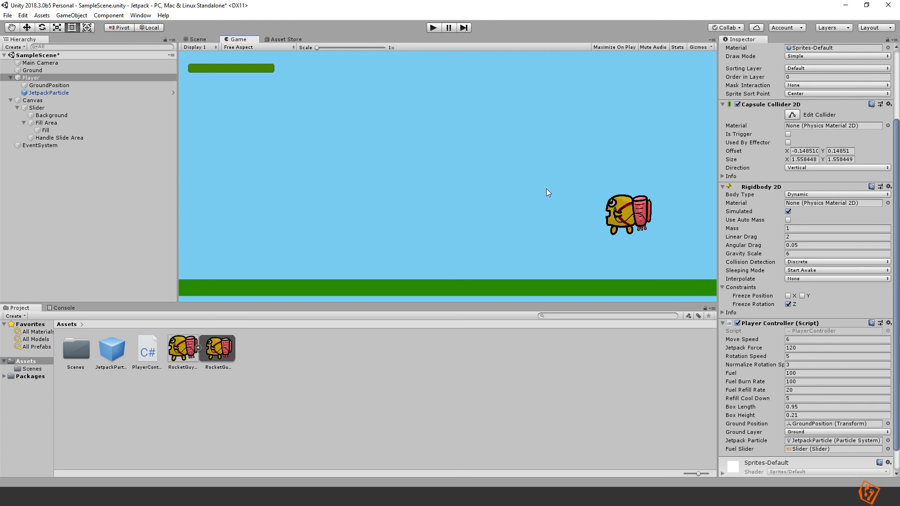
pyautogui.moveTo(501, 154)
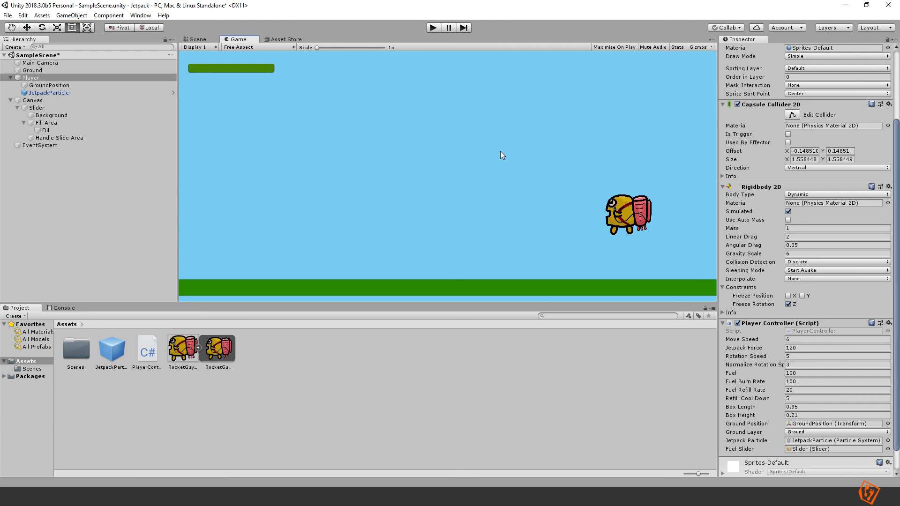
pyautogui.moveTo(514, 140)
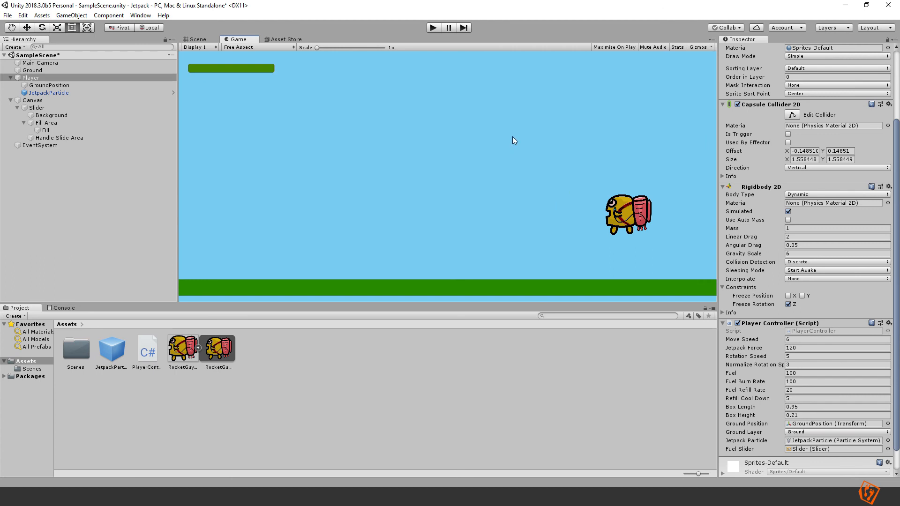